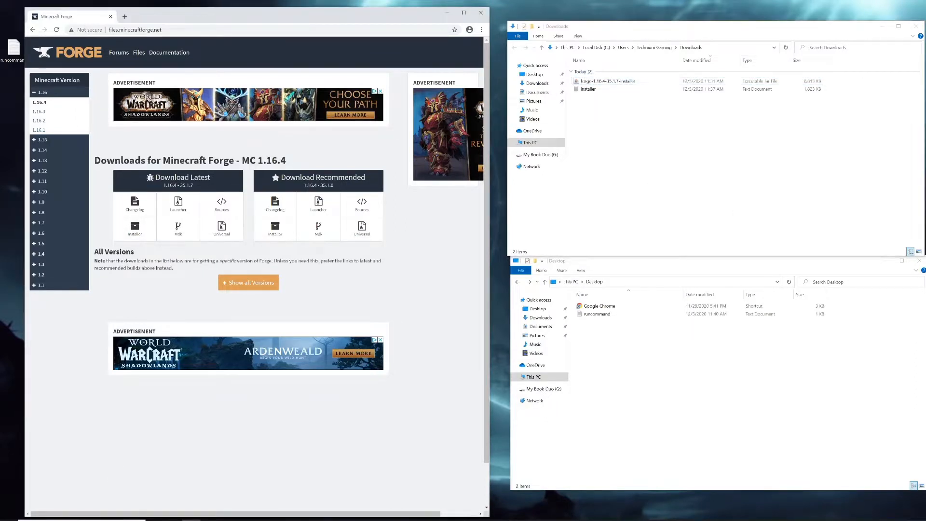
# Expand the full list of Forge builds on the downloads page.
pyautogui.doubleClick(254, 160)
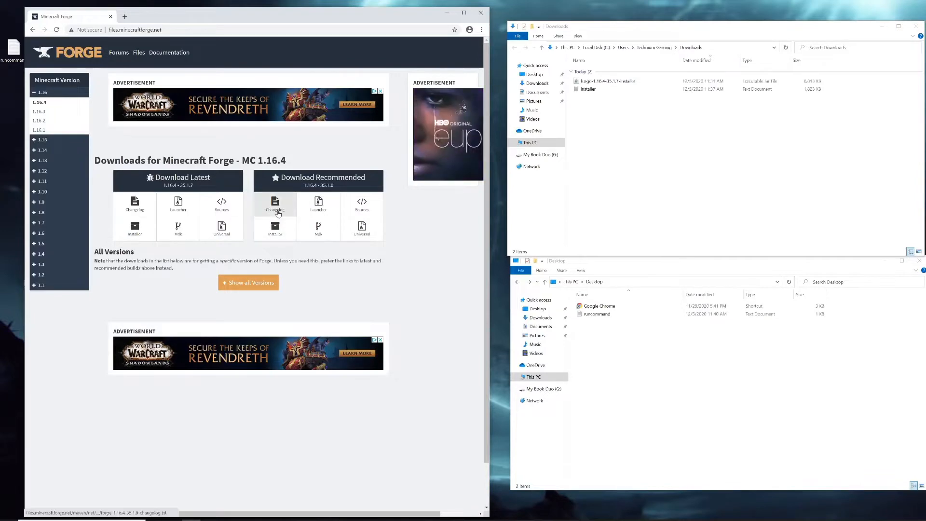
pyautogui.moveTo(226, 258)
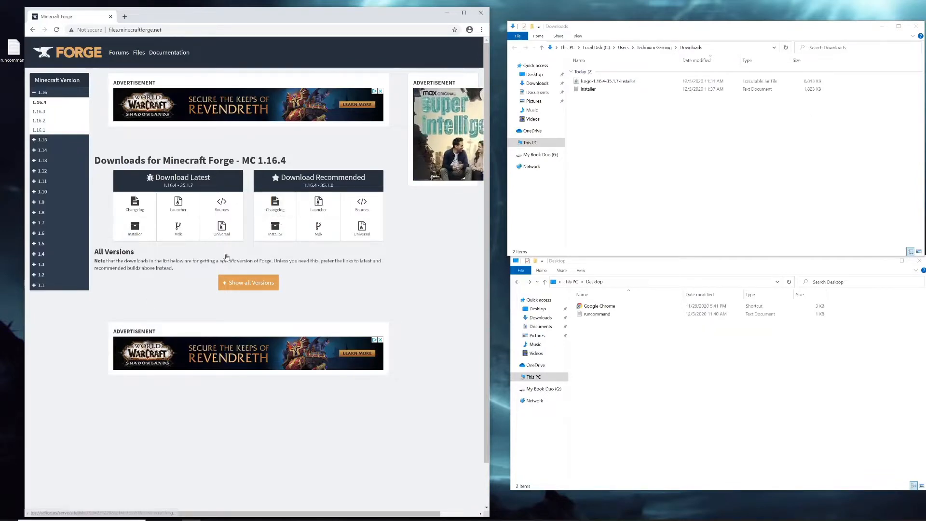
pyautogui.click(248, 282)
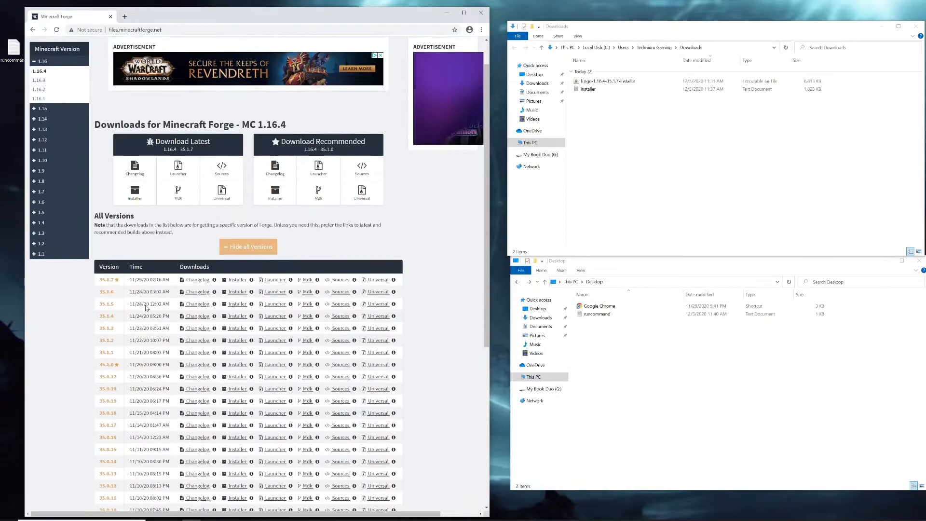
pyautogui.scroll(3)
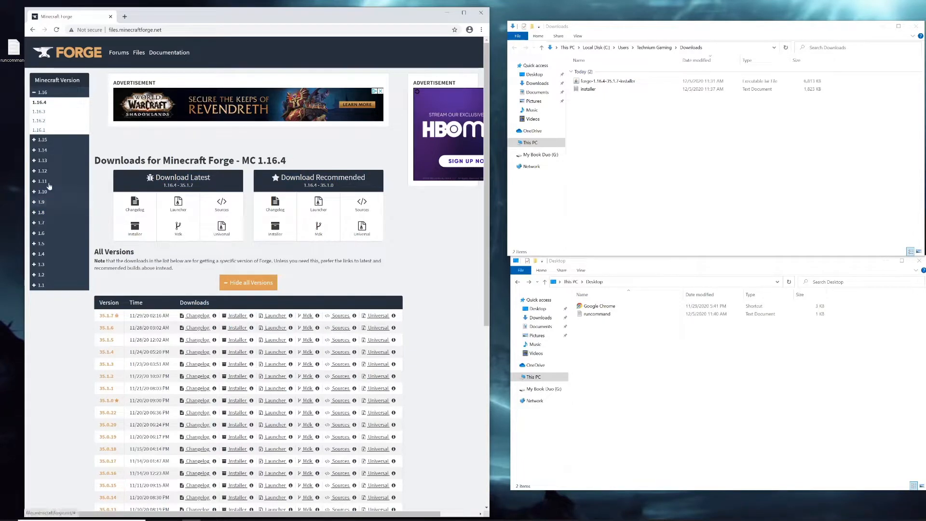
# Switch to the Minecraft 1.16.4 downloads page and show all its build versions again.
pyautogui.click(42, 171)
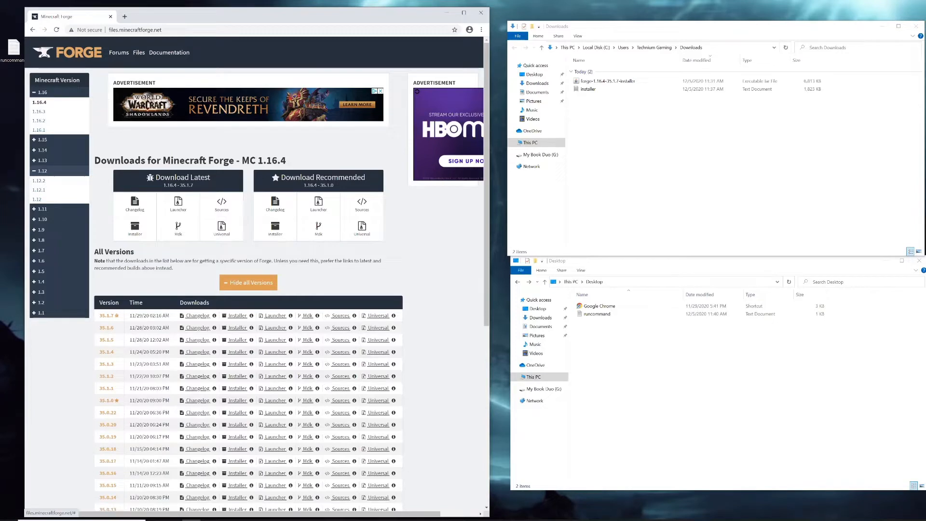
pyautogui.click(40, 102)
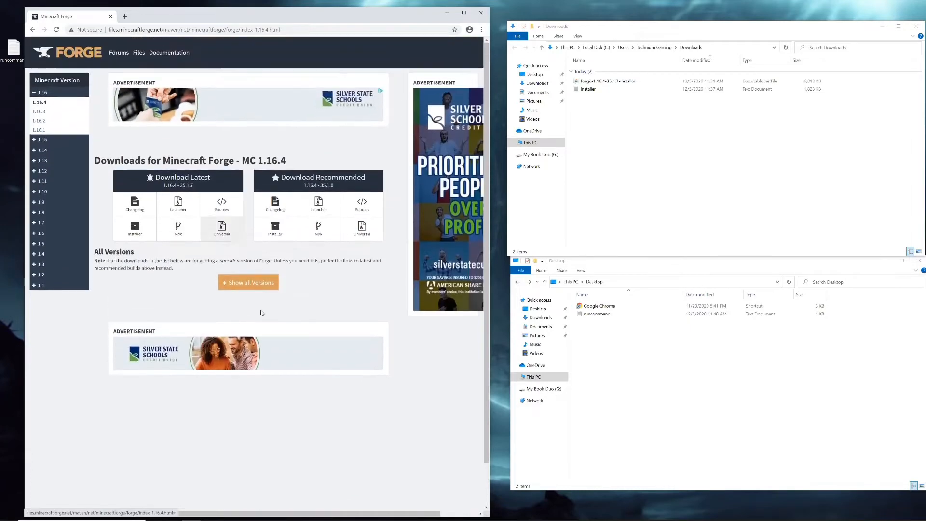
pyautogui.click(247, 283)
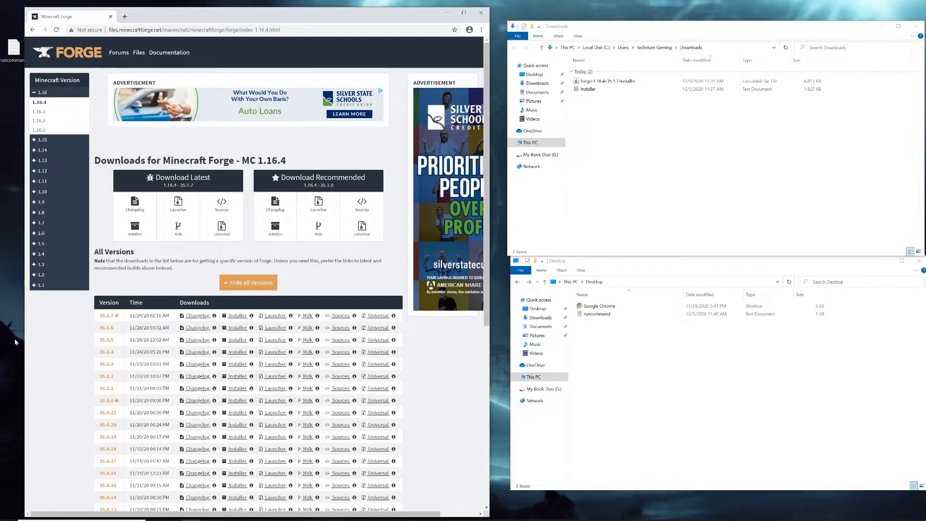
pyautogui.doubleClick(105, 316)
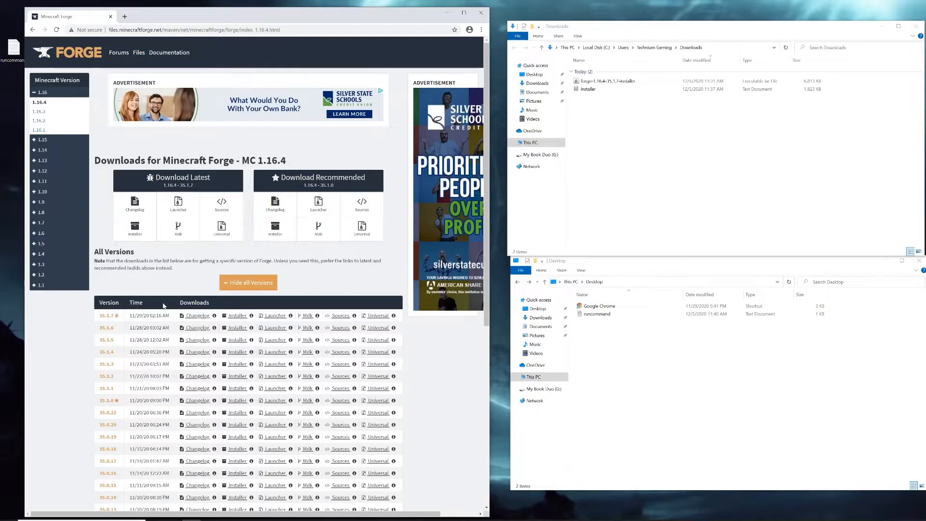
pyautogui.moveTo(163, 397)
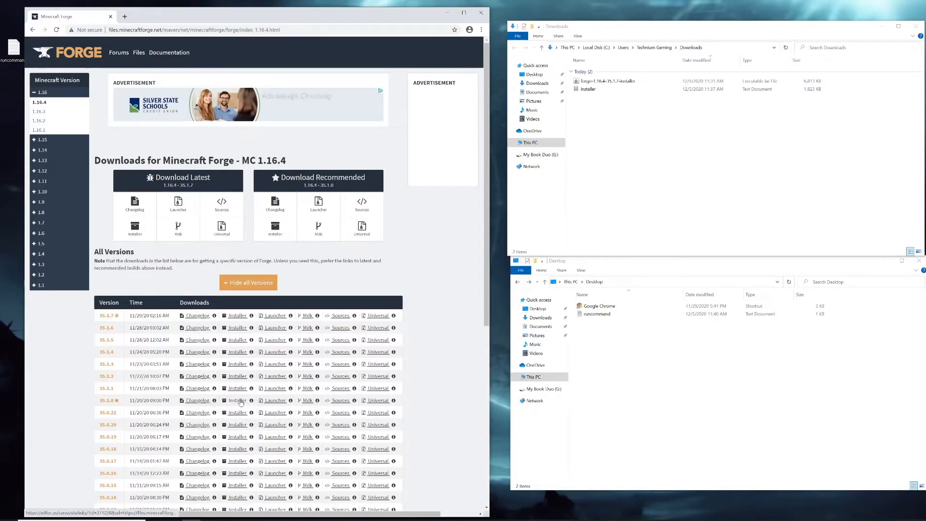
pyautogui.moveTo(251, 401)
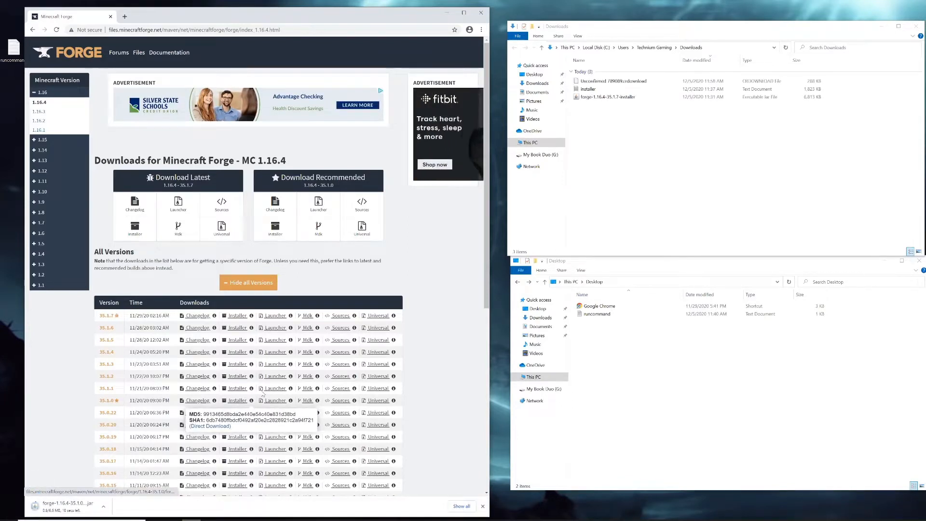
# Start downloading the Forge 1.16.4 installer jar and keep the file despite the harmful-file warning.
pyautogui.click(605, 96)
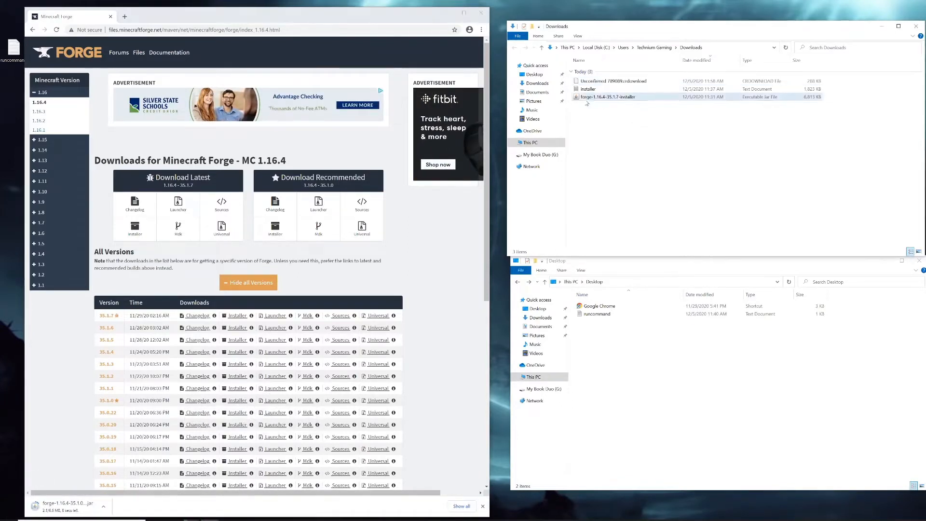
pyautogui.click(609, 96)
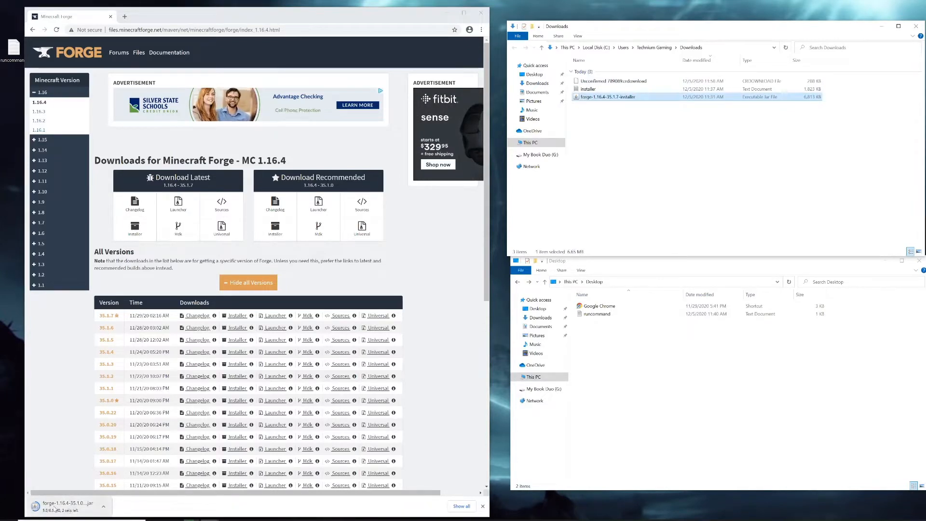
pyautogui.click(622, 141)
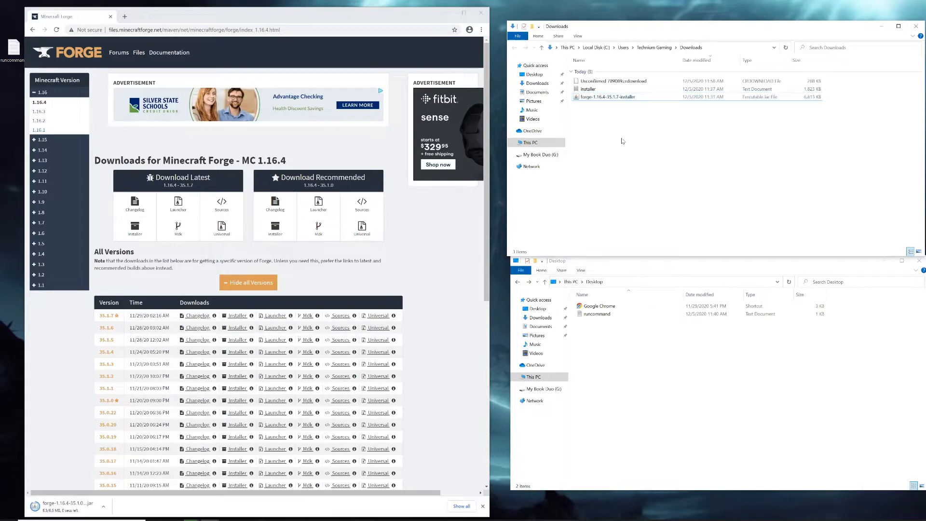
pyautogui.click(602, 97)
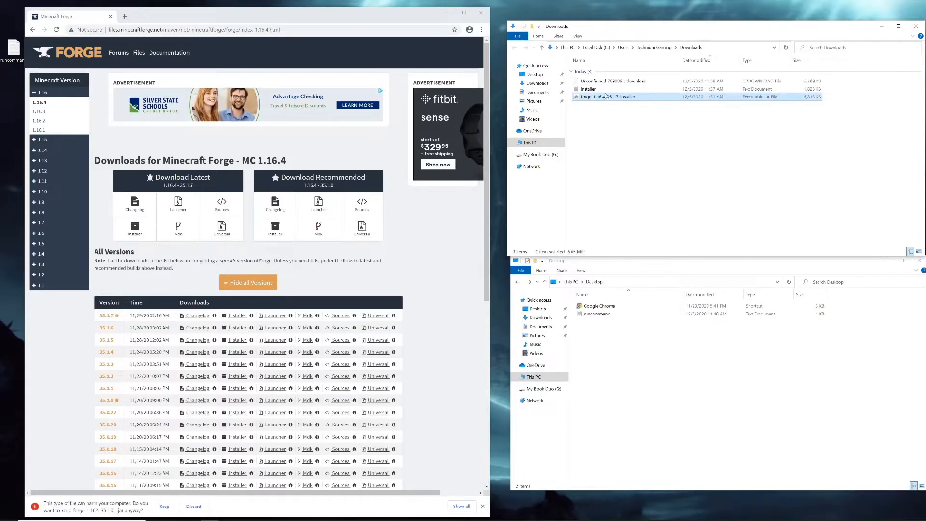
# Launch the Forge installer in Install server mode and browse to the Desktop for a target folder.
pyautogui.doubleClick(604, 96)
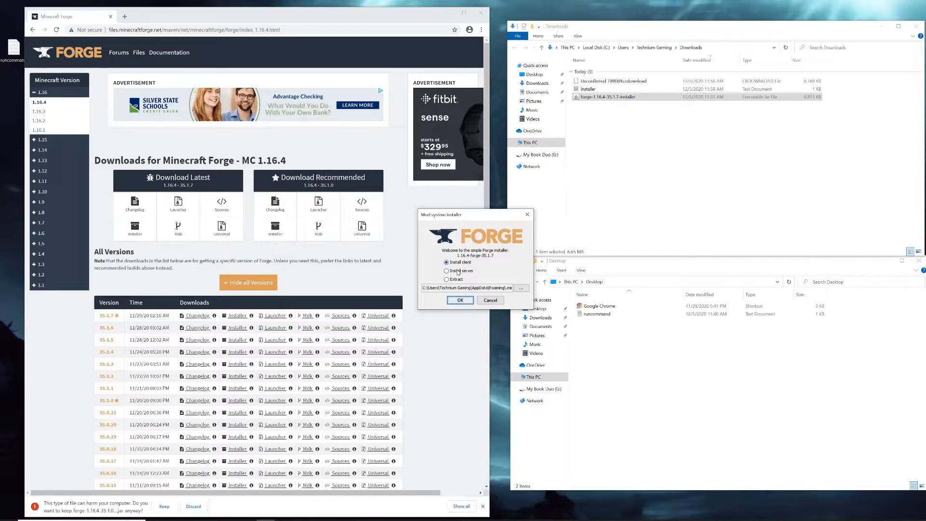
pyautogui.click(447, 271)
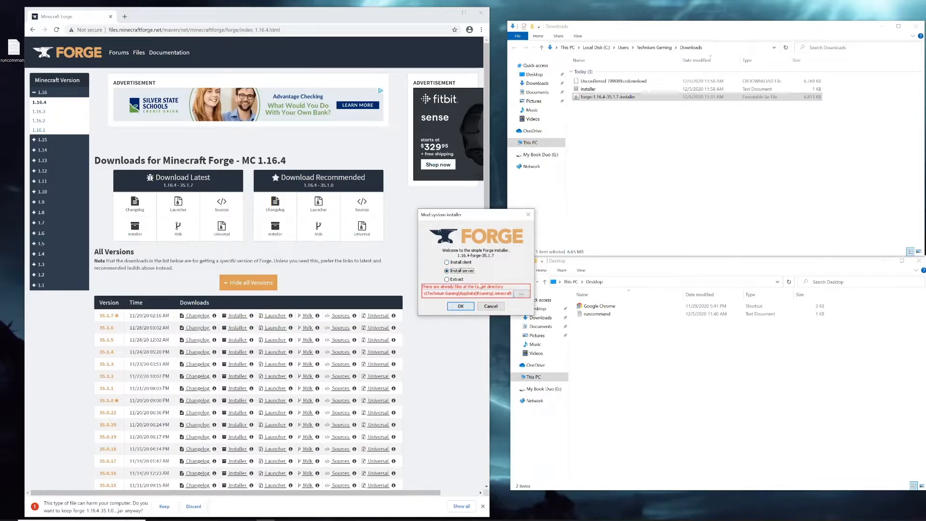
pyautogui.moveTo(520, 293)
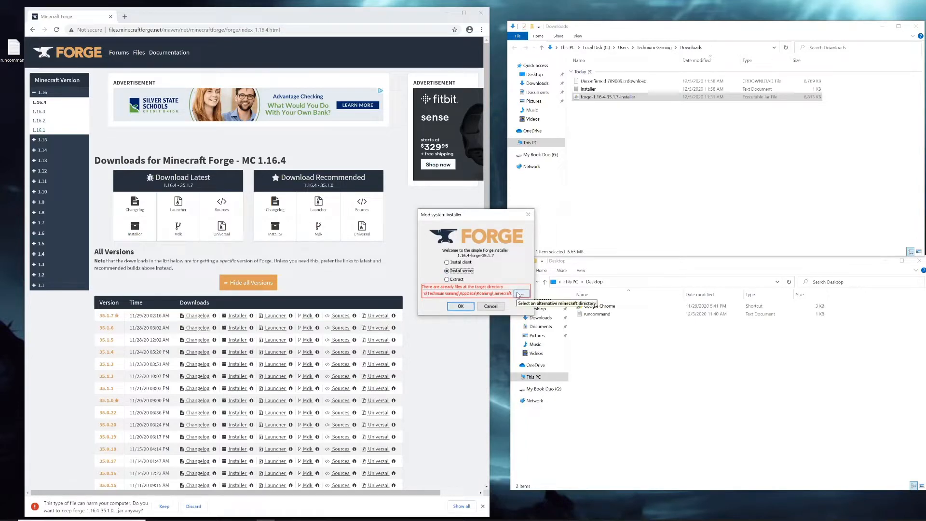
pyautogui.click(521, 294)
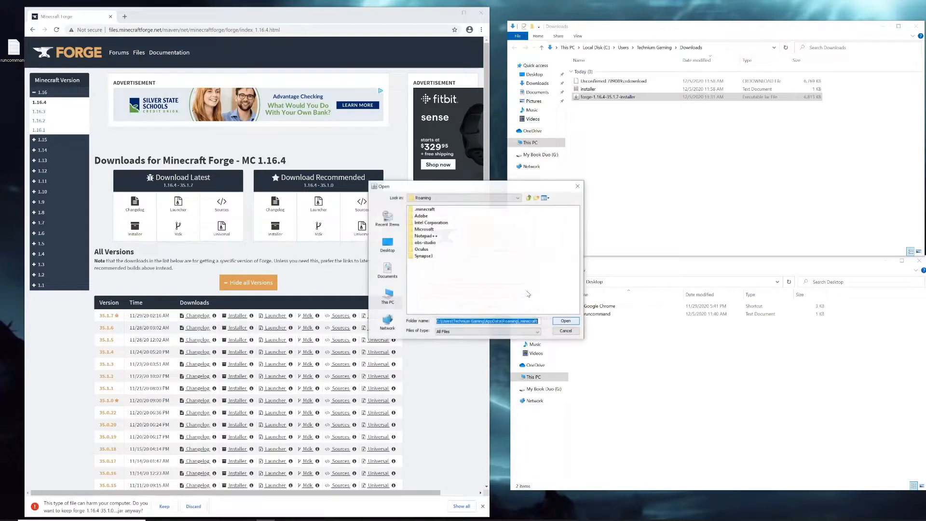
pyautogui.click(387, 244)
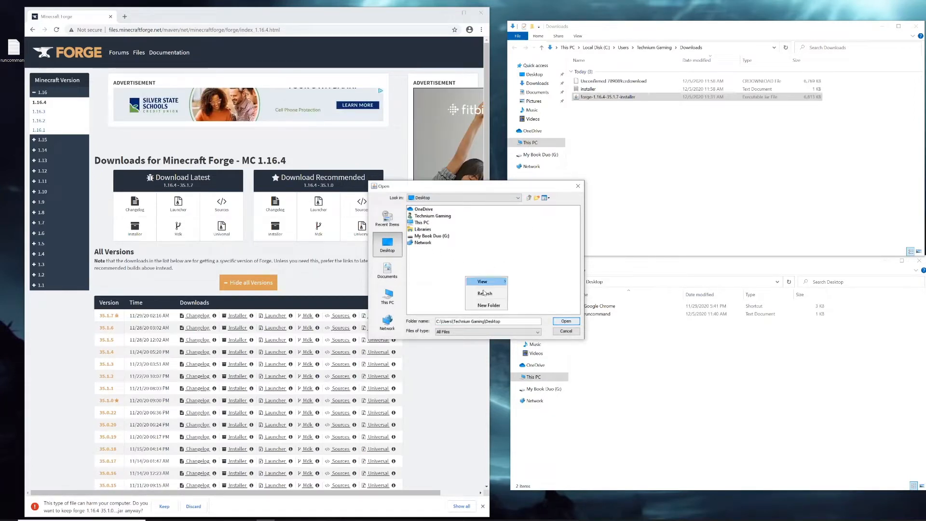
pyautogui.moveTo(486, 306)
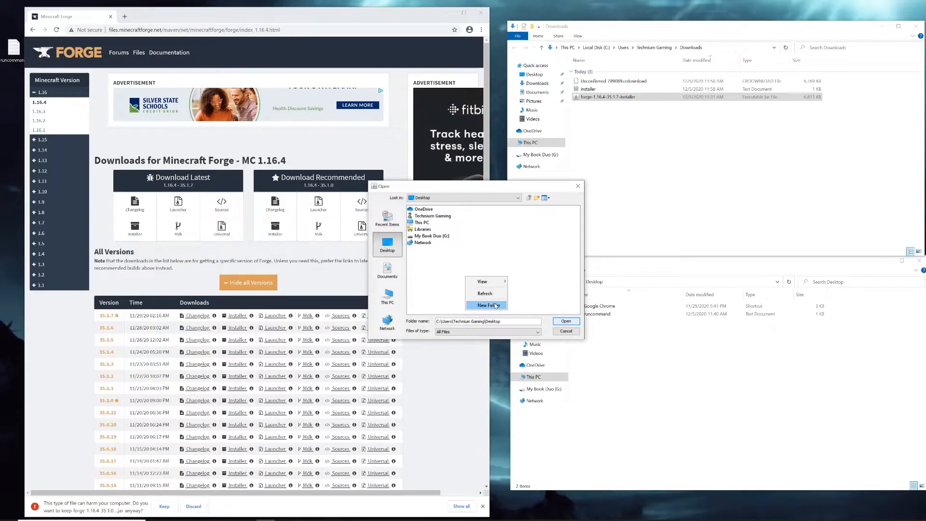
# Create a new Desktop folder named 'Minecraft Server' and choose it as the install target.
pyautogui.click(485, 304)
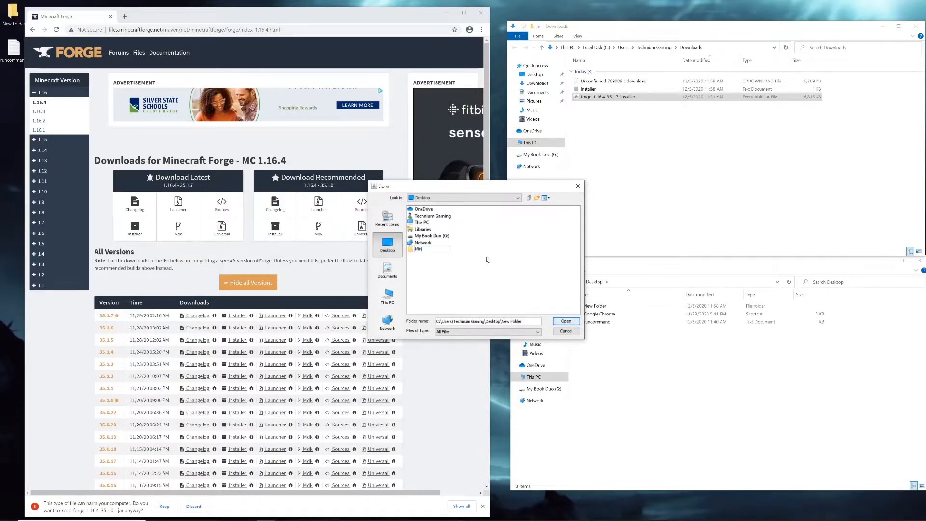
pyautogui.write('Minecraft Server')
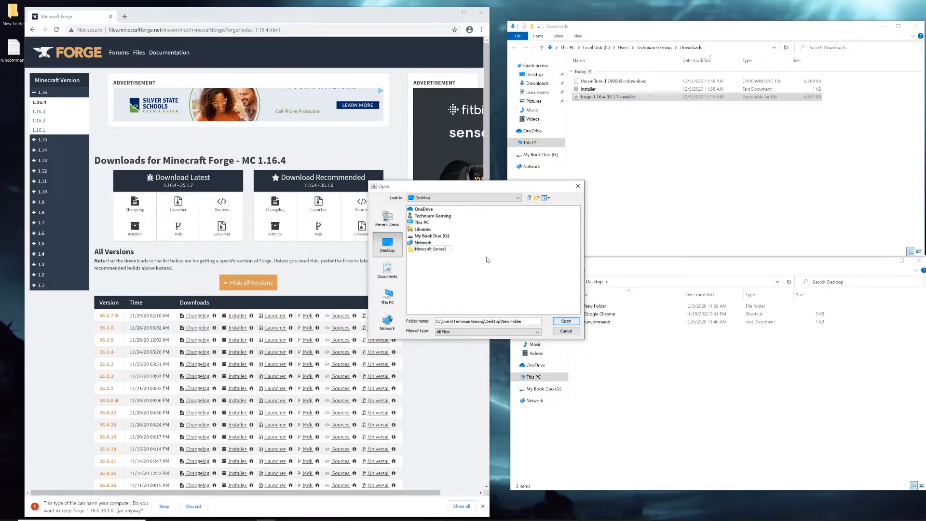
pyautogui.click(564, 320)
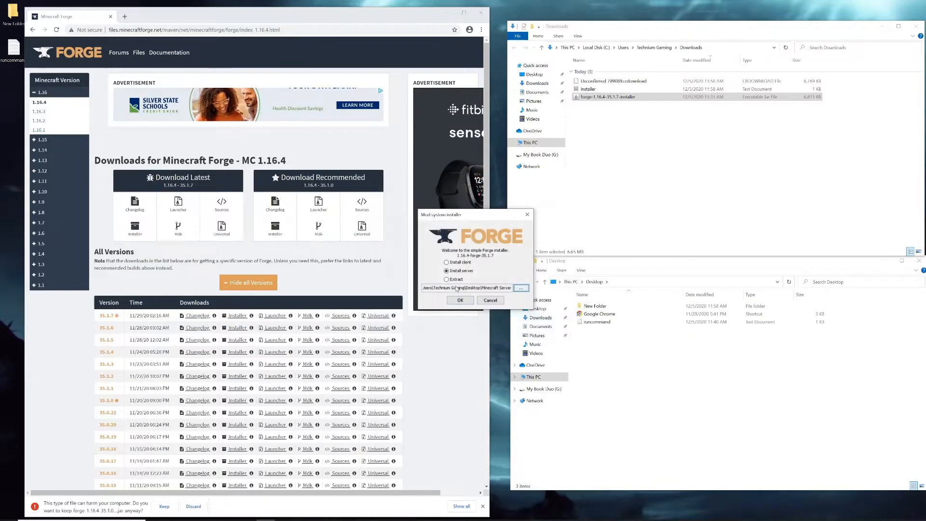
pyautogui.click(520, 287)
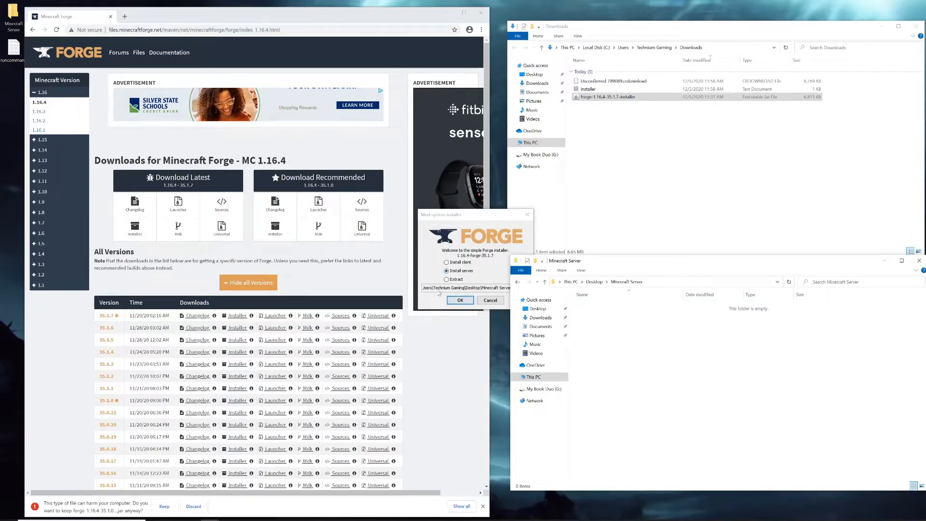
# Install the Forge server files and check the Minecraft Server folder holds the forge and minecraft_server jars.
pyautogui.click(459, 300)
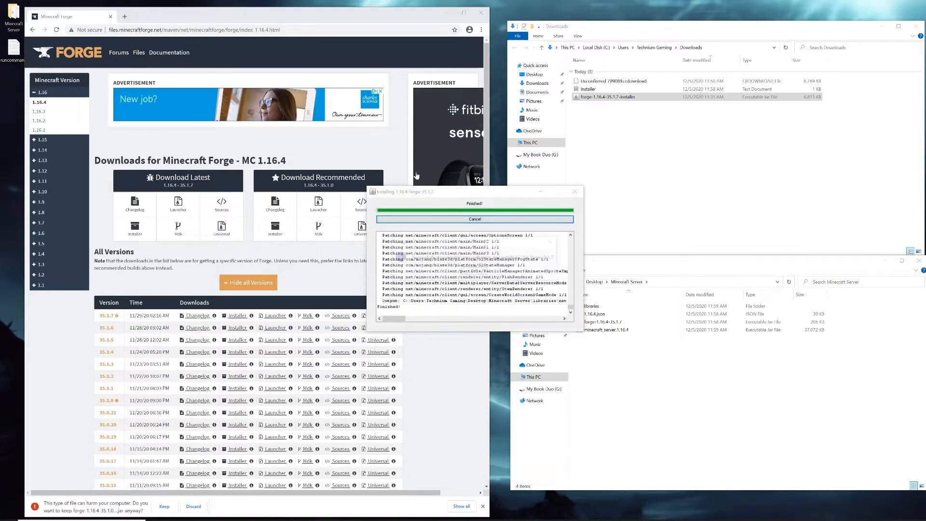
pyautogui.click(474, 219)
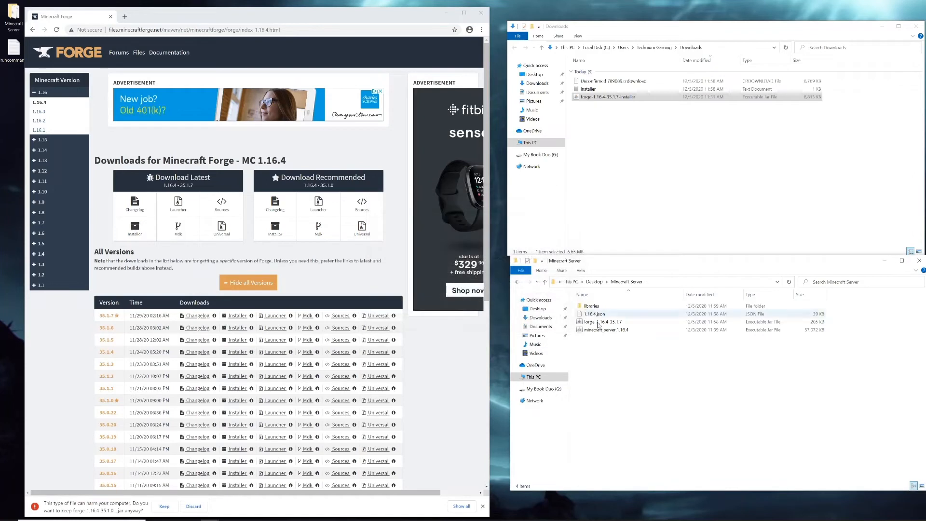
pyautogui.moveTo(605, 330)
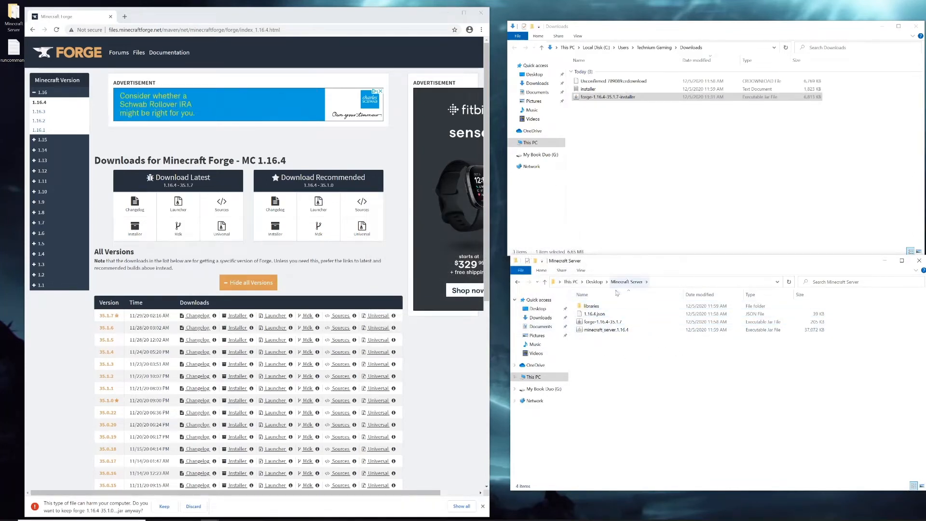
pyautogui.click(602, 323)
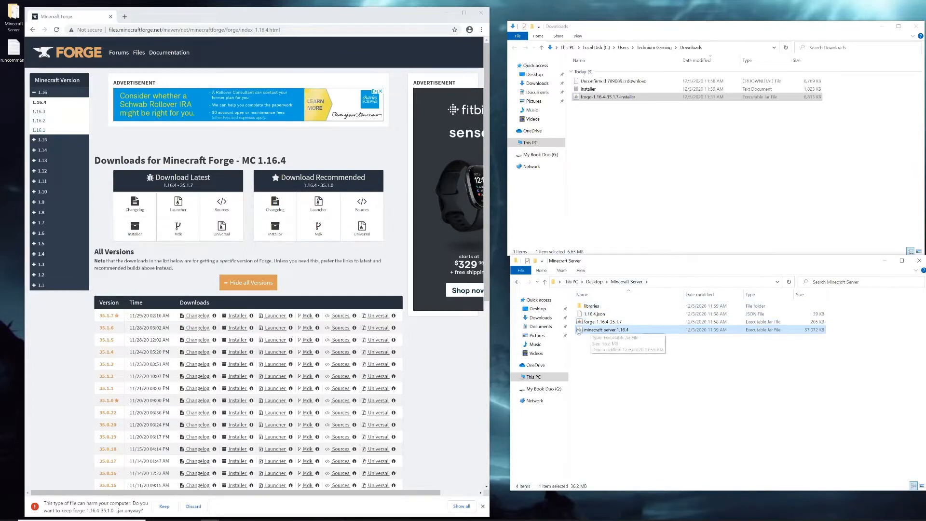
pyautogui.click(602, 321)
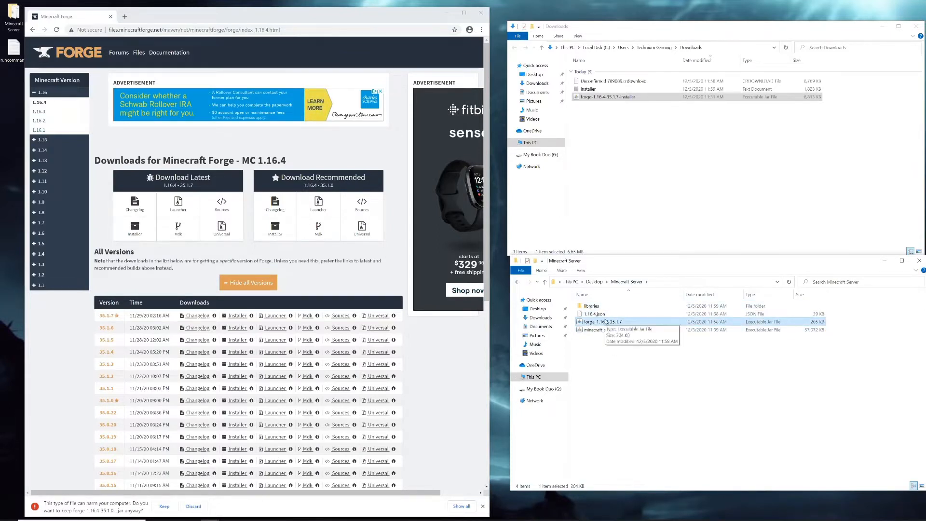
pyautogui.moveTo(649, 382)
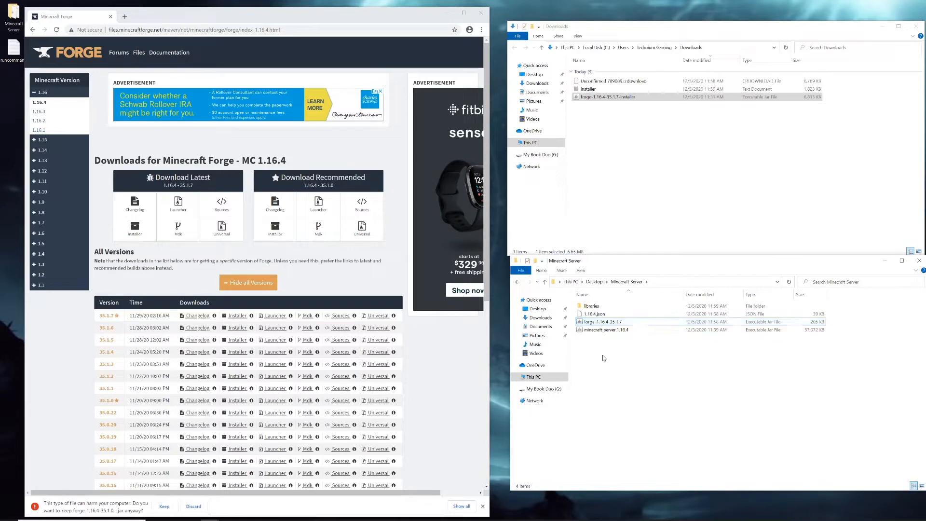
# Create a new text document named run and copy the java launch line from runcommand into it.
pyautogui.rightClick(604, 359)
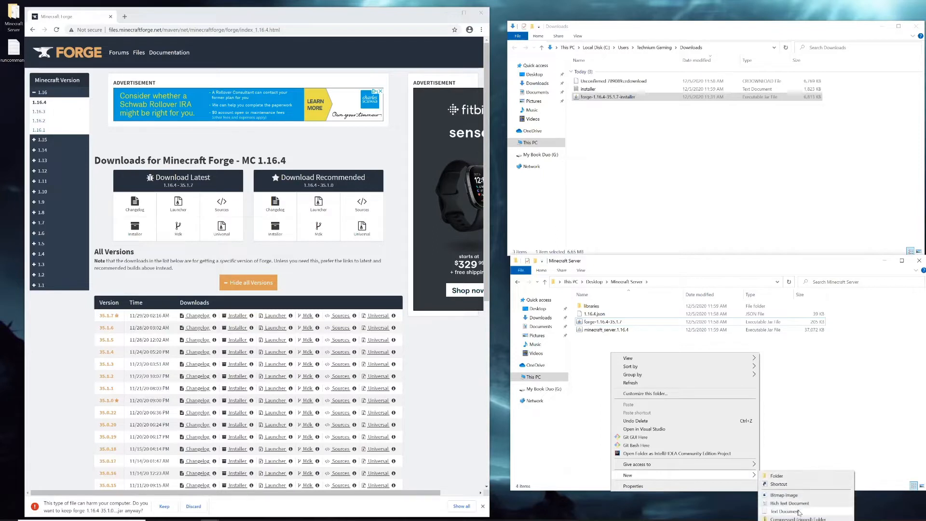
pyautogui.click(788, 511)
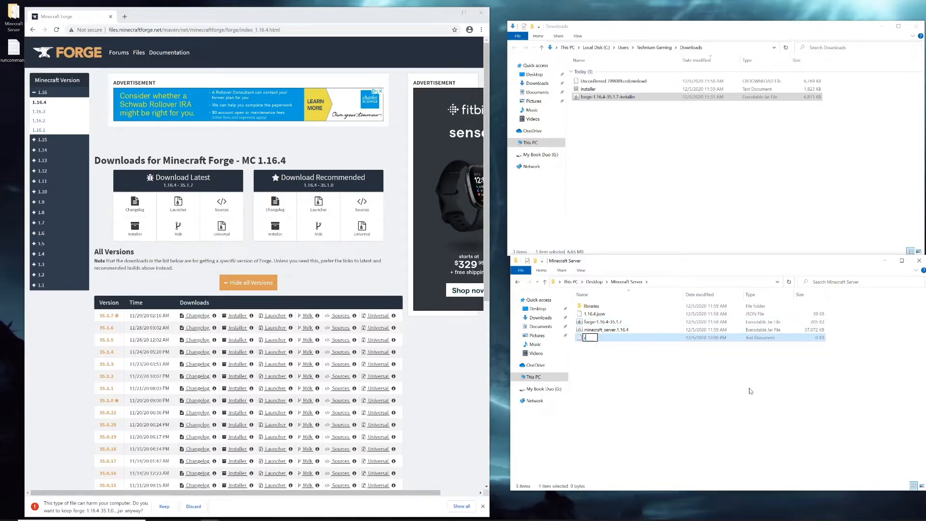
pyautogui.doubleClick(585, 338)
pyautogui.write('run')
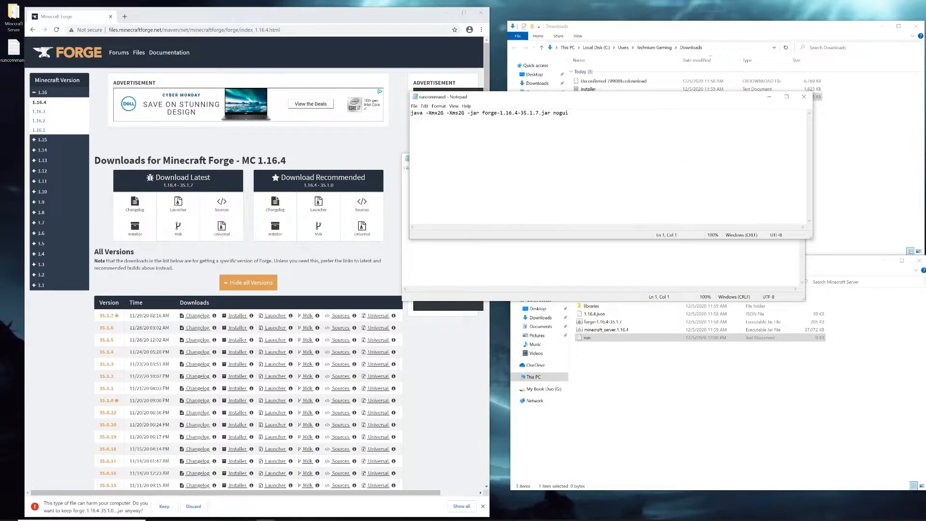
pyautogui.tripleClick(489, 113)
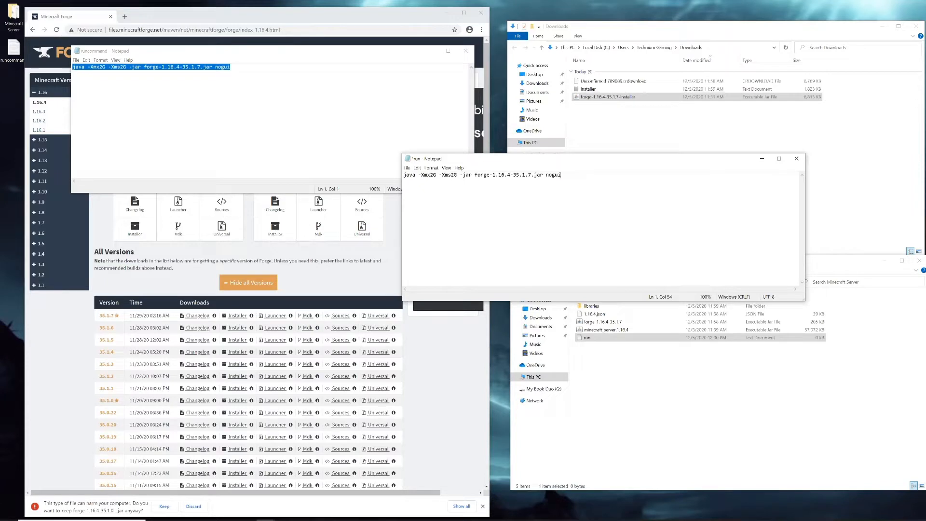
pyautogui.click(466, 52)
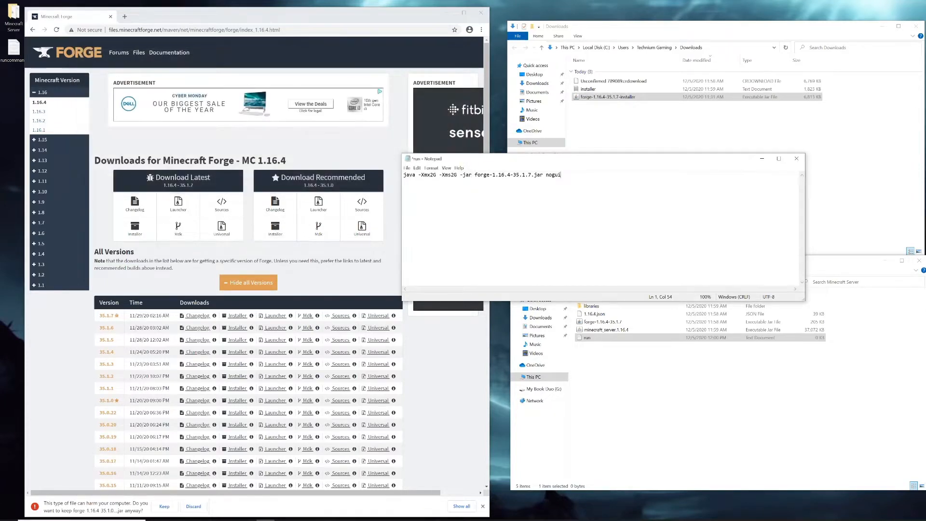
# Save the launch command as run.bat with file type All Files in the Minecraft Server folder.
pyautogui.click(406, 168)
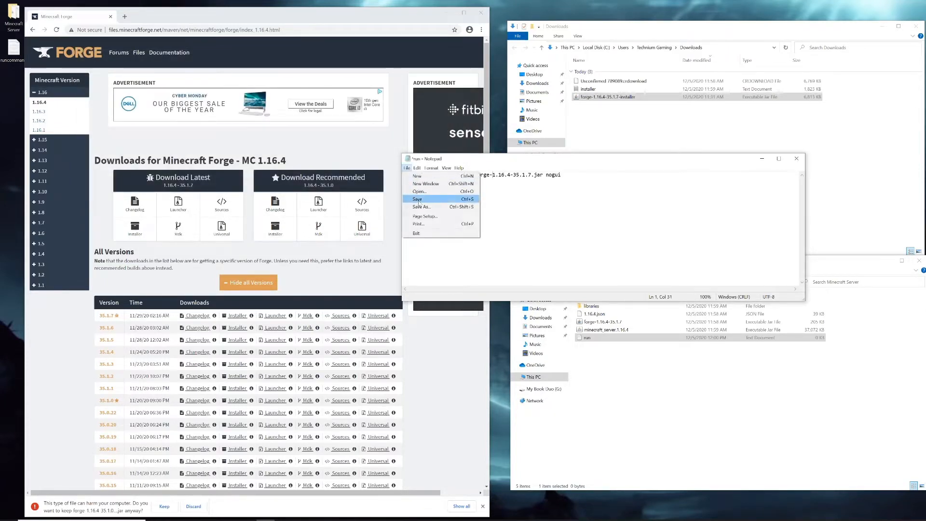
pyautogui.click(417, 199)
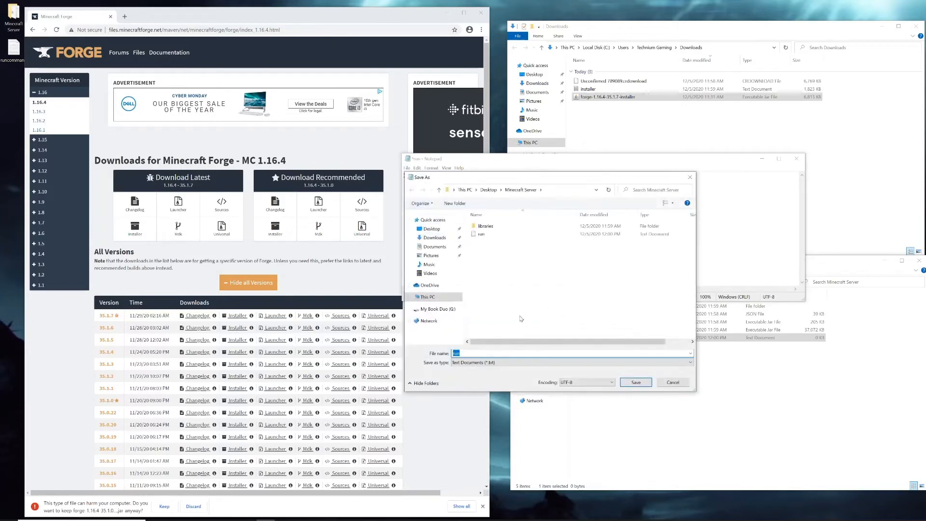
pyautogui.moveTo(491, 330)
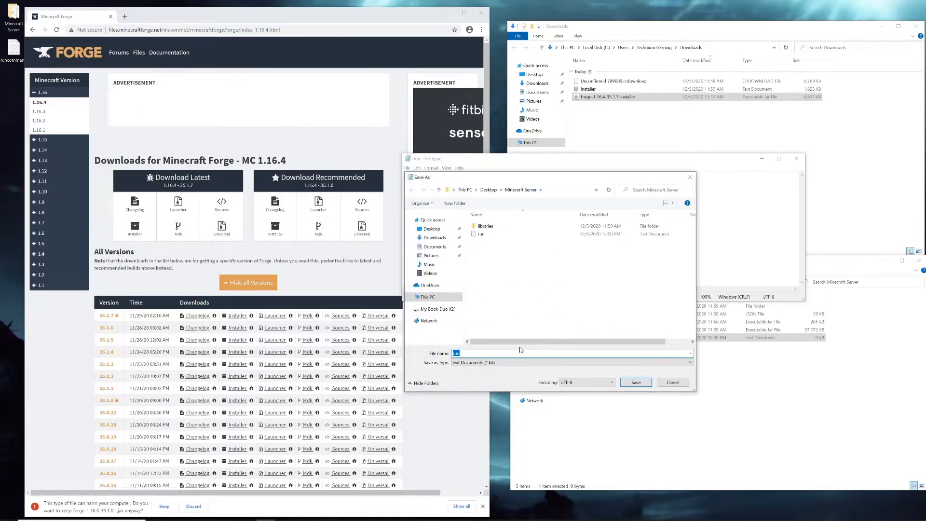
pyautogui.click(687, 361)
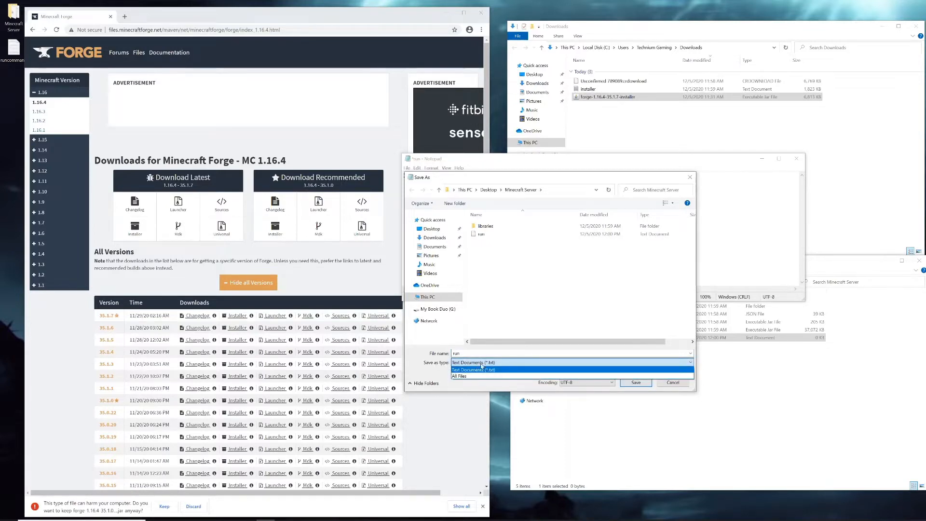
pyautogui.moveTo(459, 376)
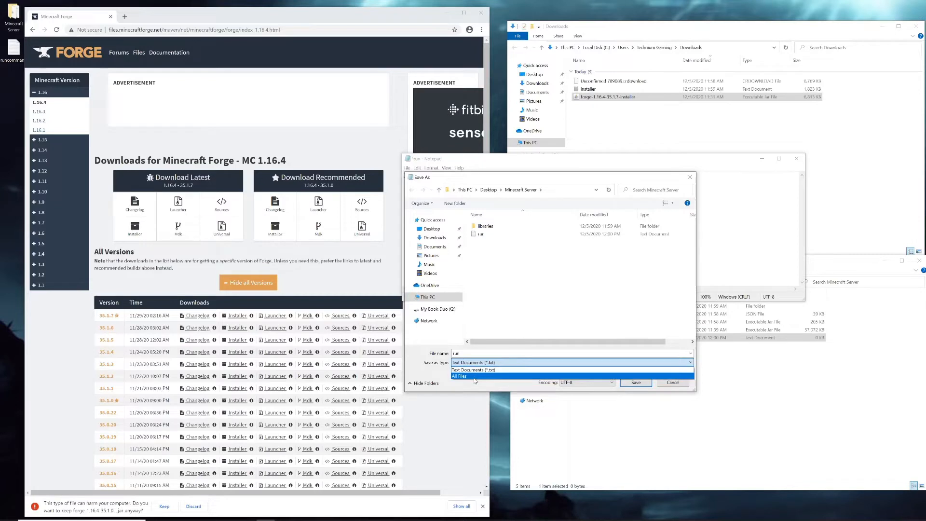
pyautogui.click(460, 378)
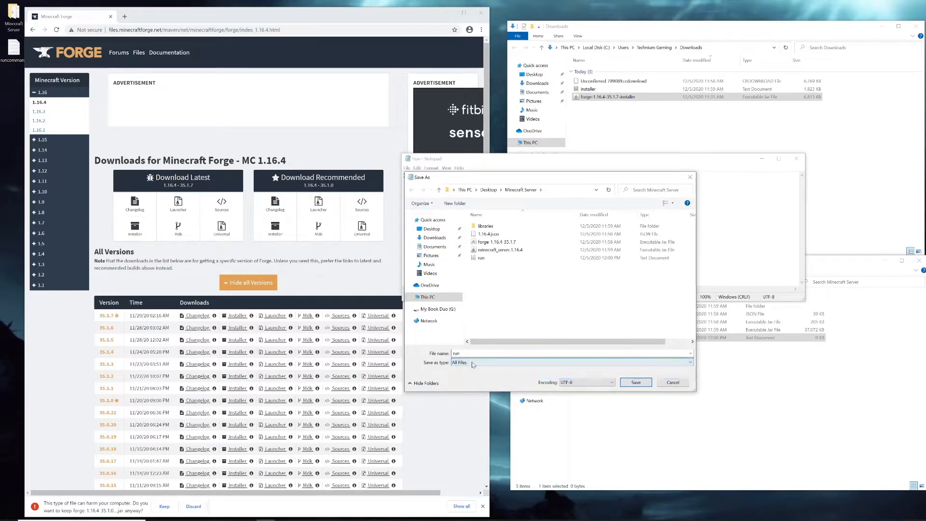
pyautogui.click(570, 362)
pyautogui.write('.bat')
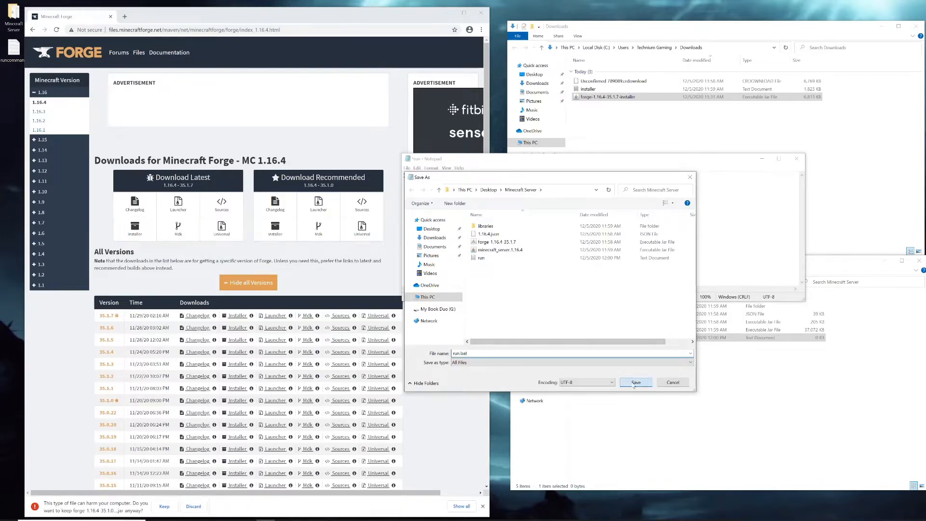
pyautogui.click(635, 382)
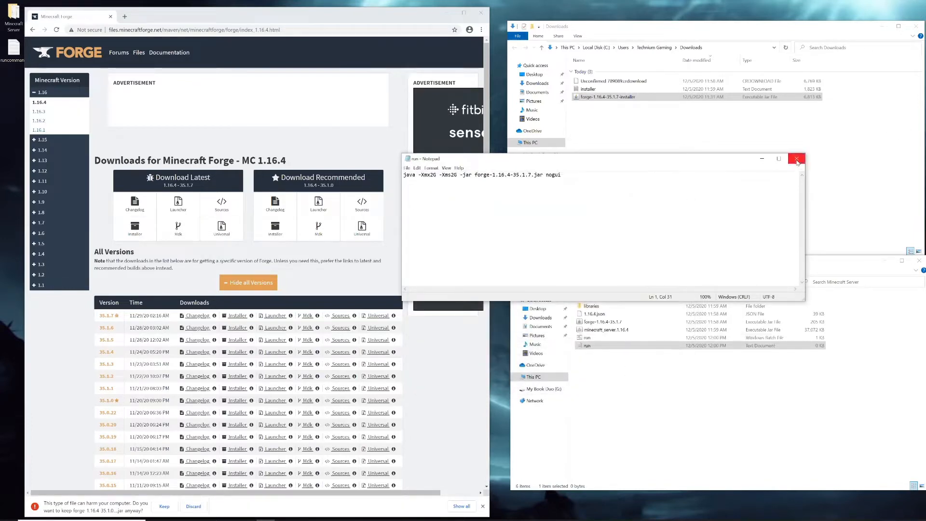
# Remove the leftover run text file and run run.bat so mods, config, logs folders and eula.txt appear.
pyautogui.click(796, 160)
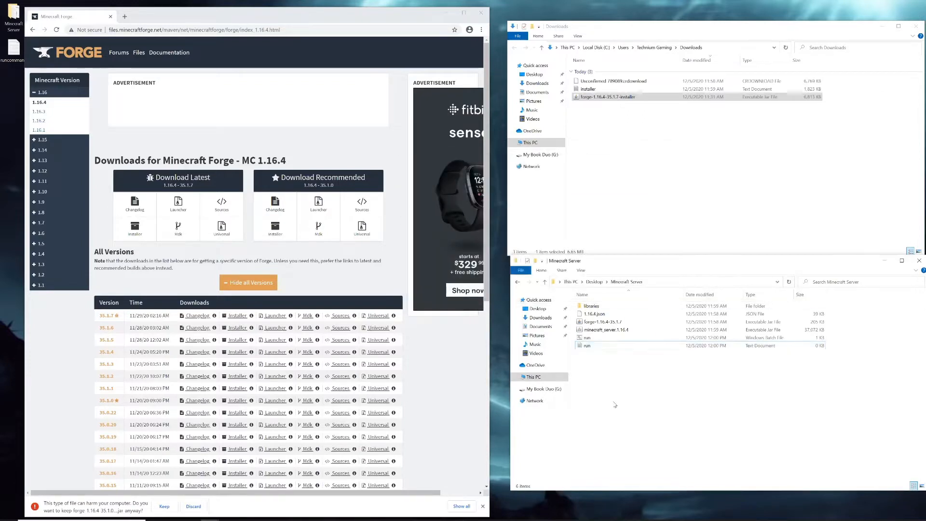
pyautogui.click(589, 337)
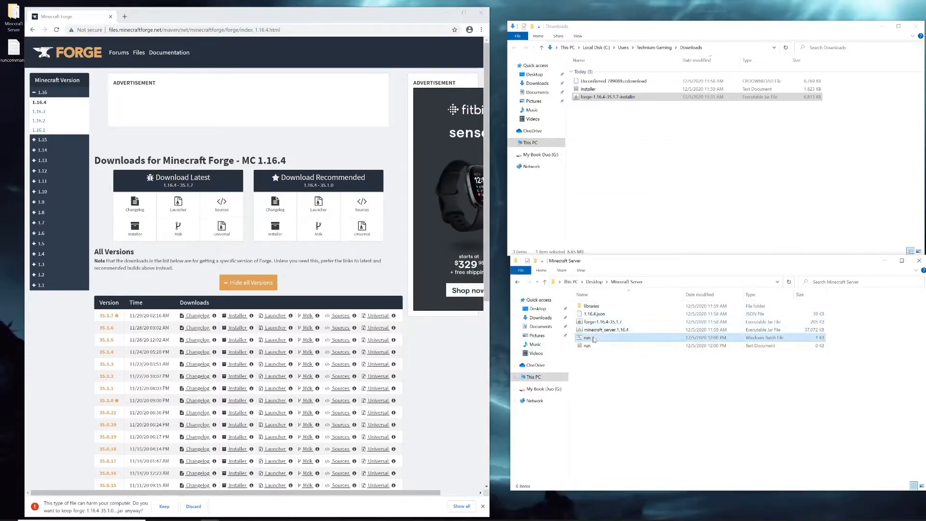
pyautogui.click(586, 345)
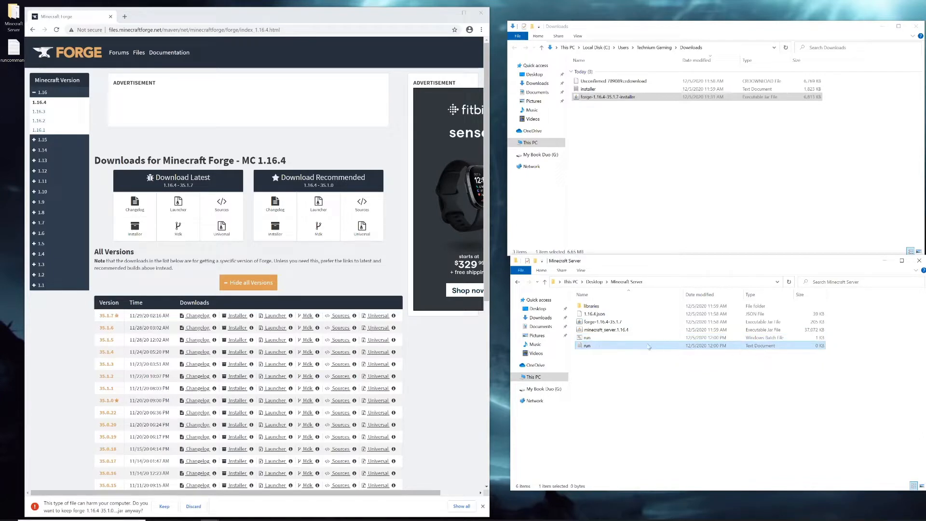
pyautogui.click(591, 338)
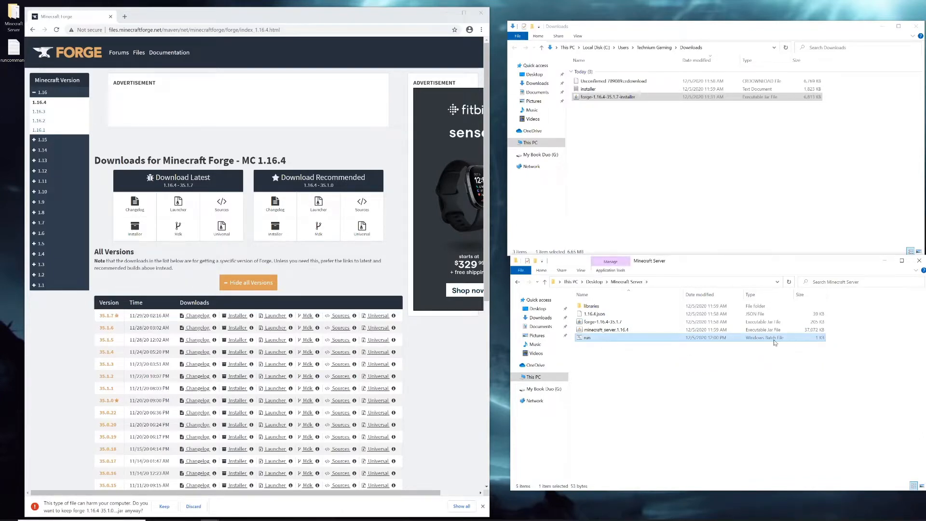
pyautogui.moveTo(586, 337)
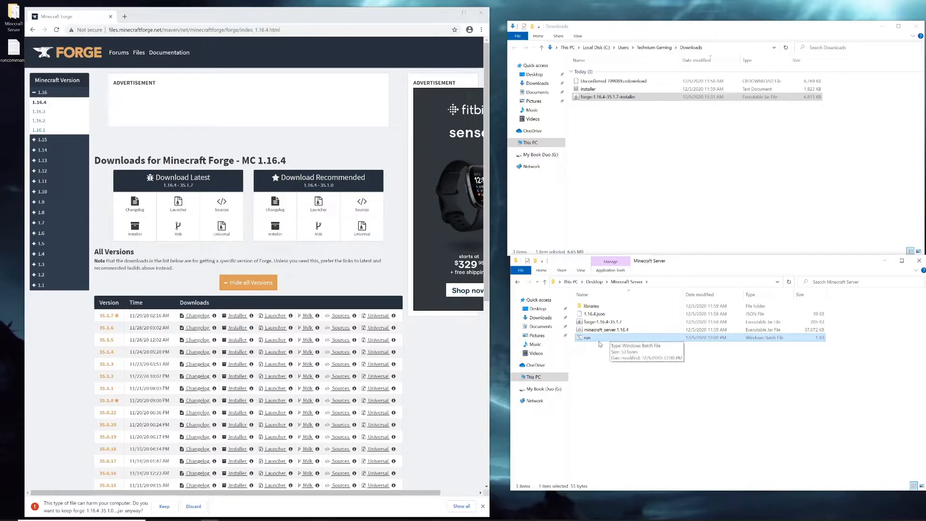
pyautogui.doubleClick(586, 338)
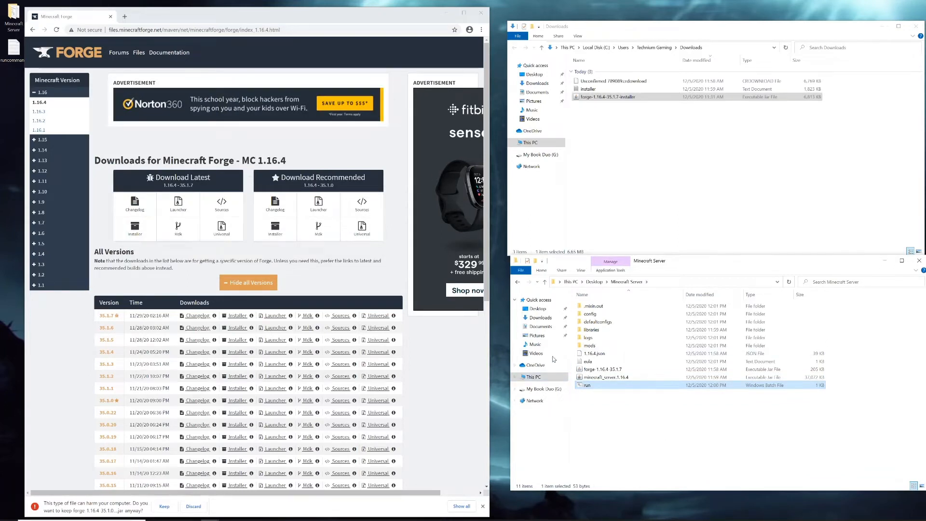
pyautogui.click(589, 361)
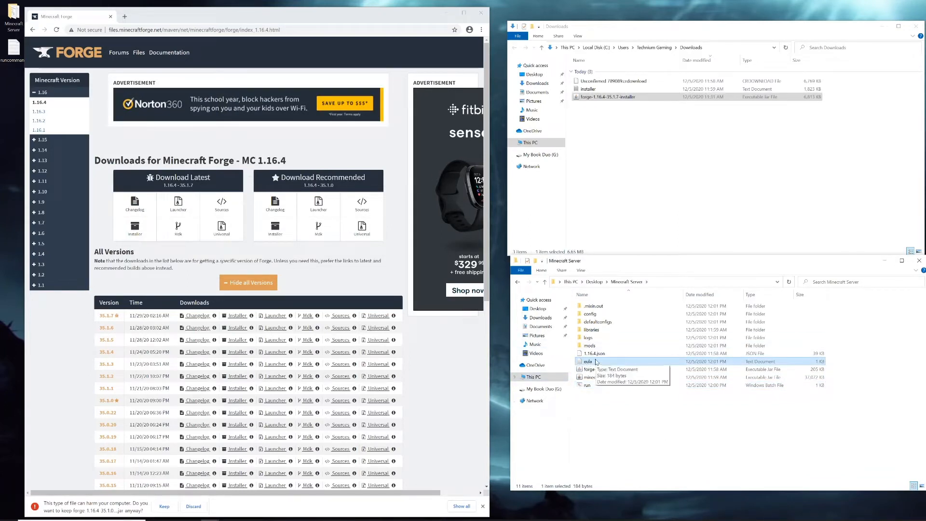
# Edit eula.txt in Notepad, replacing false with true on the eula line.
pyautogui.doubleClick(588, 361)
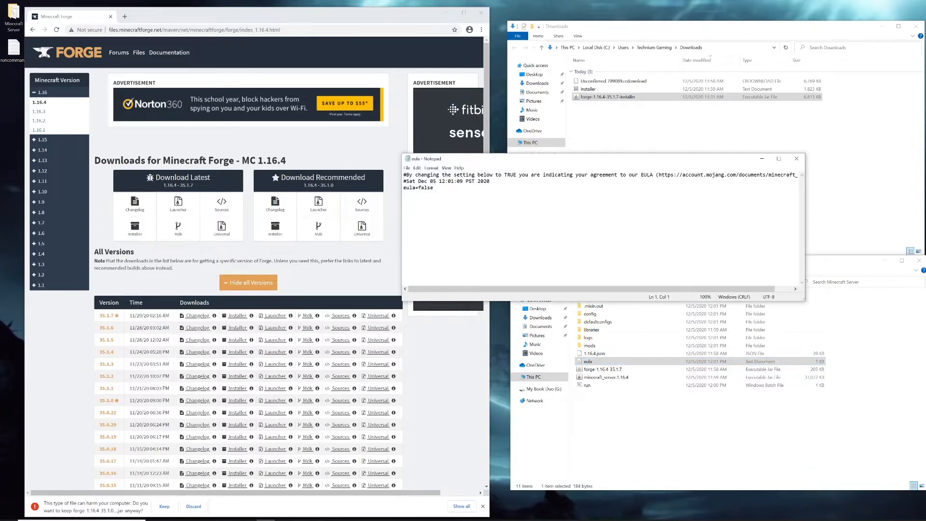
pyautogui.tripleClick(417, 188)
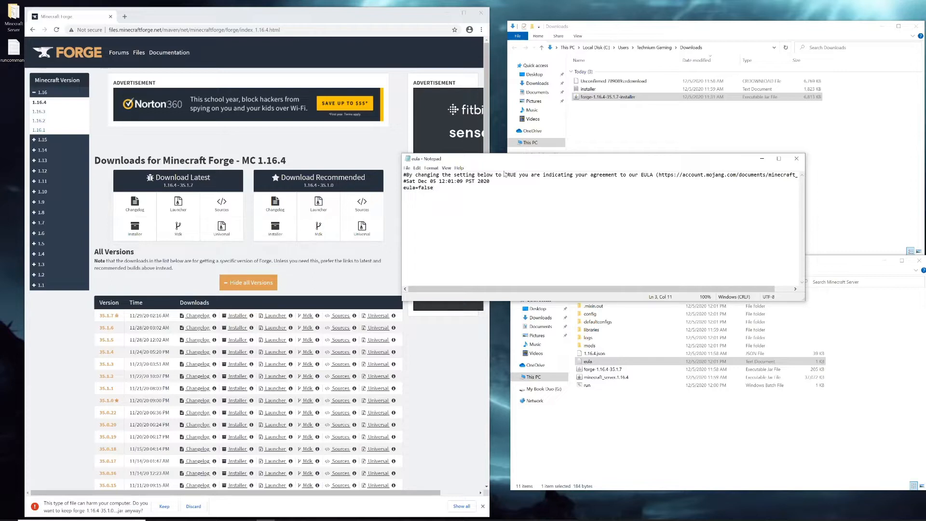
pyautogui.press('Backspace')
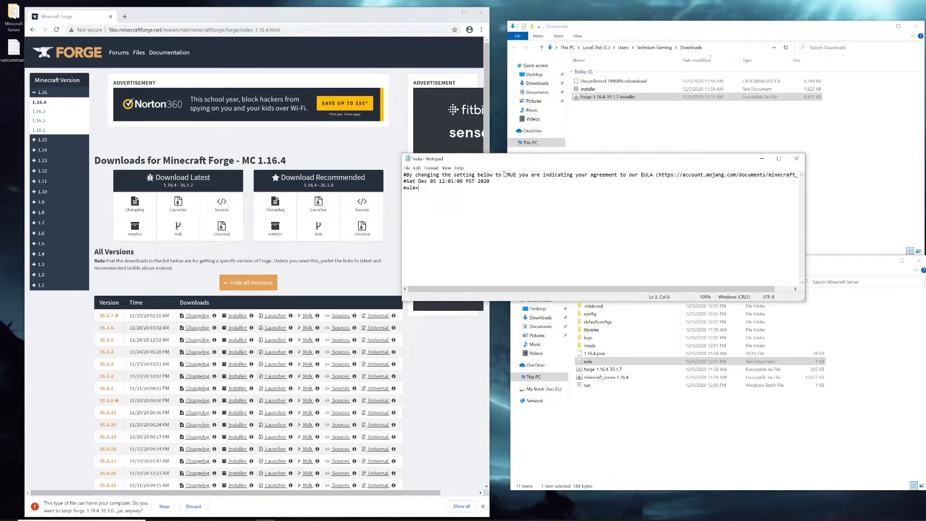
pyautogui.write('true')
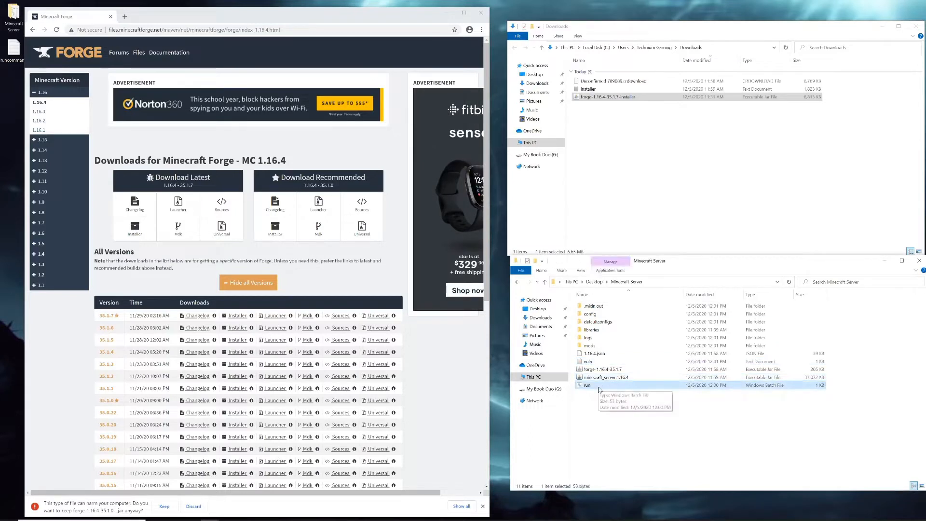
# Run the server from run.bat until the world finishes generating, then close the console.
pyautogui.doubleClick(586, 385)
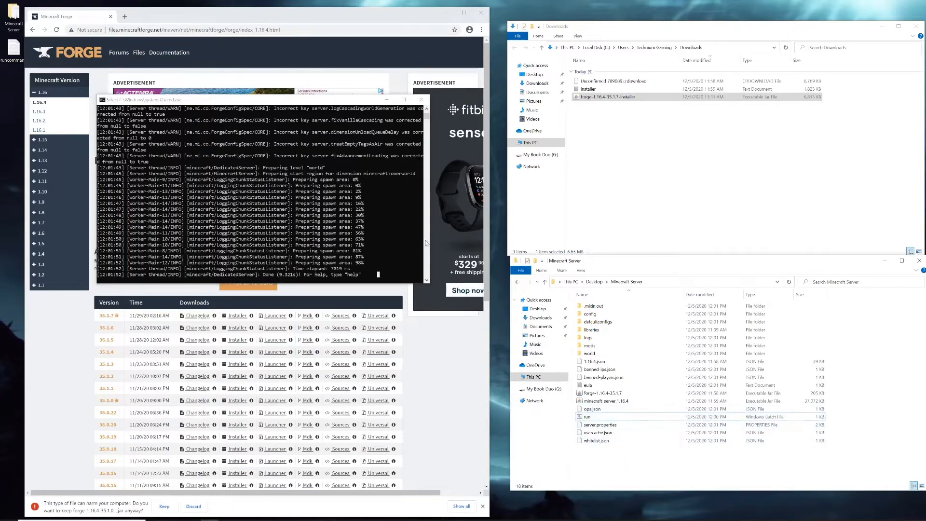
pyautogui.moveTo(421, 100)
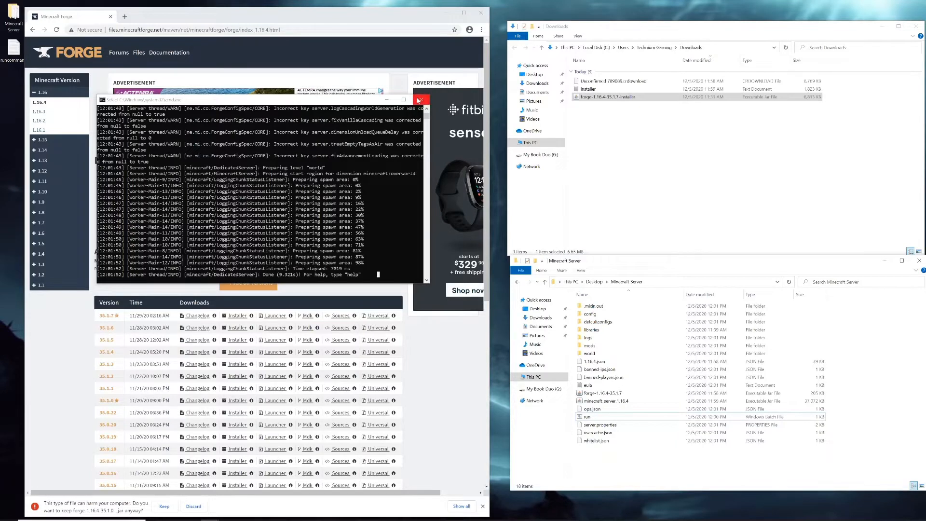
pyautogui.click(421, 100)
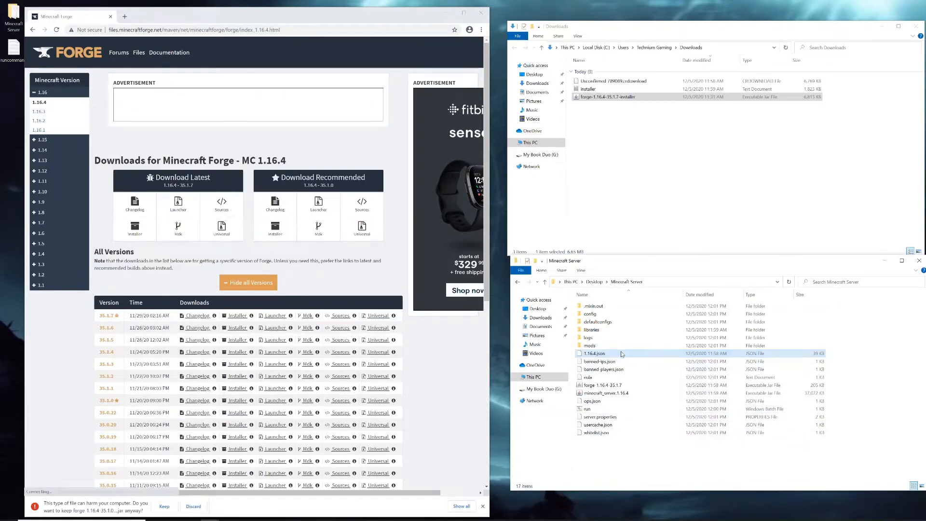
# Open server.properties with Notepad via Open with > More apps.
pyautogui.click(600, 417)
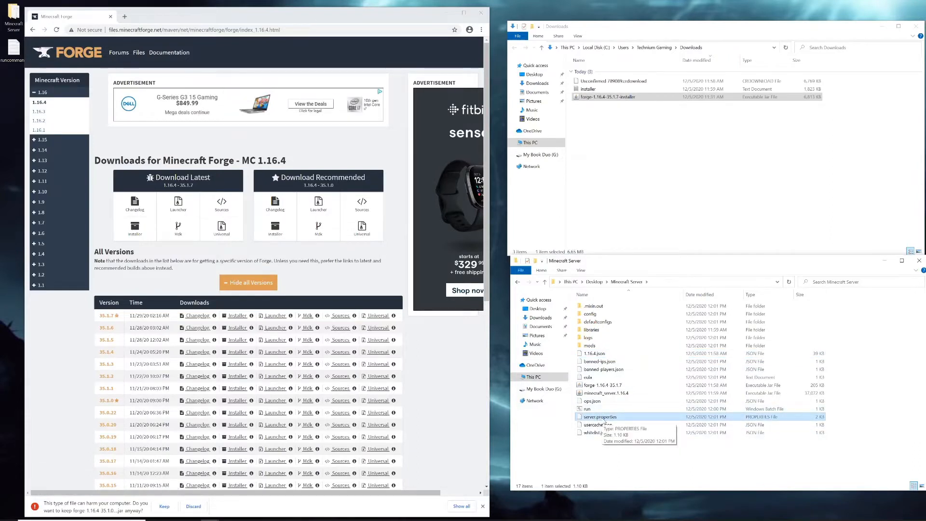
pyautogui.rightClick(598, 417)
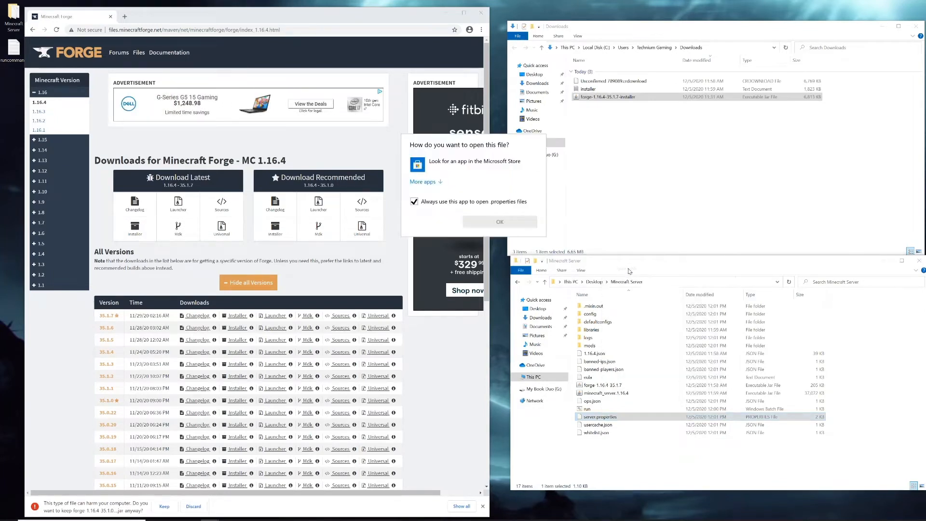
pyautogui.click(424, 181)
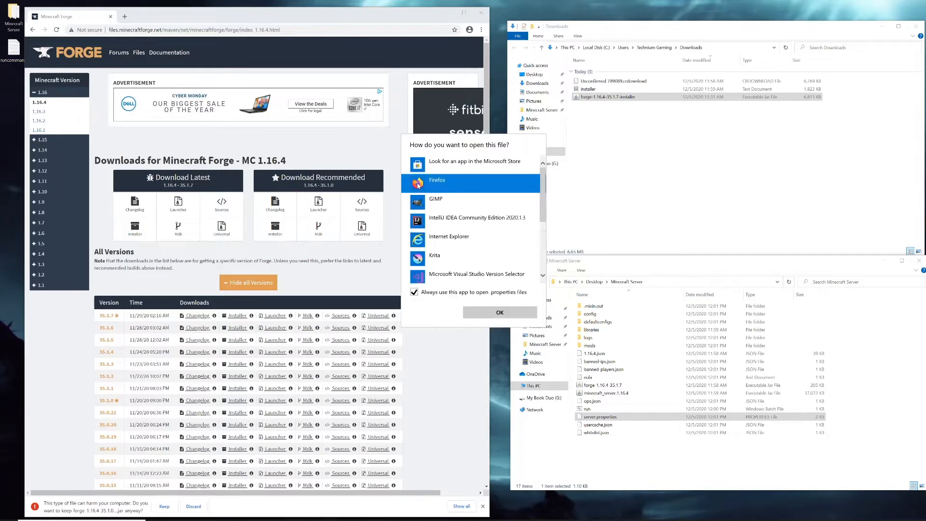
pyautogui.scroll(-3)
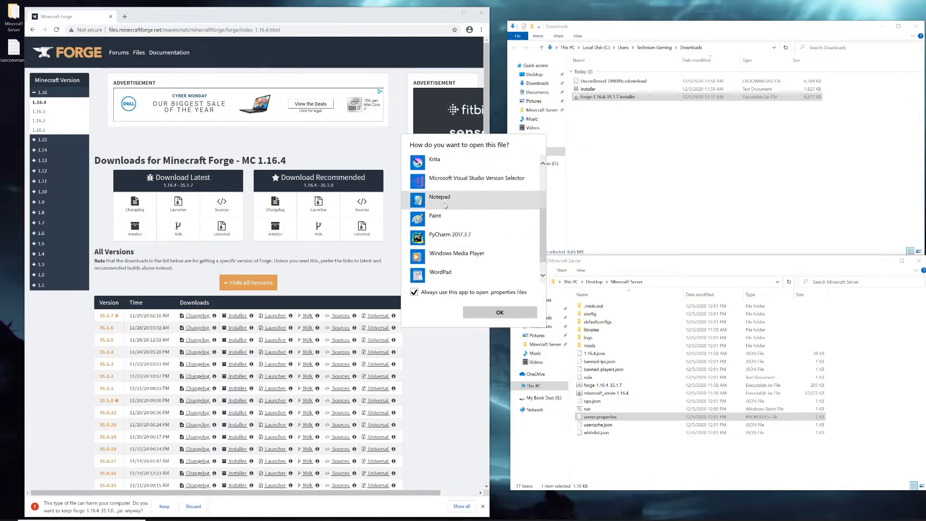
pyautogui.click(499, 312)
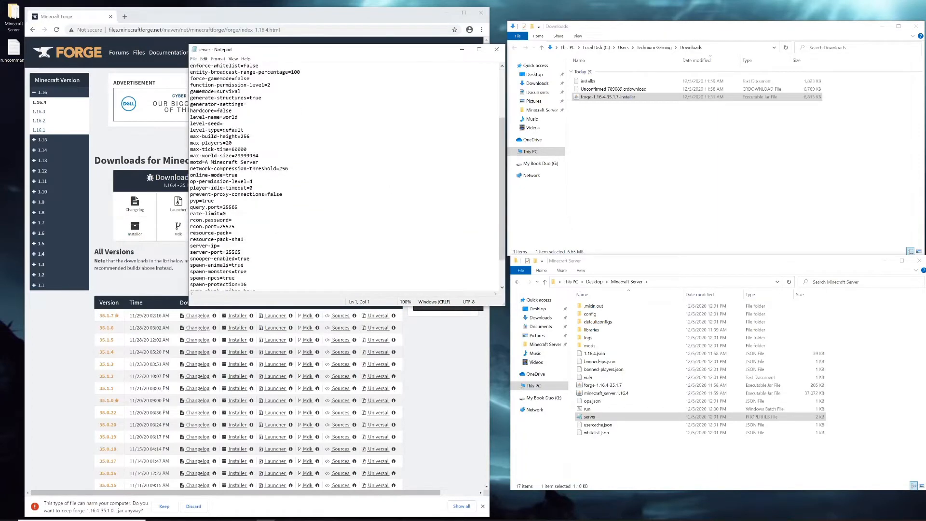
# Set level-name to MyWorld in the server properties file.
pyautogui.scroll(3)
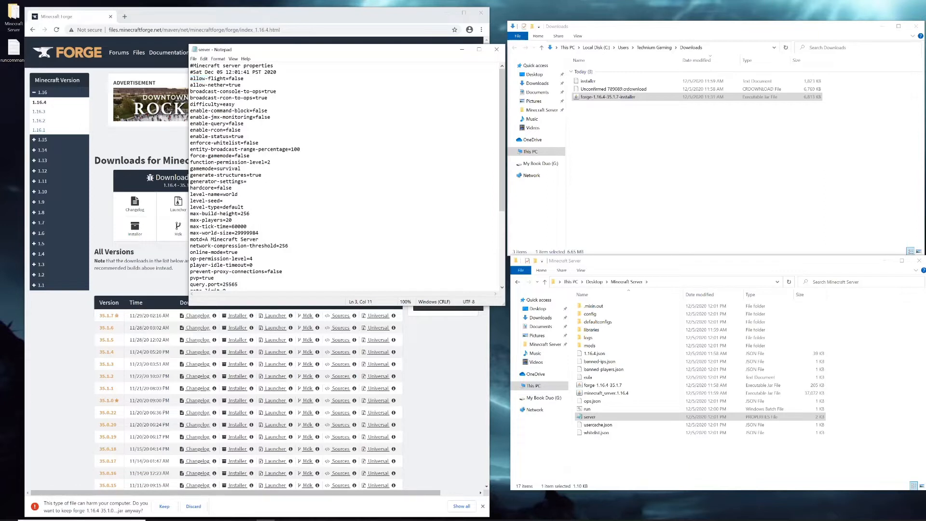
pyautogui.doubleClick(220, 78)
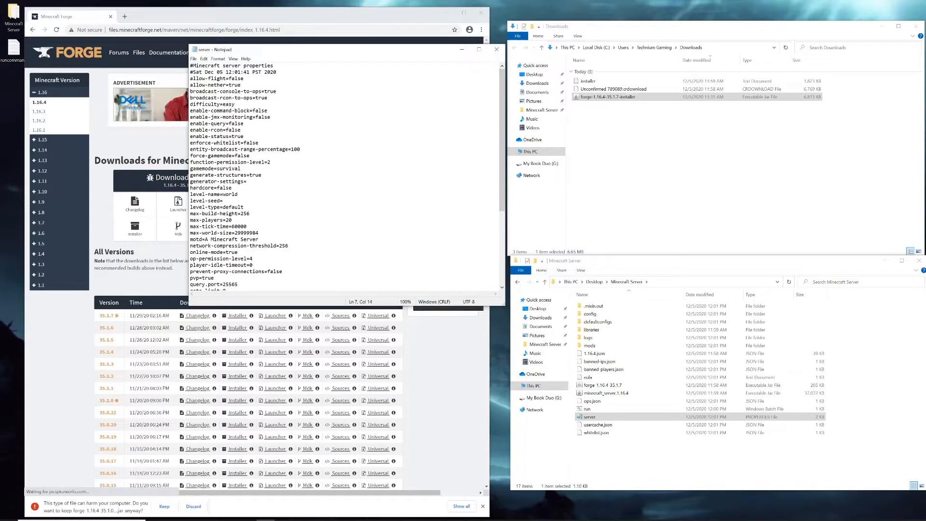
pyautogui.scroll(-3)
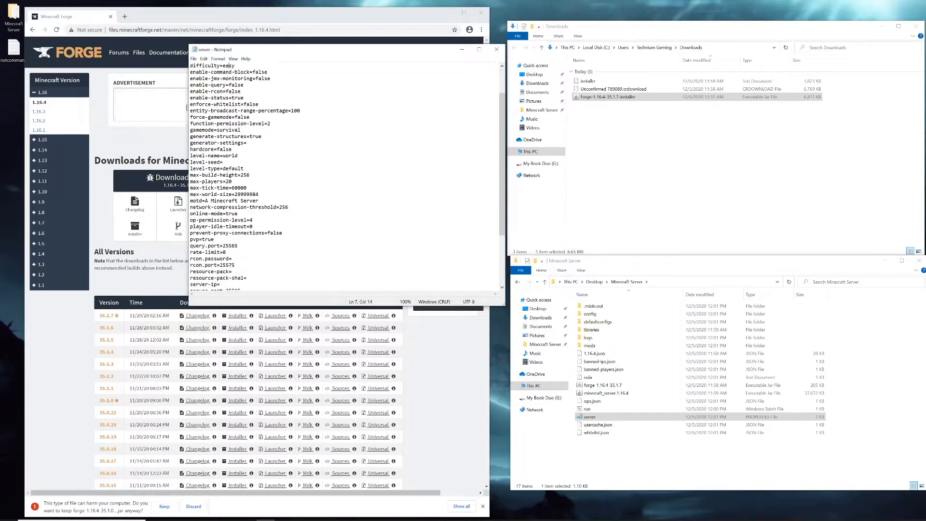
pyautogui.doubleClick(223, 150)
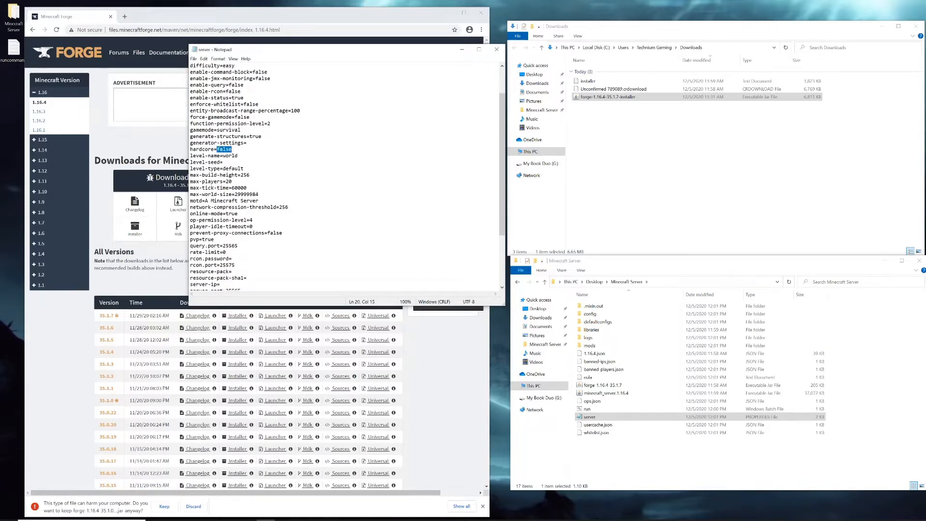
pyautogui.doubleClick(230, 155)
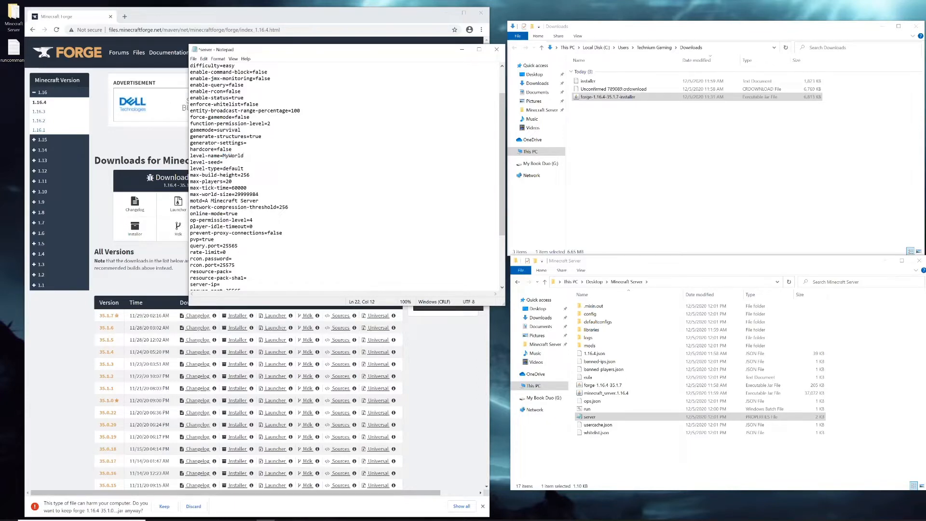
# Set level-seed to ThisIsMySeed in the server properties file.
pyautogui.doubleClick(206, 163)
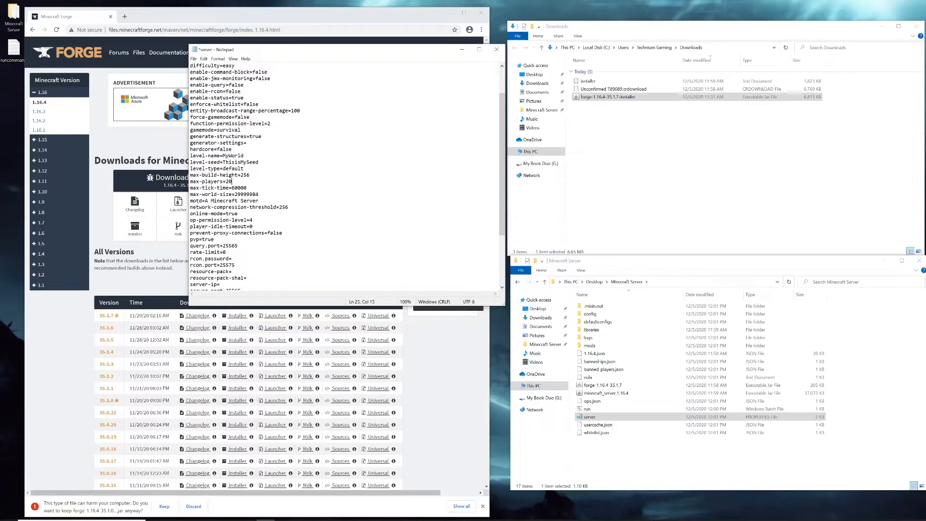
pyautogui.doubleClick(230, 168)
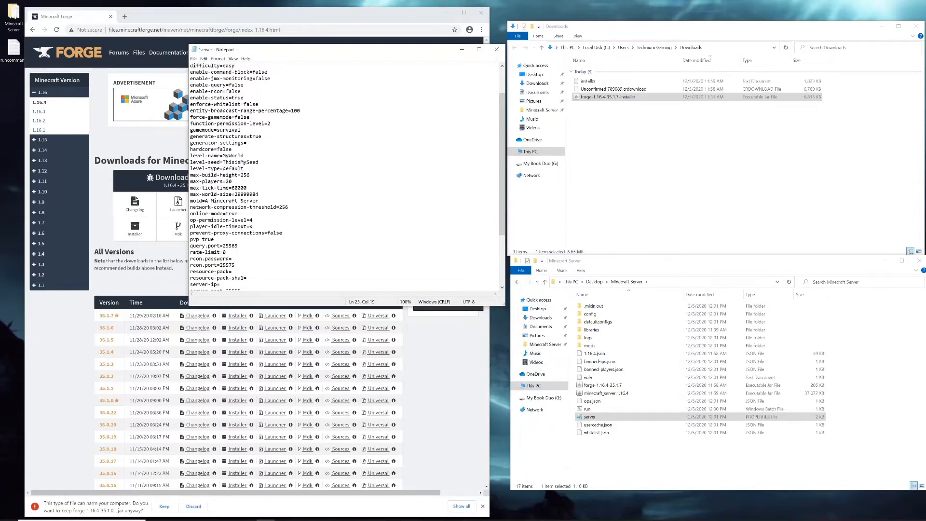
# Set motd to 'Hello my friends' and review the server port 25565 setting.
pyautogui.scroll(-3)
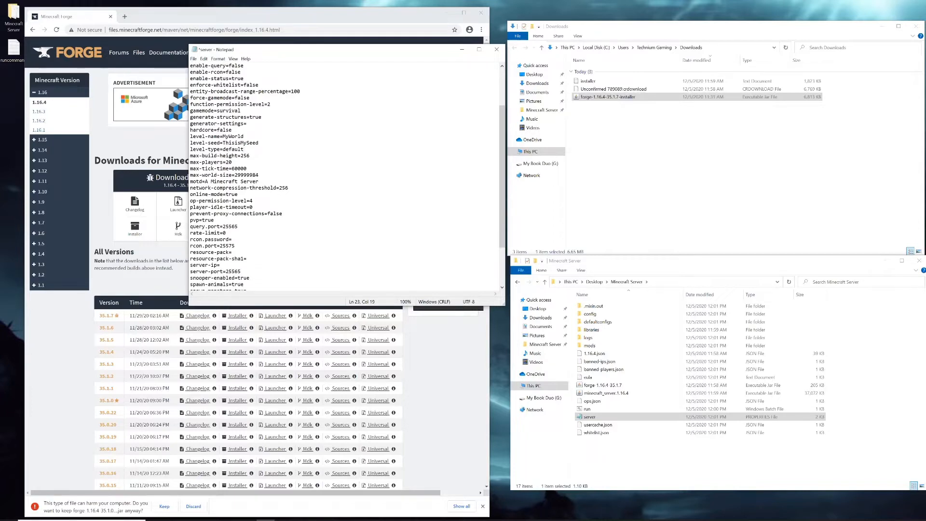
pyautogui.doubleClick(230, 182)
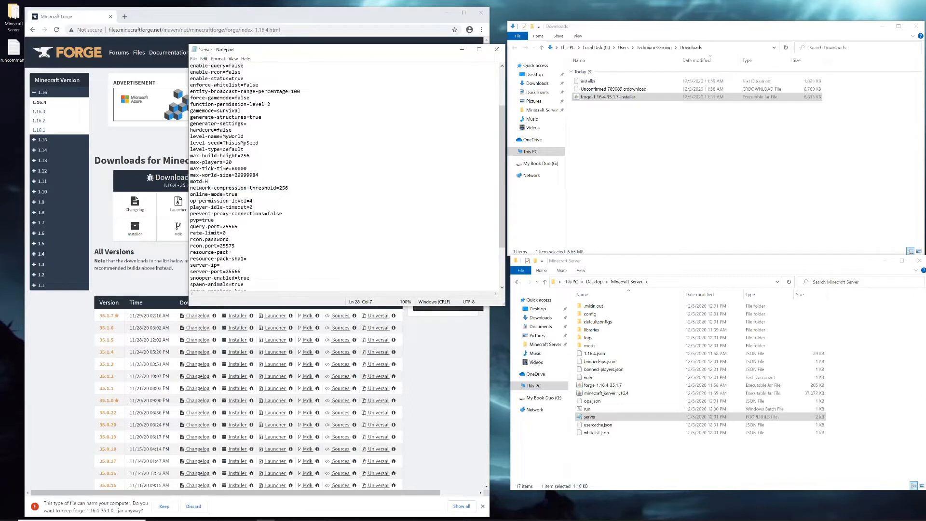
pyautogui.write('ello my friends')
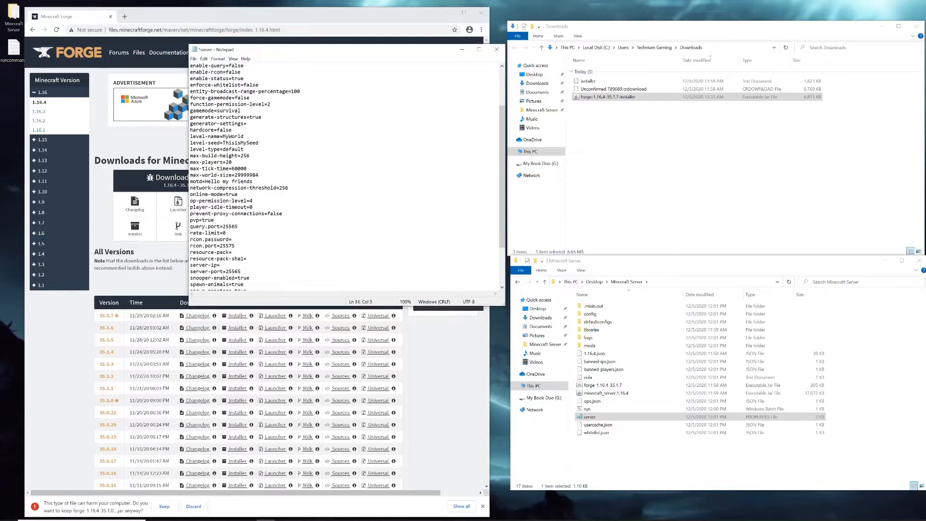
pyautogui.scroll(-3)
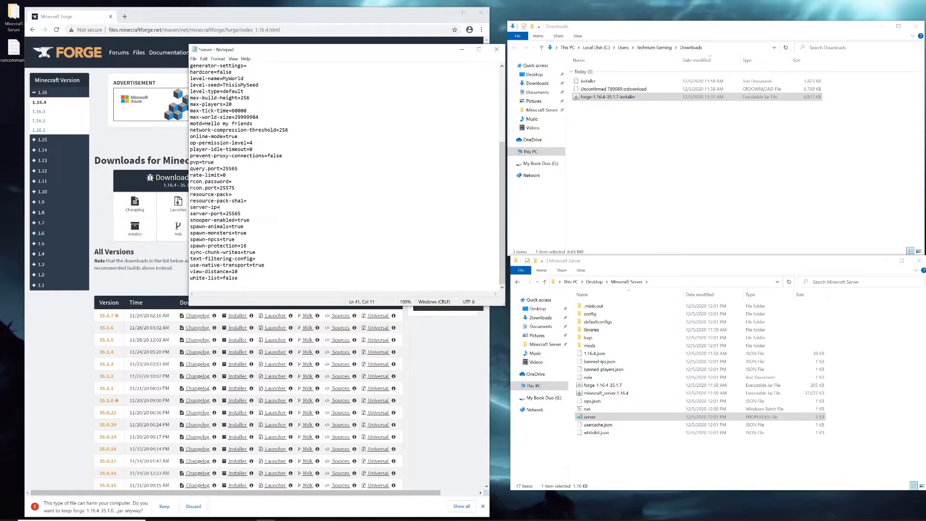
pyautogui.doubleClick(230, 213)
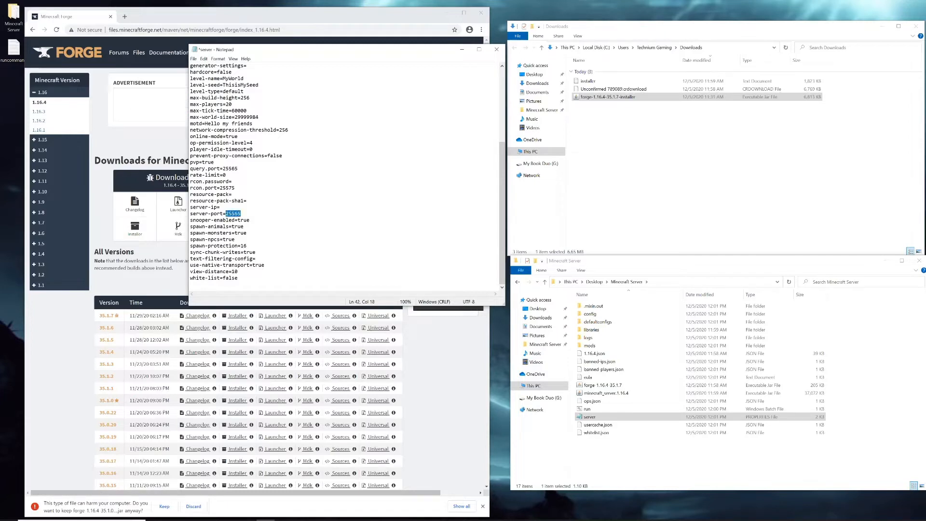
pyautogui.click(230, 213)
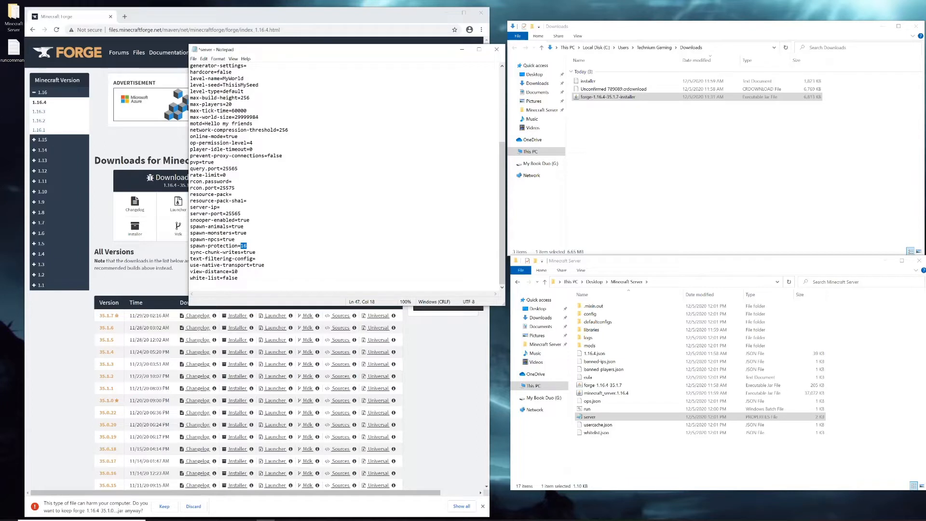
# Review the white-list and view distance settings and the whitelist file, then close the properties file.
pyautogui.doubleClick(226, 278)
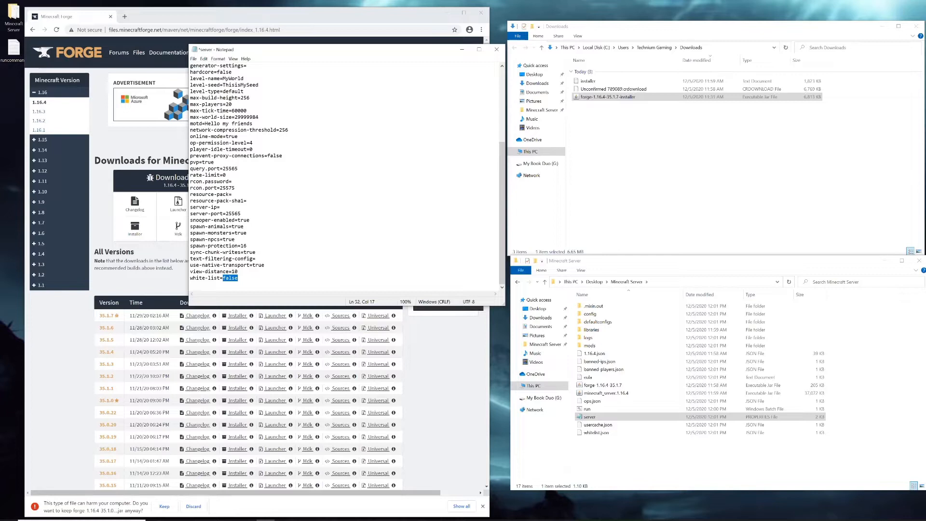
pyautogui.click(597, 432)
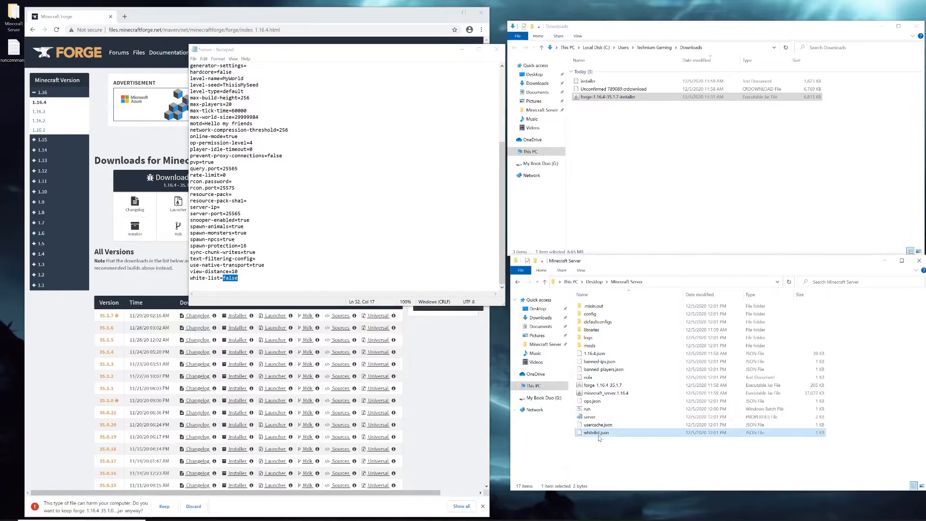
pyautogui.moveTo(597, 432)
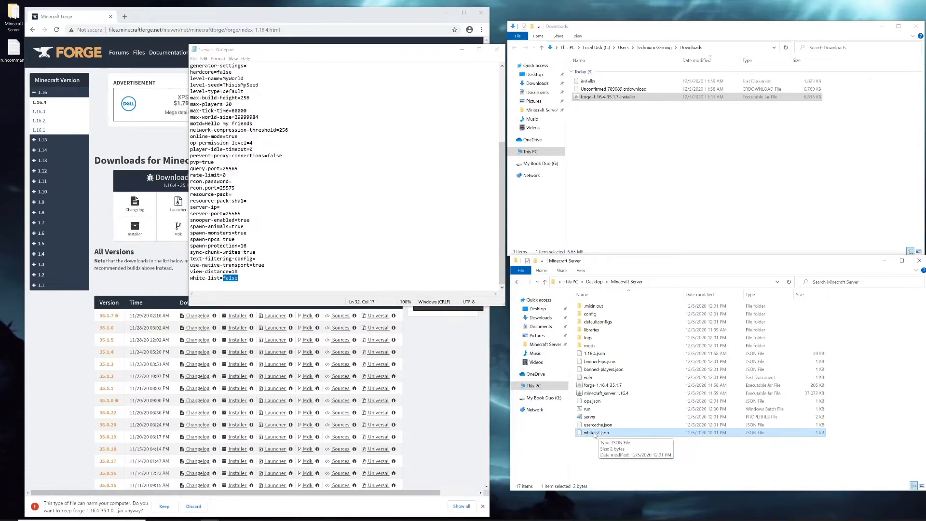
pyautogui.rightClick(594, 432)
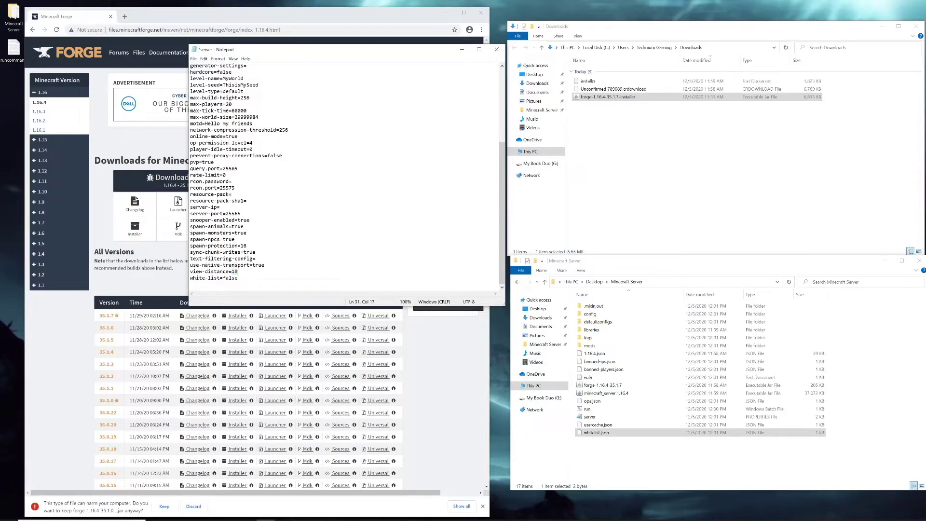
pyautogui.doubleClick(230, 271)
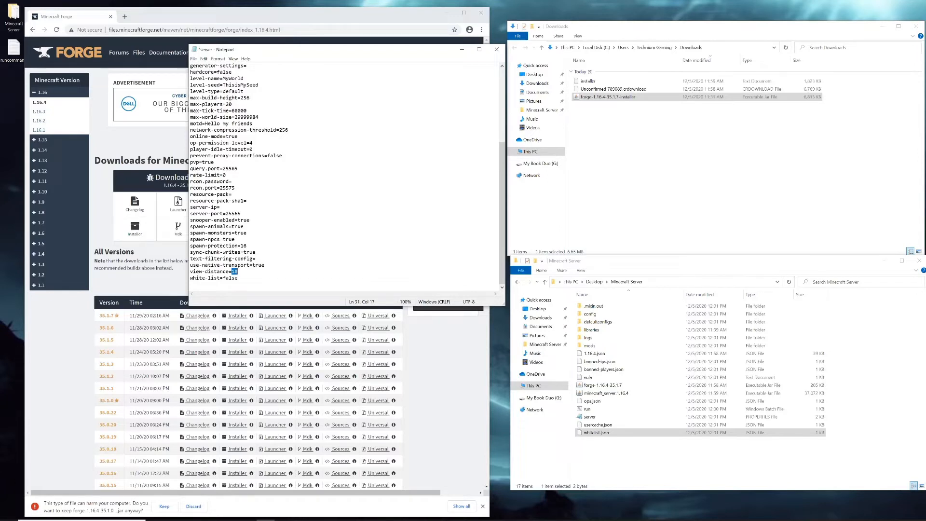
pyautogui.moveTo(495, 49)
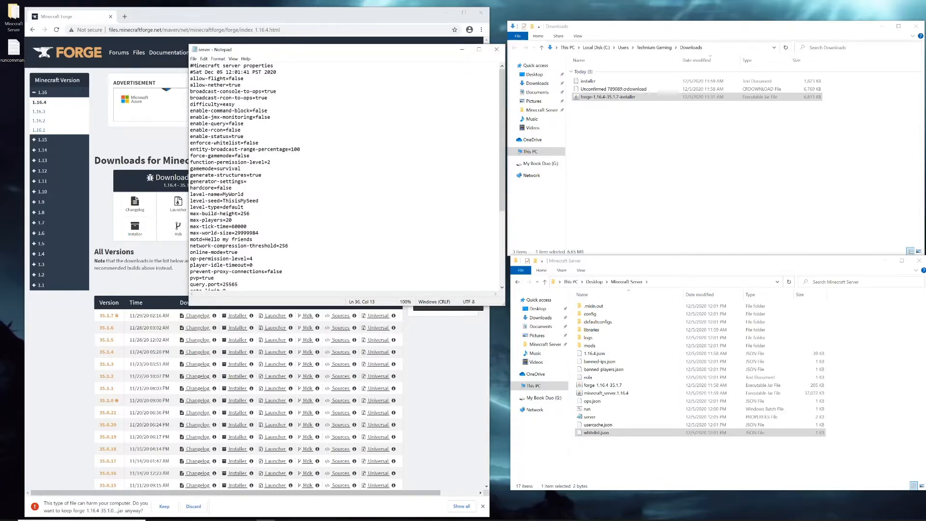
pyautogui.click(496, 50)
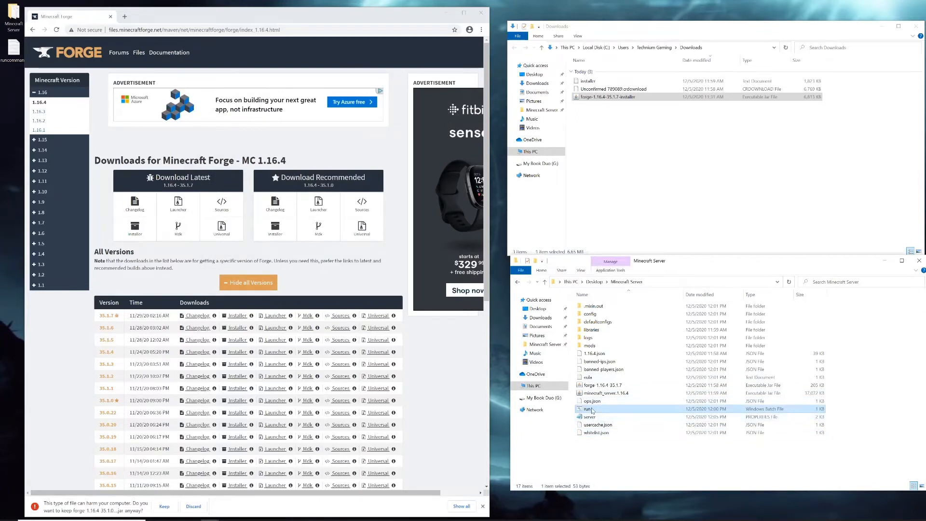
# Start the Forge server by launching the run batch file in the Minecraft Server folder.
pyautogui.doubleClick(589, 409)
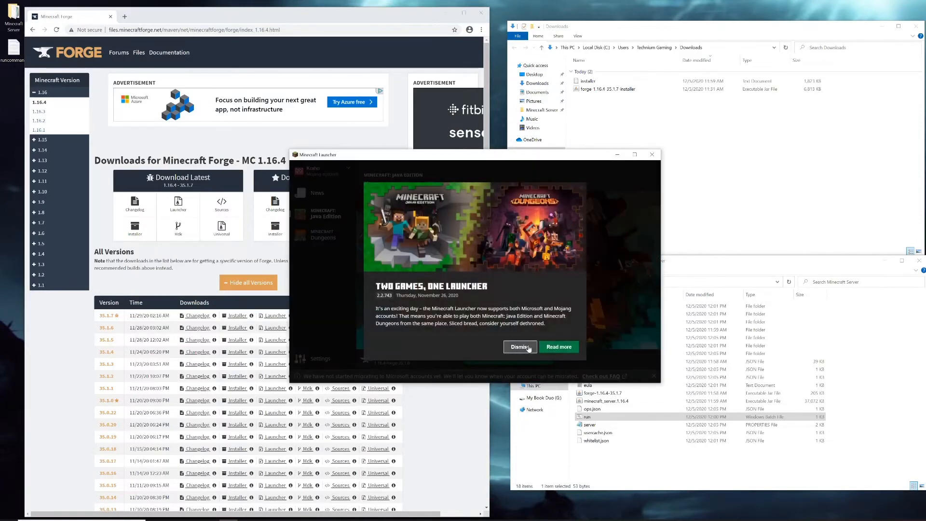
# Play the forge 1.16.4 installation, accepting the 'I understand the risks' modded warning, and enlarge the game window.
pyautogui.click(506, 356)
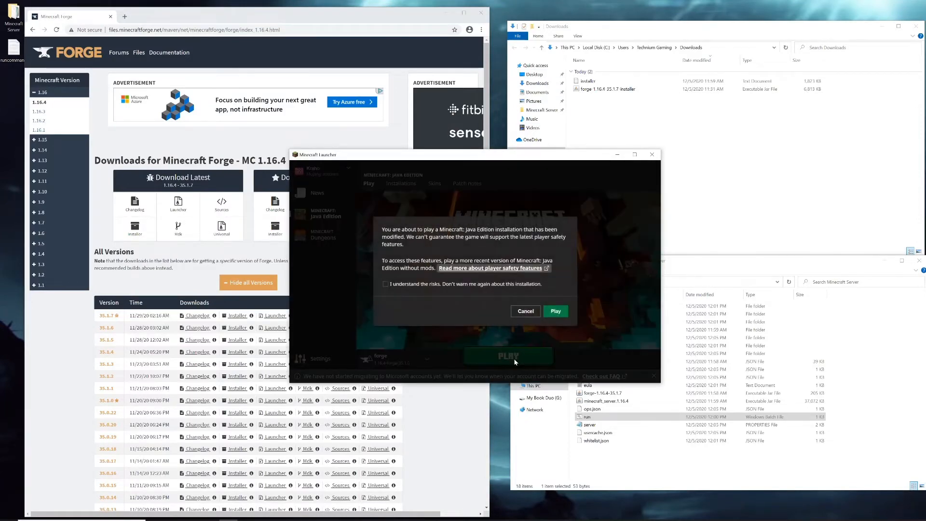
pyautogui.click(385, 284)
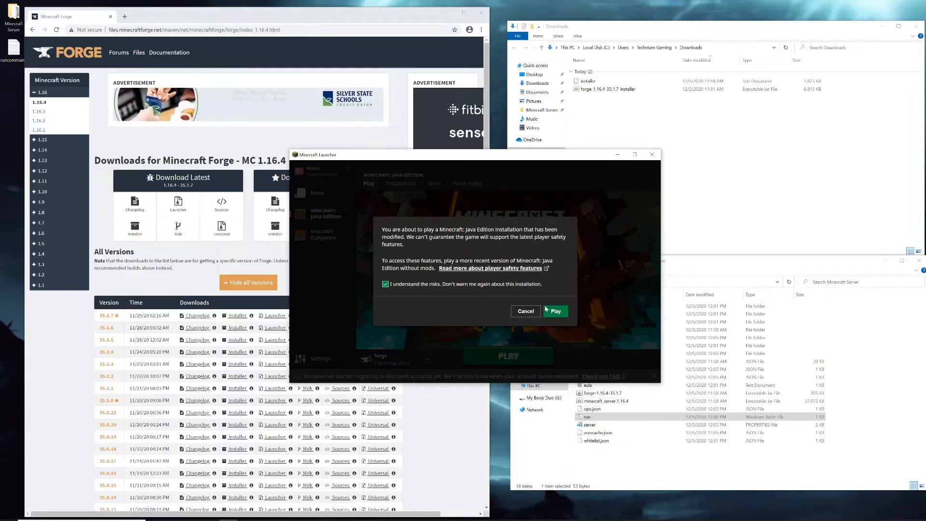
pyautogui.click(554, 311)
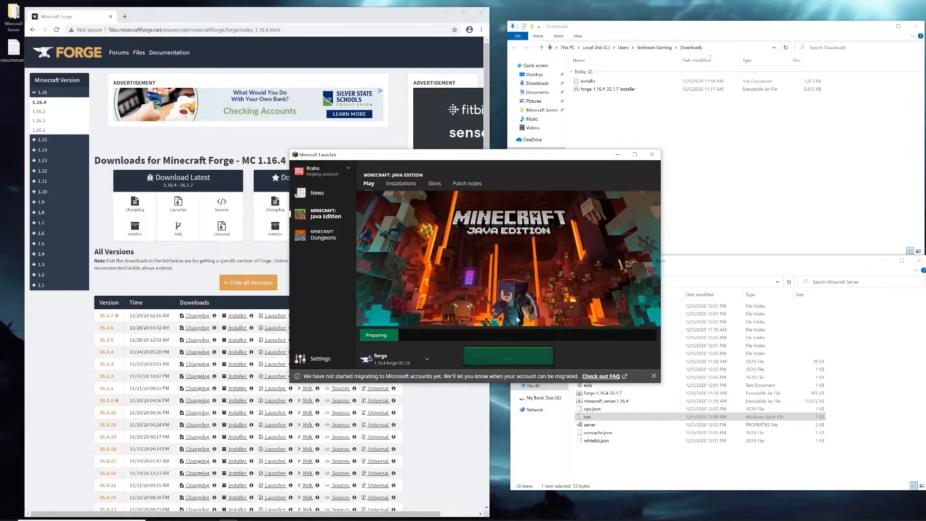
pyautogui.moveTo(378, 359)
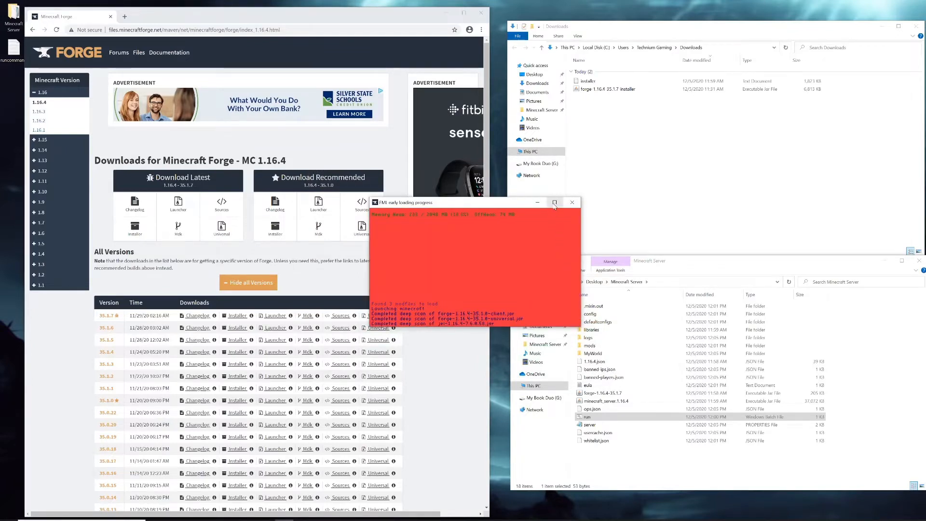
pyautogui.click(554, 202)
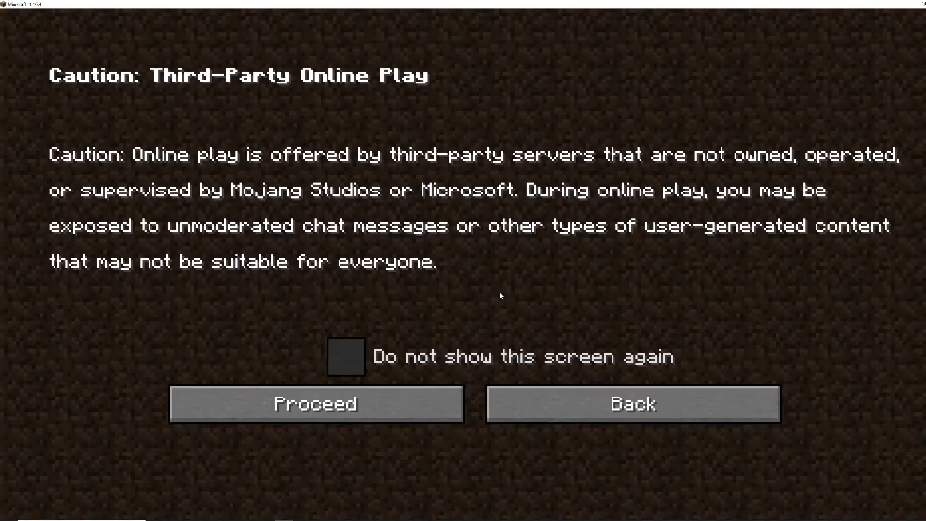
pyautogui.moveTo(351, 366)
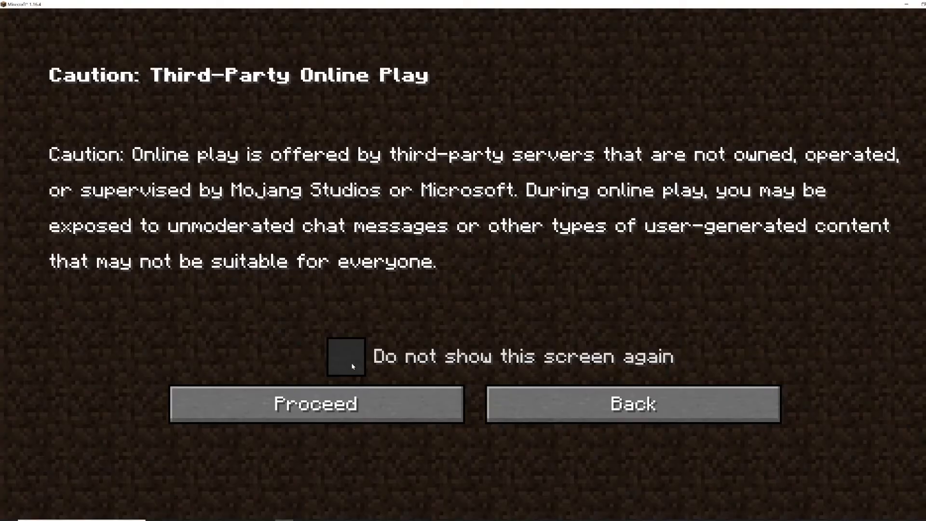
# Proceed past the third-party play caution and reach the Multiplayer direct connection screen.
pyautogui.click(314, 405)
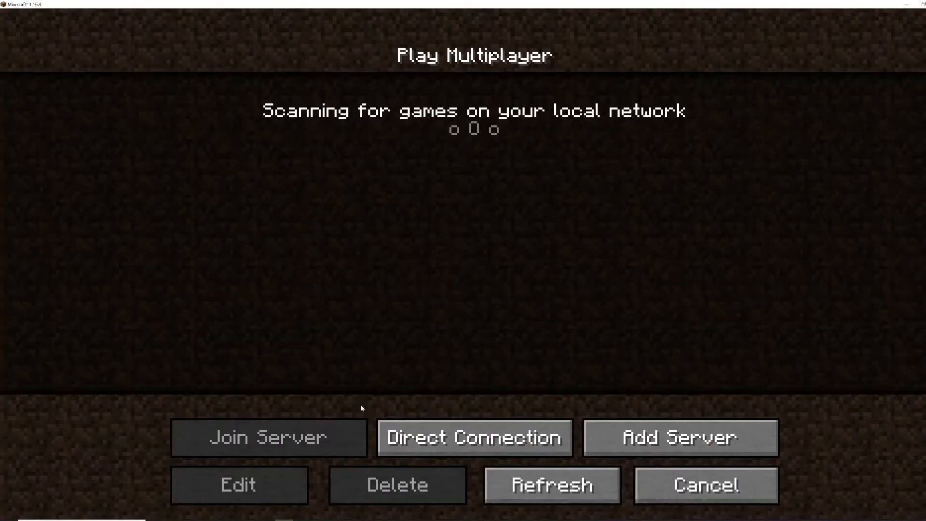
pyautogui.click(473, 437)
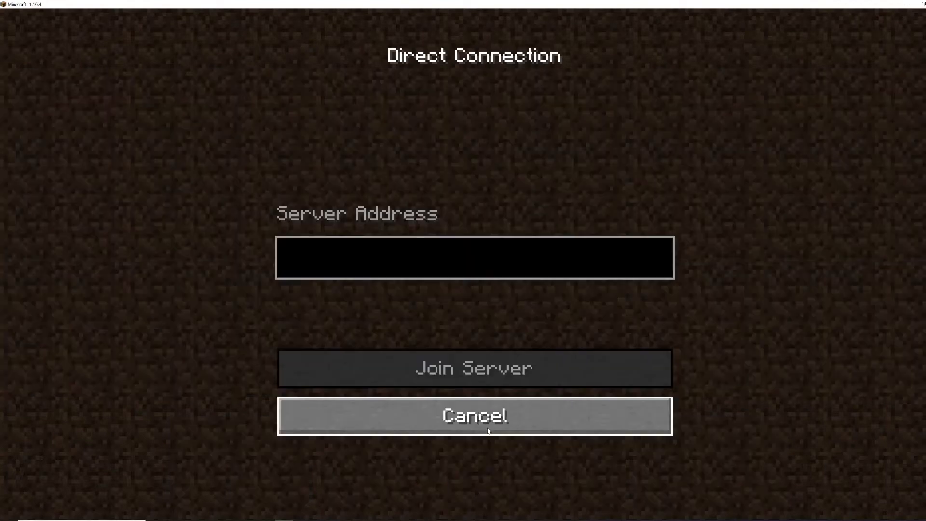
pyautogui.click(473, 415)
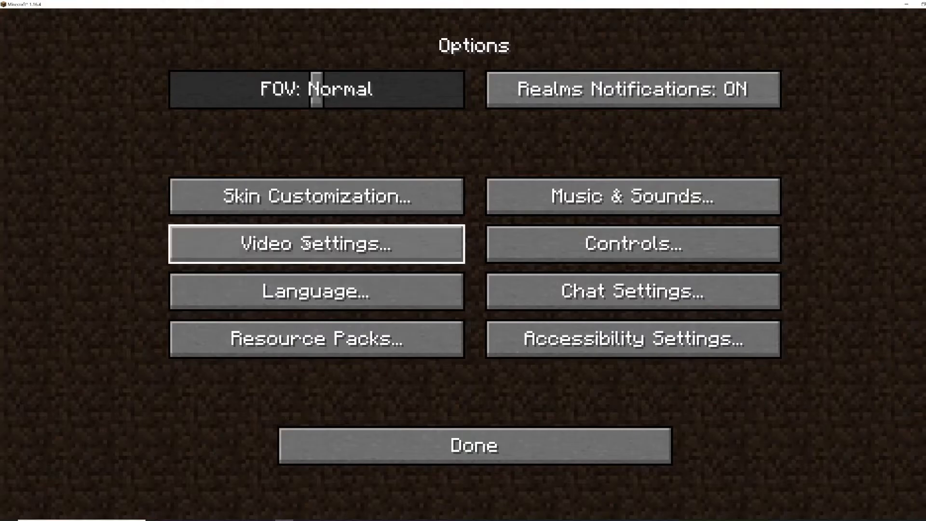
pyautogui.click(631, 196)
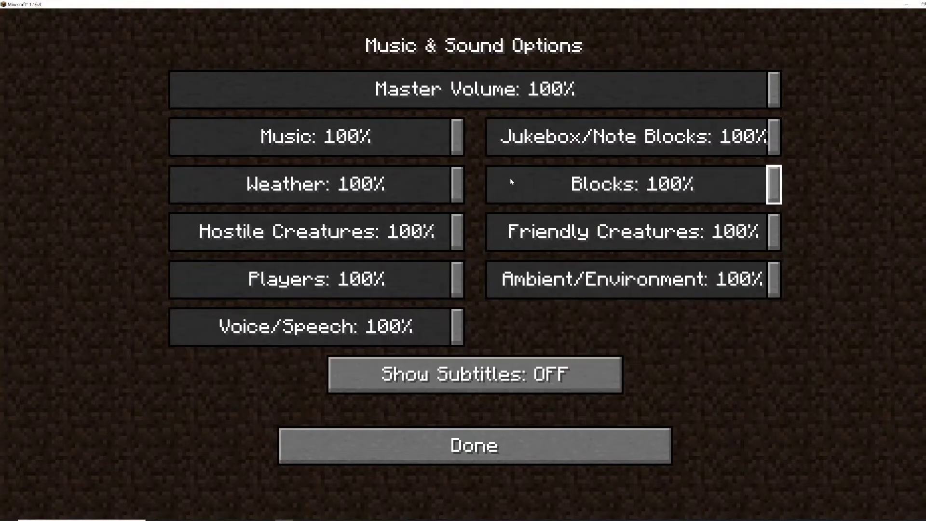
pyautogui.click(473, 444)
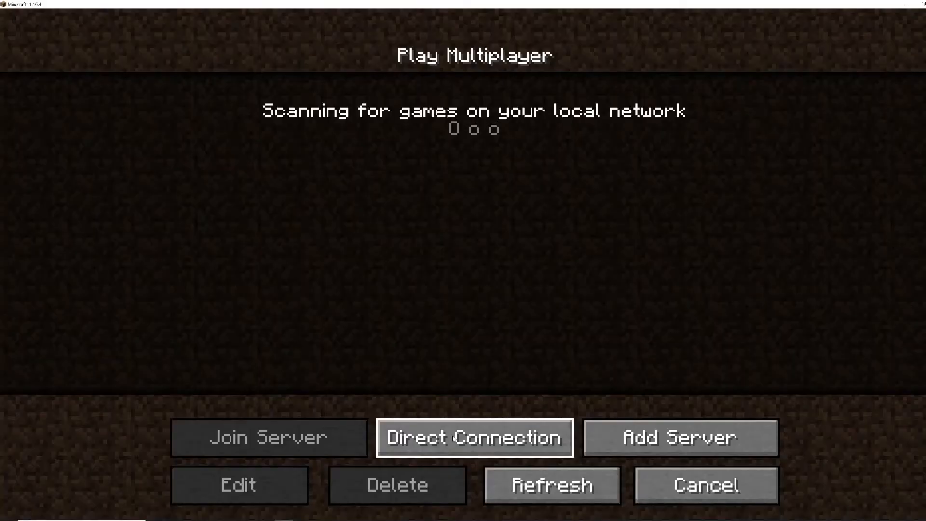
# Join the local server through a direct connection to localhost.
pyautogui.click(473, 437)
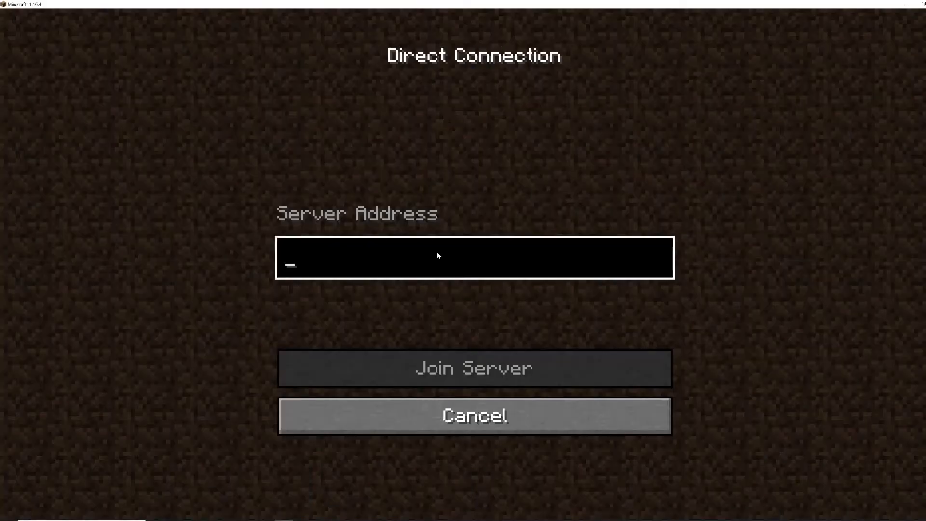
pyautogui.write('localhost')
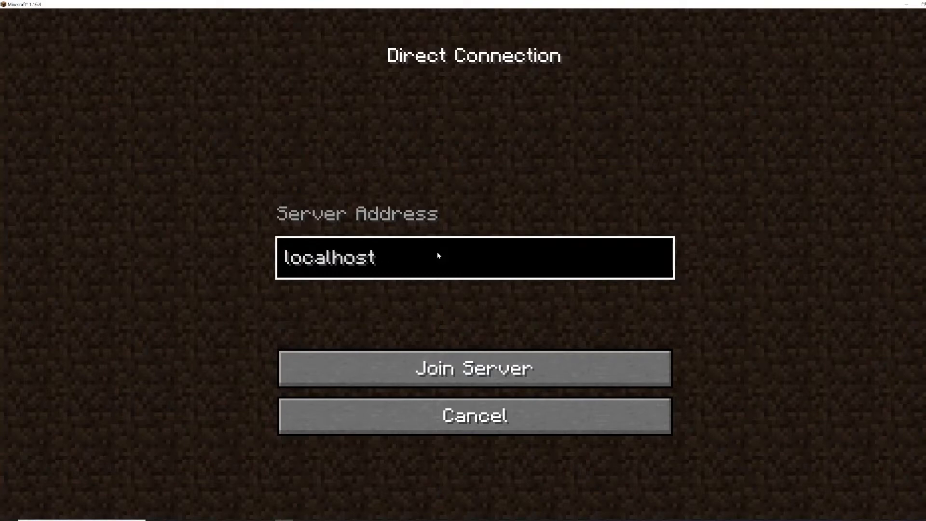
pyautogui.moveTo(455, 299)
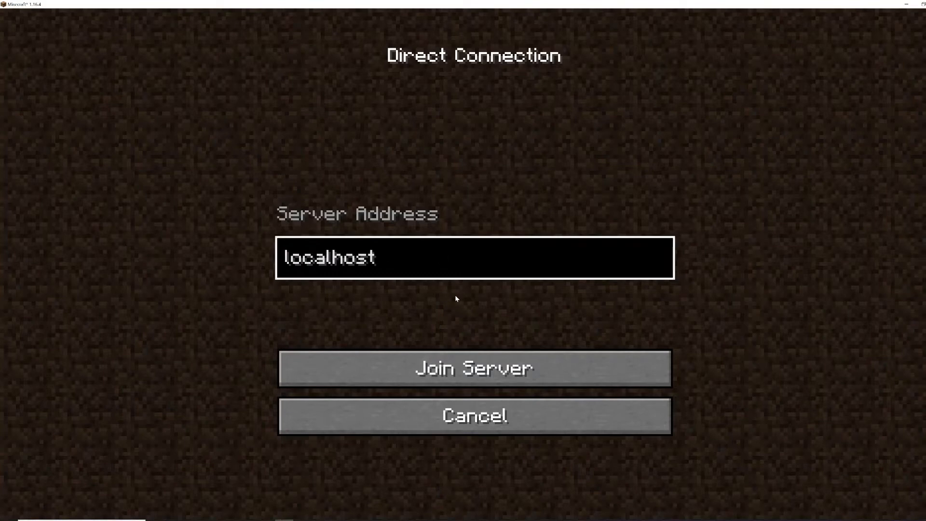
pyautogui.click(474, 368)
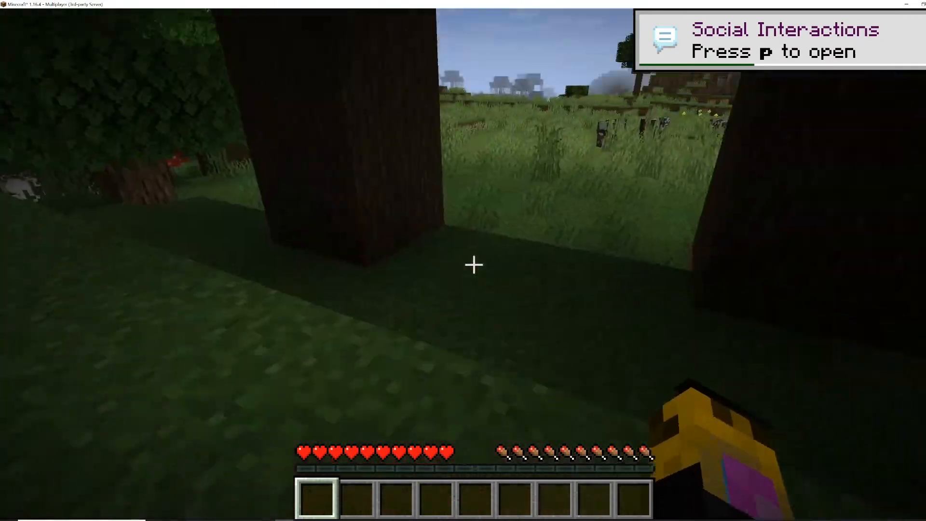
pyautogui.moveTo(473, 264)
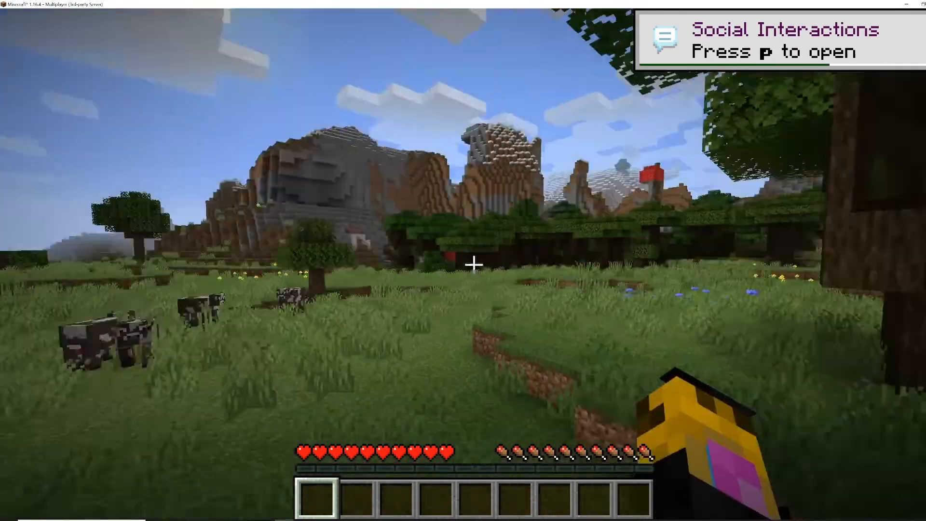
pyautogui.moveTo(463, 260)
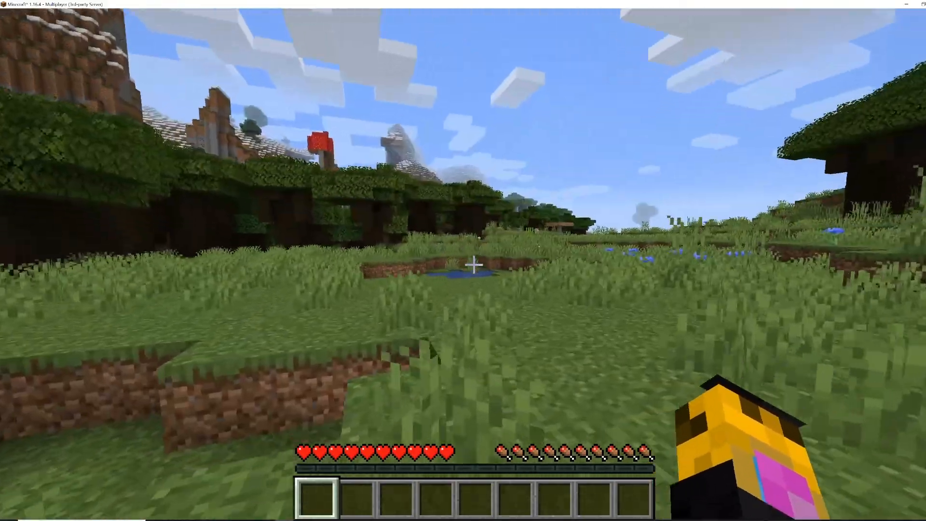
pyautogui.moveTo(463, 264)
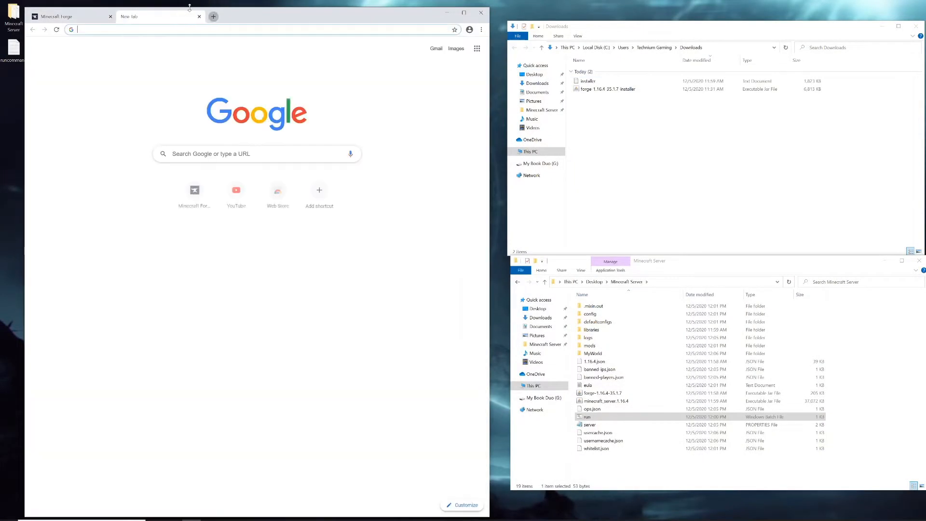
# Go to curseforge.com's Minecraft section and browse the 1.16 modpack listing.
pyautogui.write('curseforge.com')
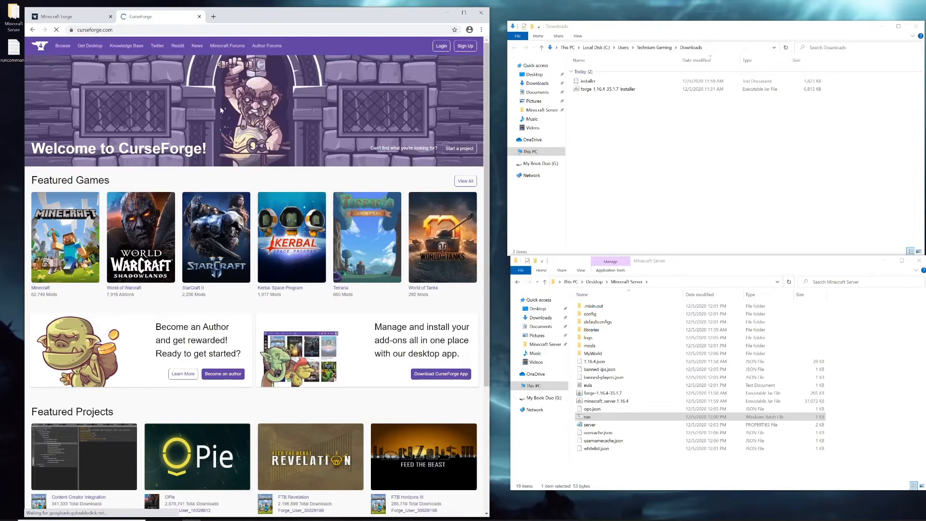
pyautogui.click(64, 237)
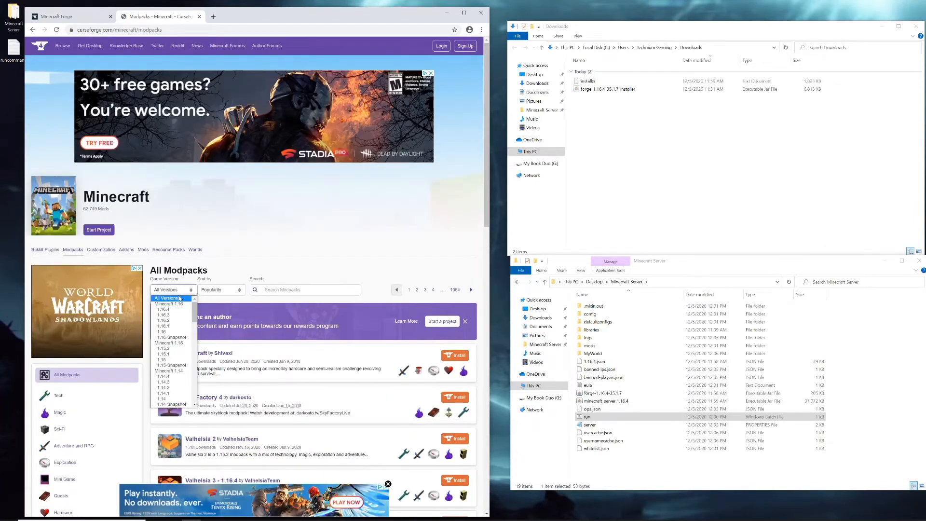
pyautogui.moveTo(172, 304)
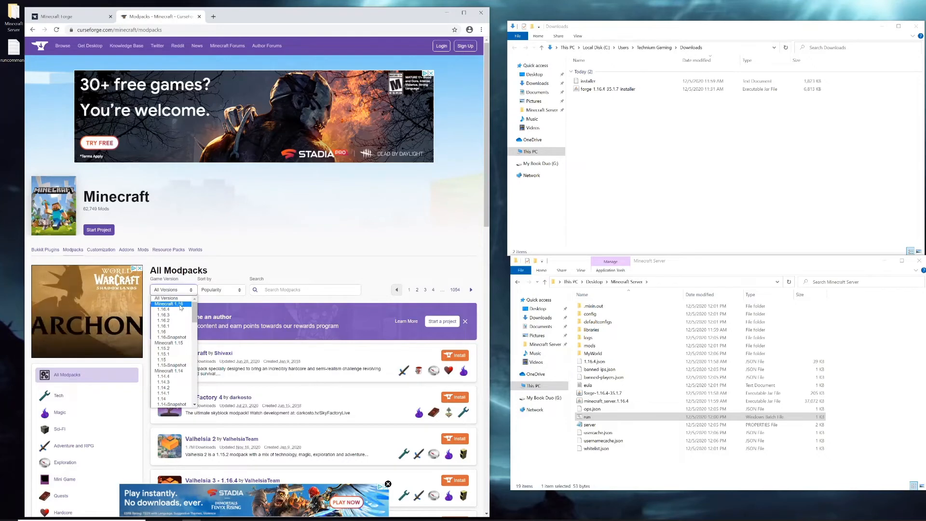
pyautogui.moveTo(169, 344)
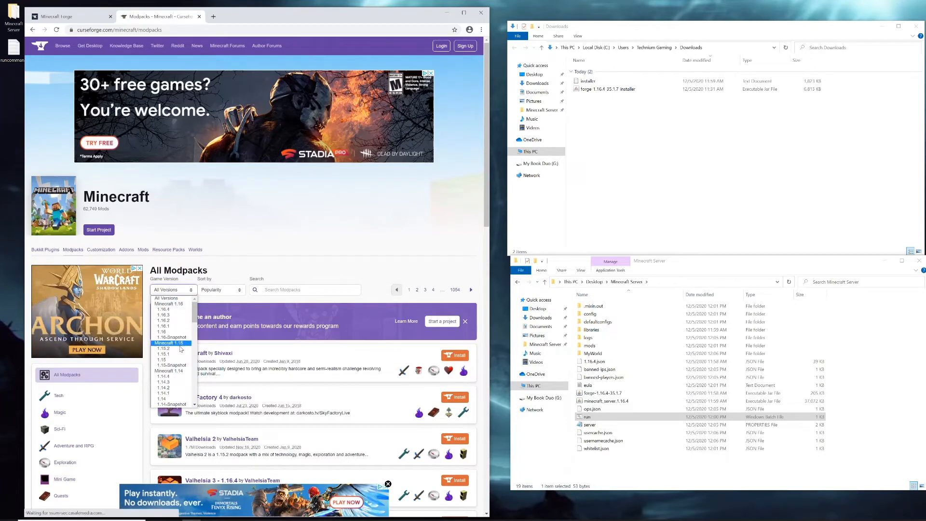
pyautogui.scroll(-3)
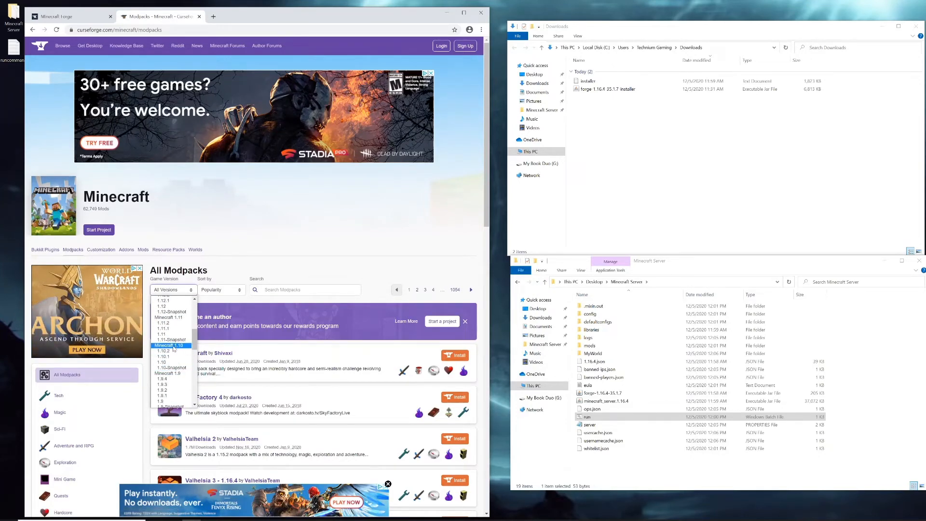
pyautogui.scroll(3)
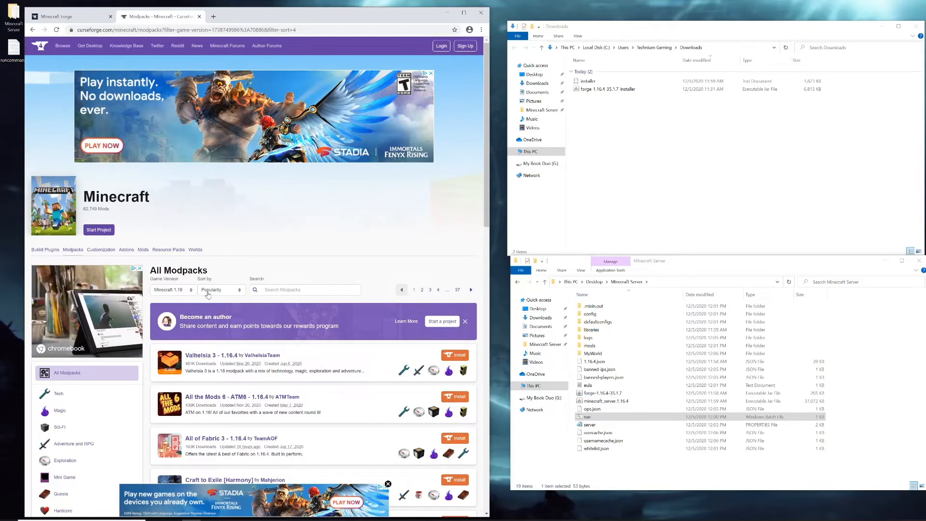
pyautogui.scroll(-3)
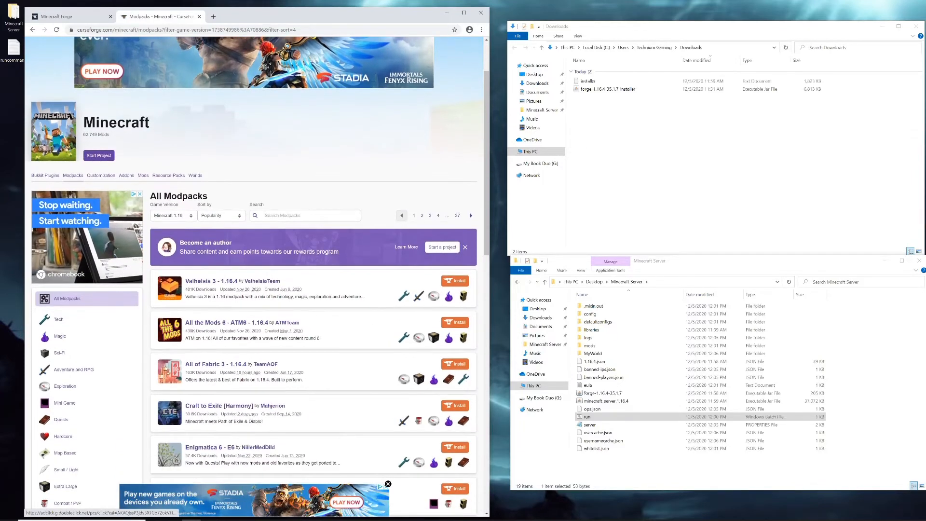
pyautogui.scroll(3)
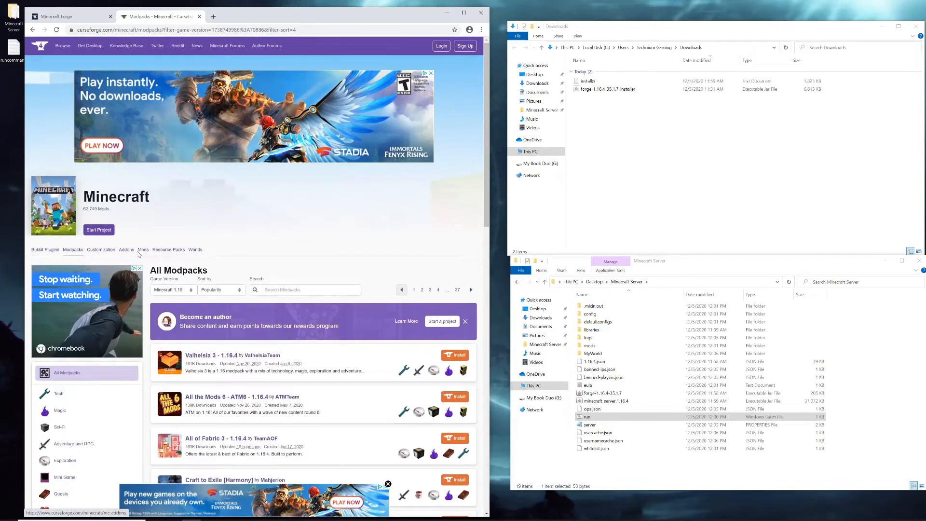
# Switch to the Mods listing and filter it to Game Version Minecraft 1.16.
pyautogui.click(143, 249)
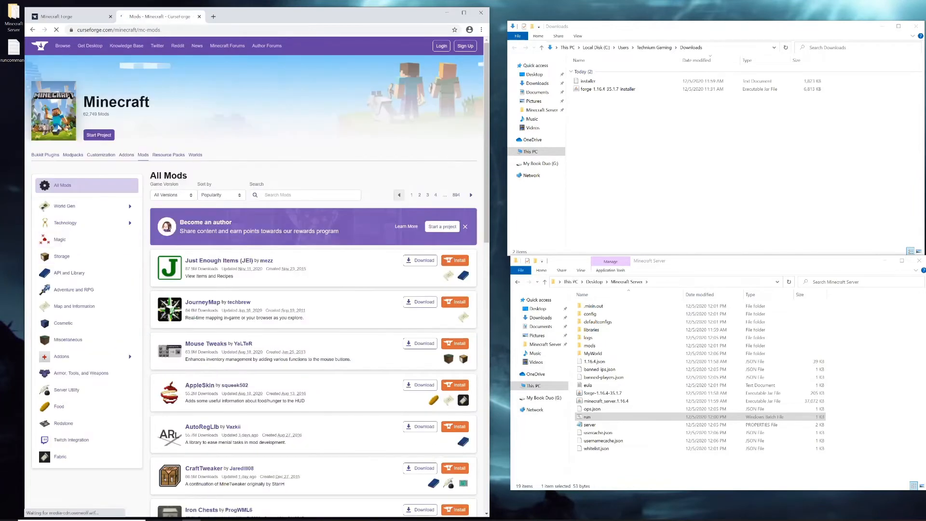
pyautogui.click(171, 289)
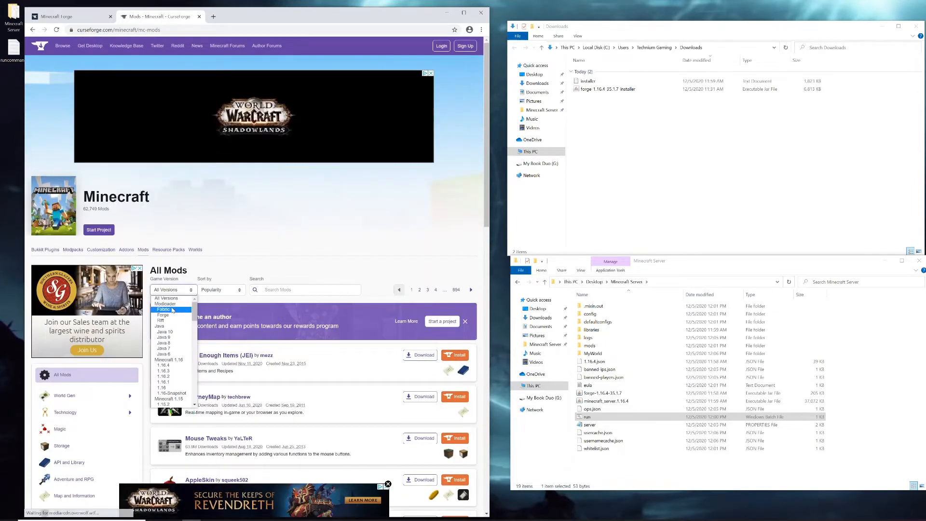
pyautogui.click(168, 360)
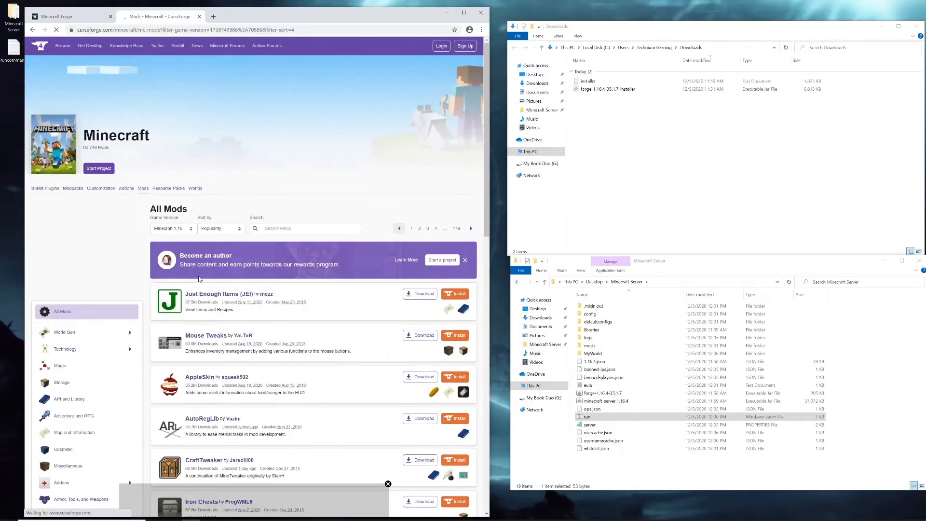
pyautogui.scroll(-3)
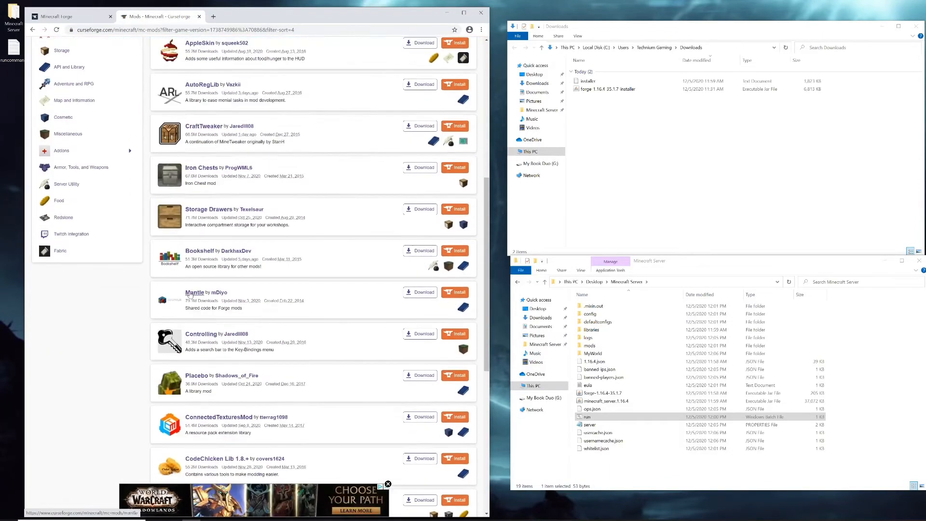
pyautogui.scroll(3)
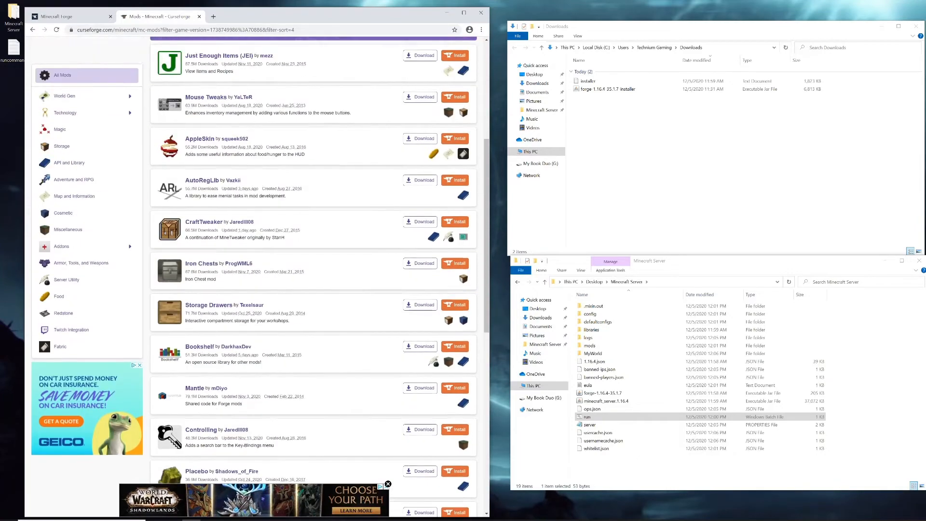
pyautogui.scroll(3)
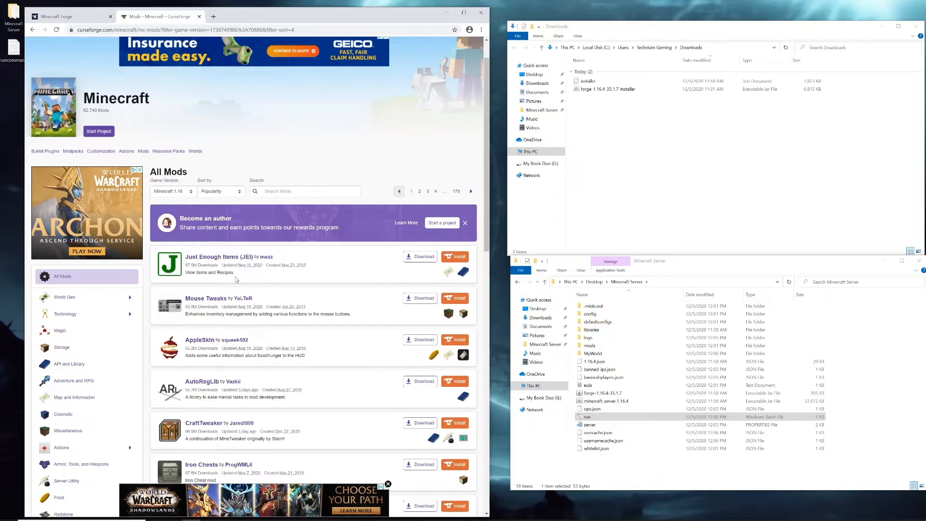
pyautogui.moveTo(72, 151)
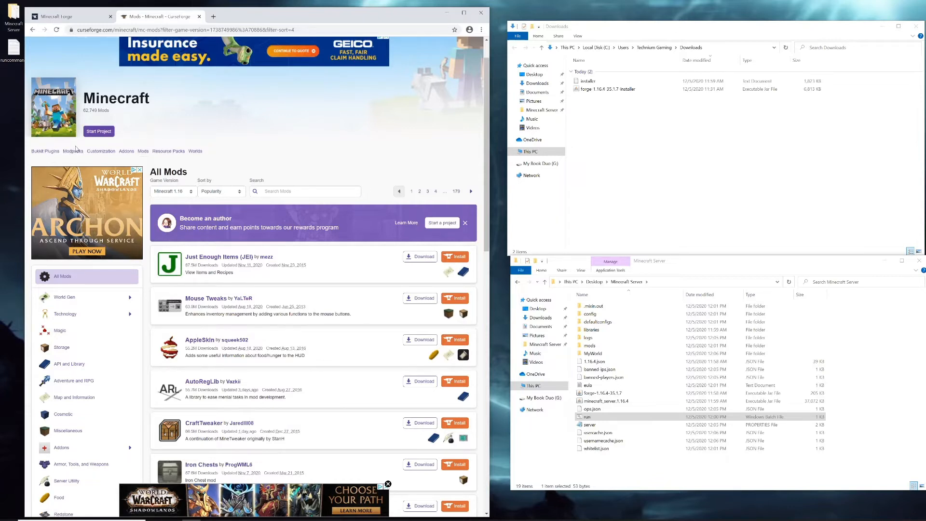
pyautogui.moveTo(246, 112)
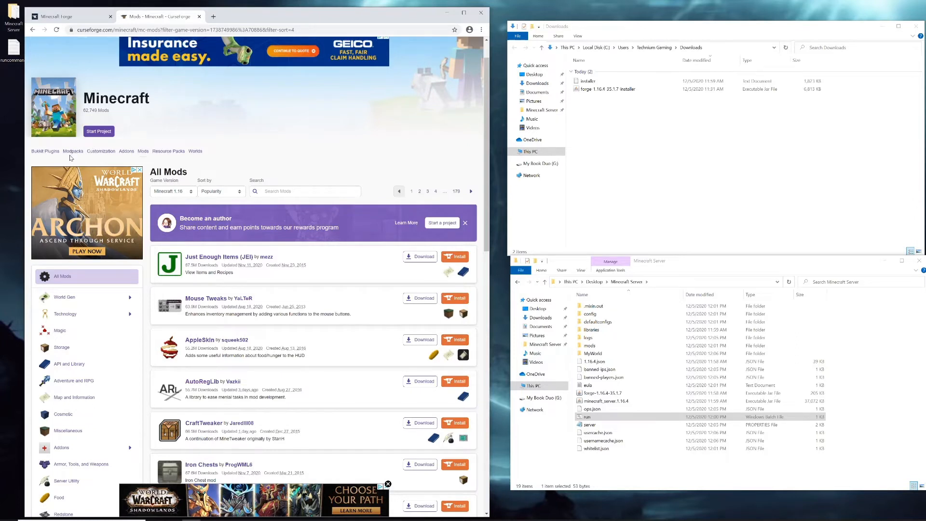
pyautogui.moveTo(204, 298)
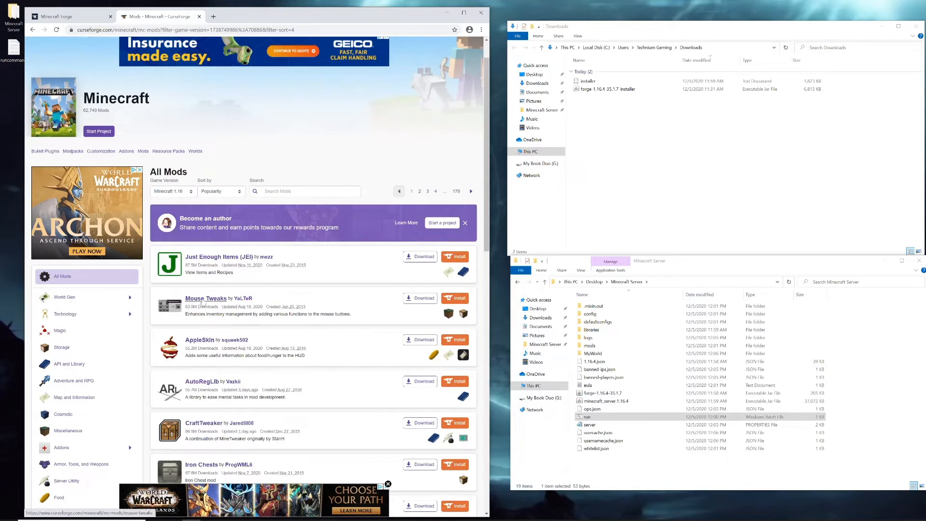
pyautogui.moveTo(270, 302)
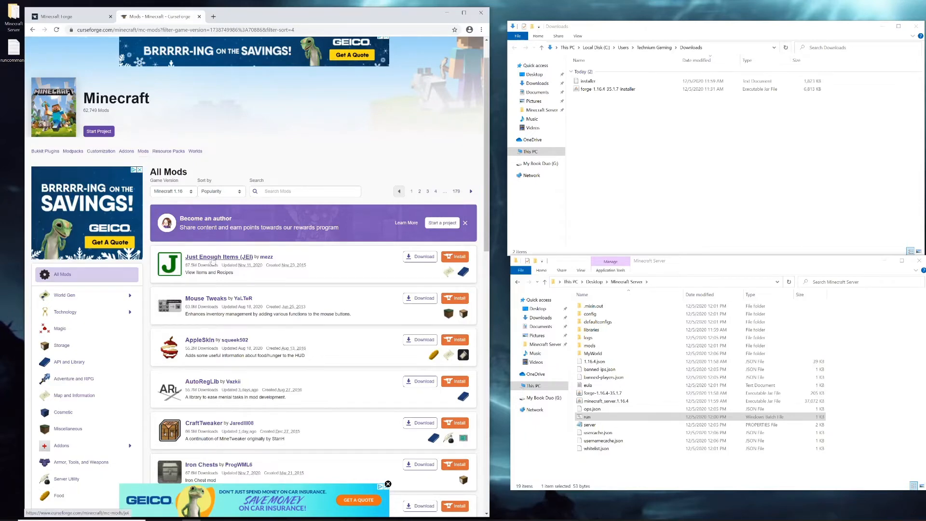
# Download the Minecraft 1.16 file of Just Enough Items from its CurseForge page.
pyautogui.click(218, 256)
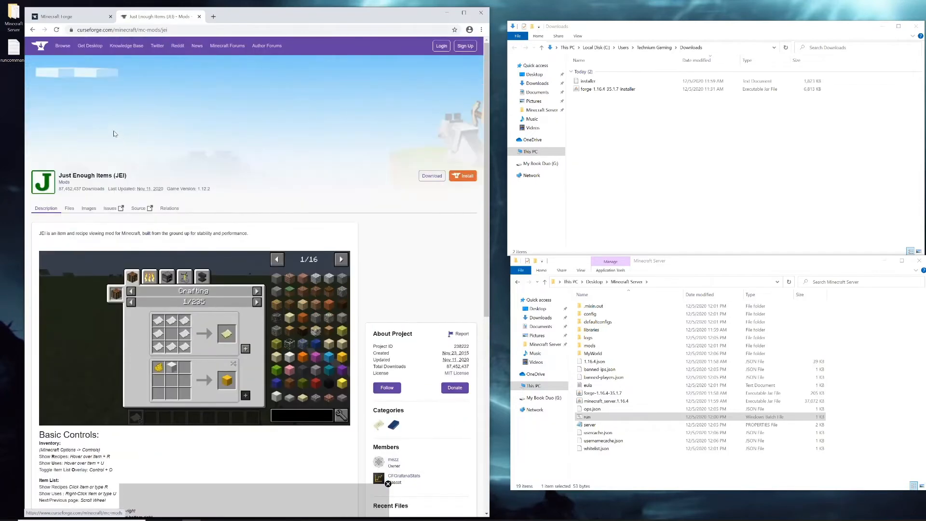
pyautogui.scroll(-3)
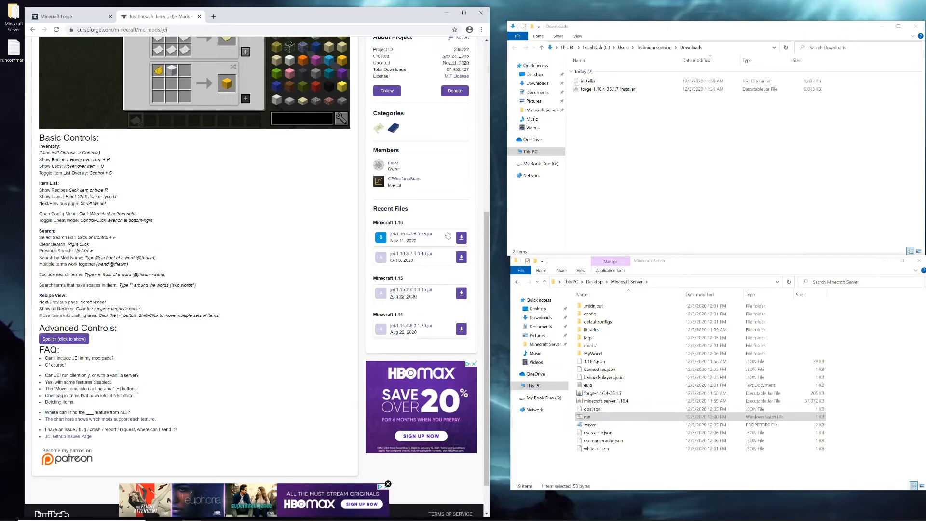
pyautogui.click(461, 238)
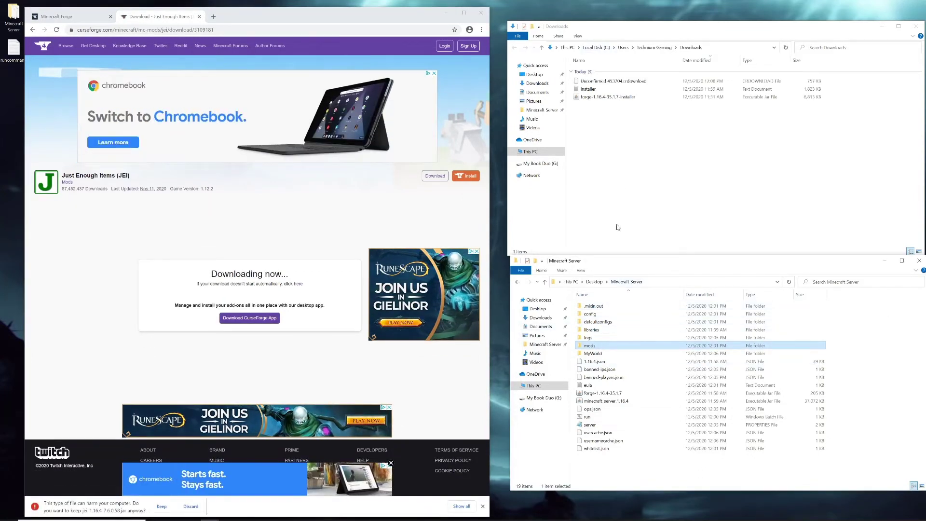
pyautogui.click(649, 47)
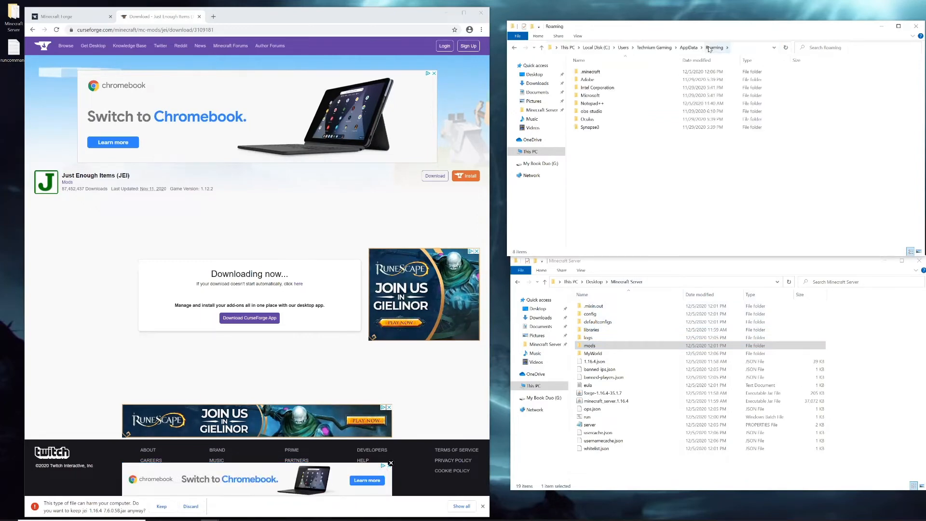
# Navigate to %appdata%\.minecraft\mods in File Explorer.
pyautogui.doubleClick(590, 72)
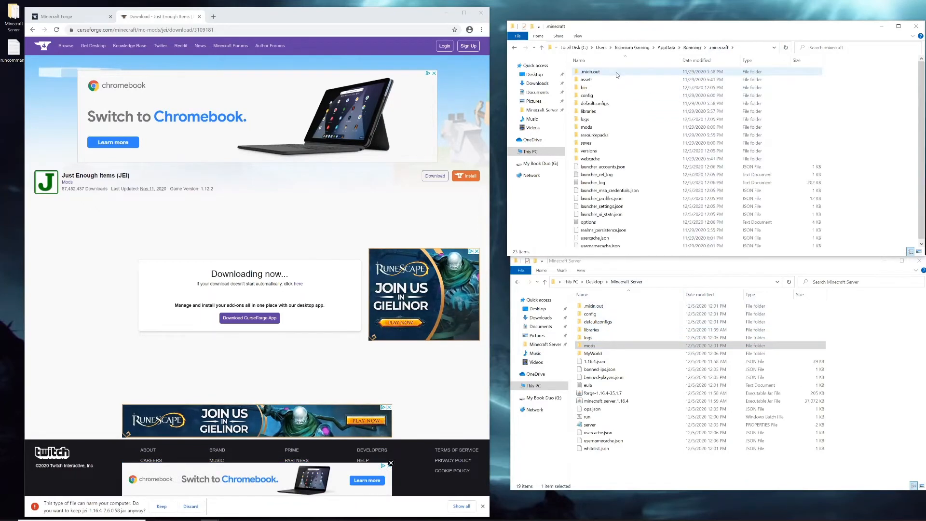
pyautogui.click(540, 48)
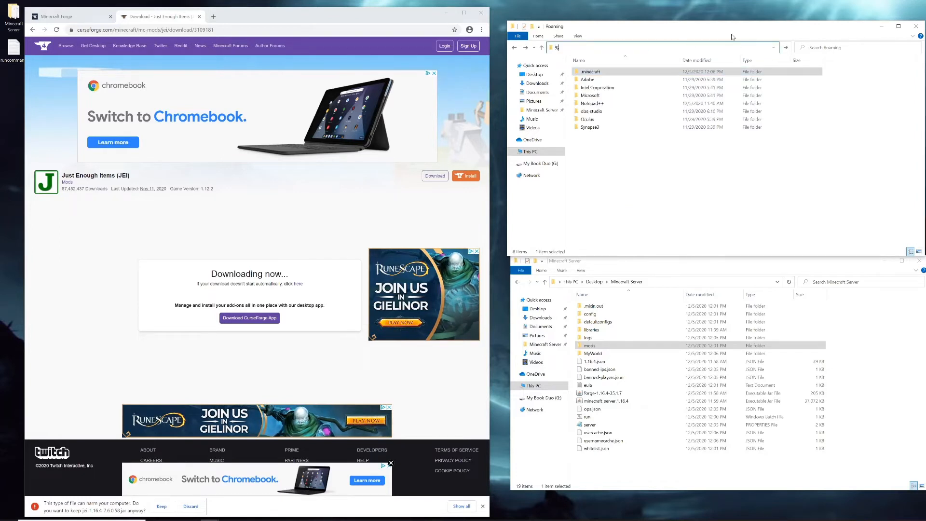
pyautogui.write('%appdata%')
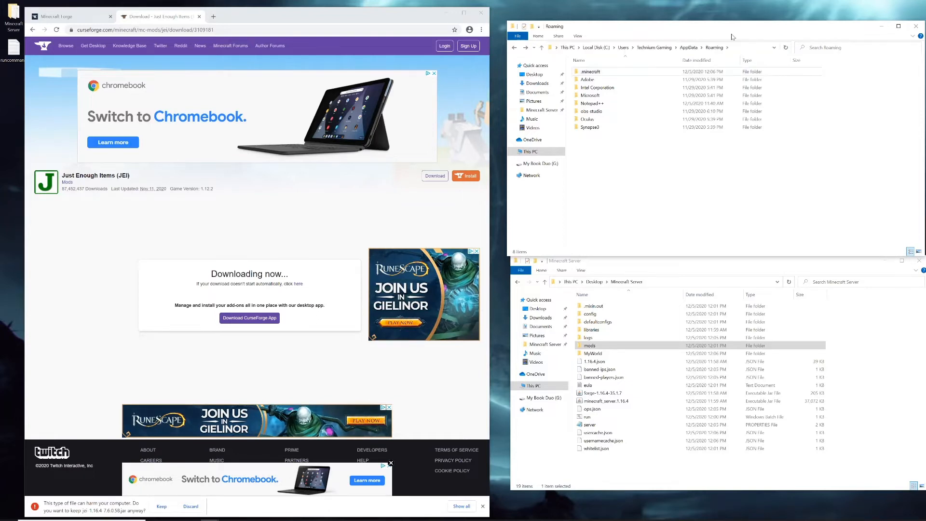
pyautogui.click(591, 71)
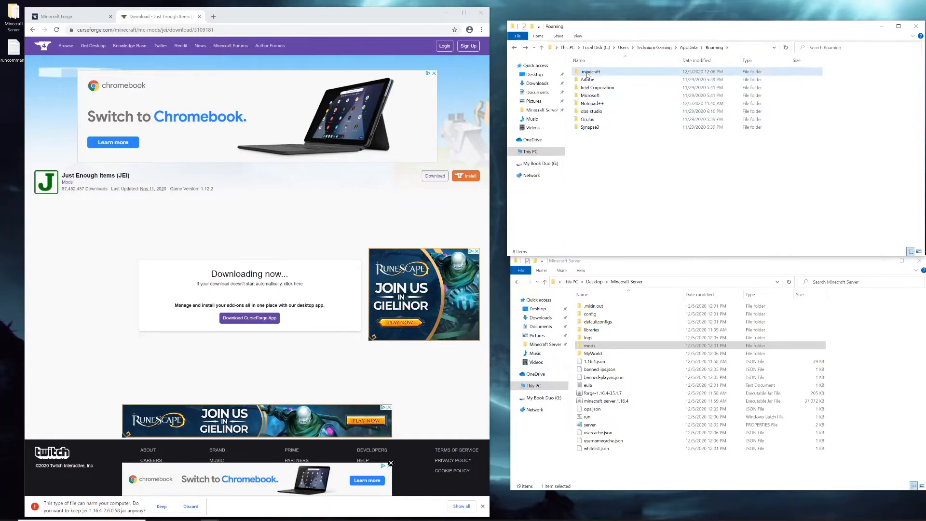
pyautogui.doubleClick(589, 72)
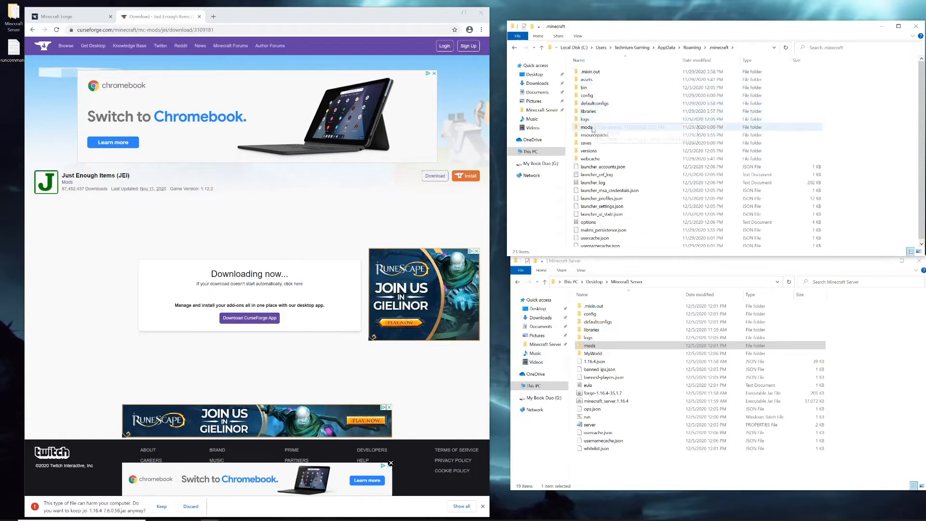
pyautogui.doubleClick(587, 128)
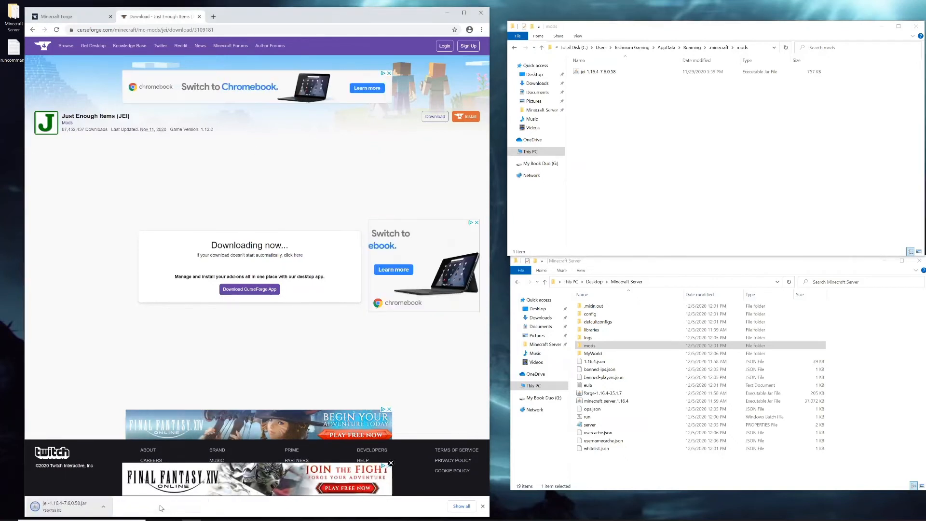
# Show the downloaded jei jar in its folder and open the Minecraft Server mods folder to receive it.
pyautogui.click(104, 506)
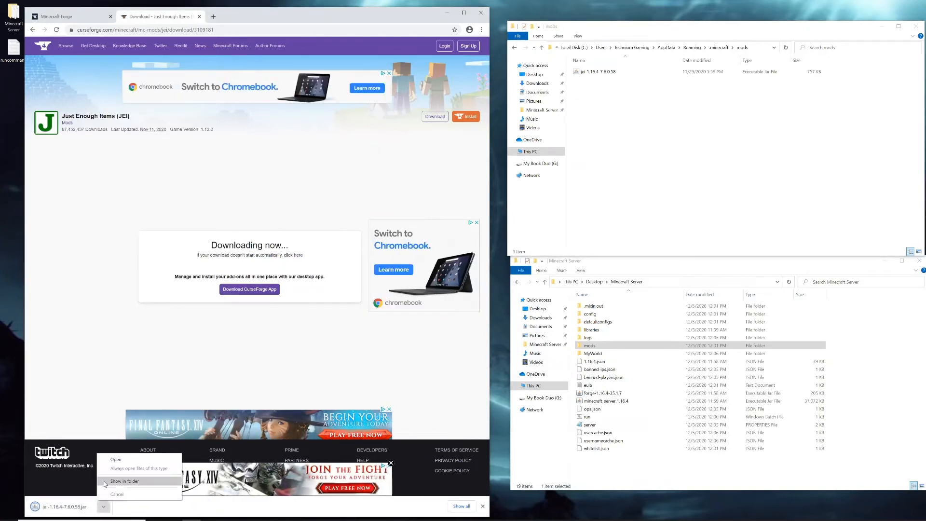
pyautogui.click(125, 480)
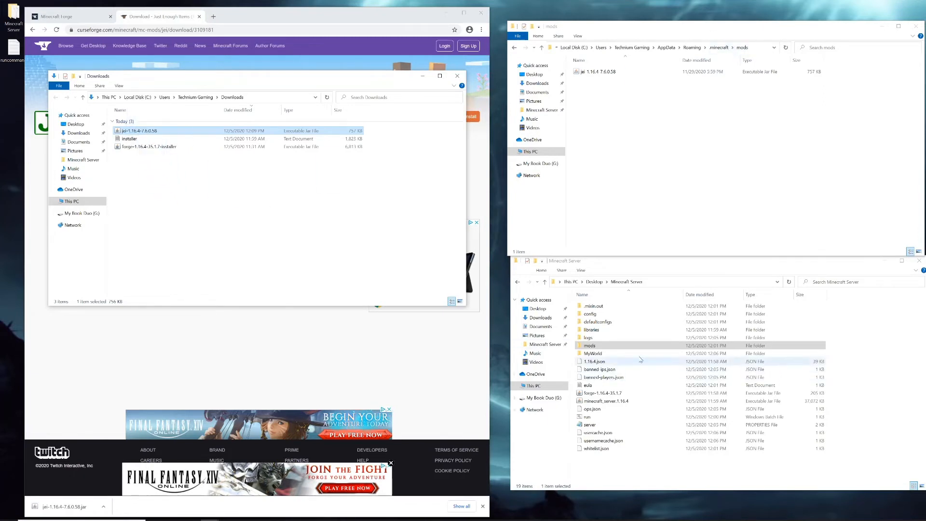
pyautogui.doubleClick(590, 345)
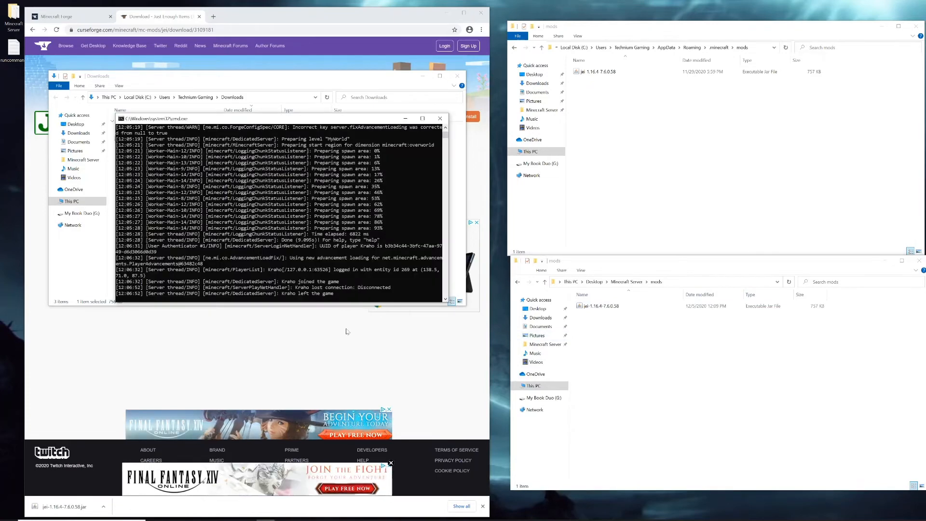
pyautogui.moveTo(397, 226)
pyautogui.write('stop')
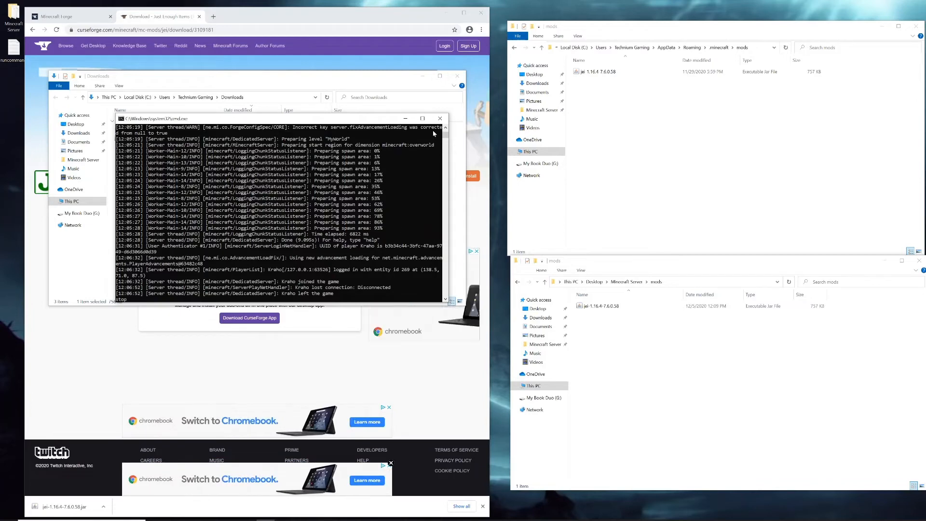
pyautogui.moveTo(440, 117)
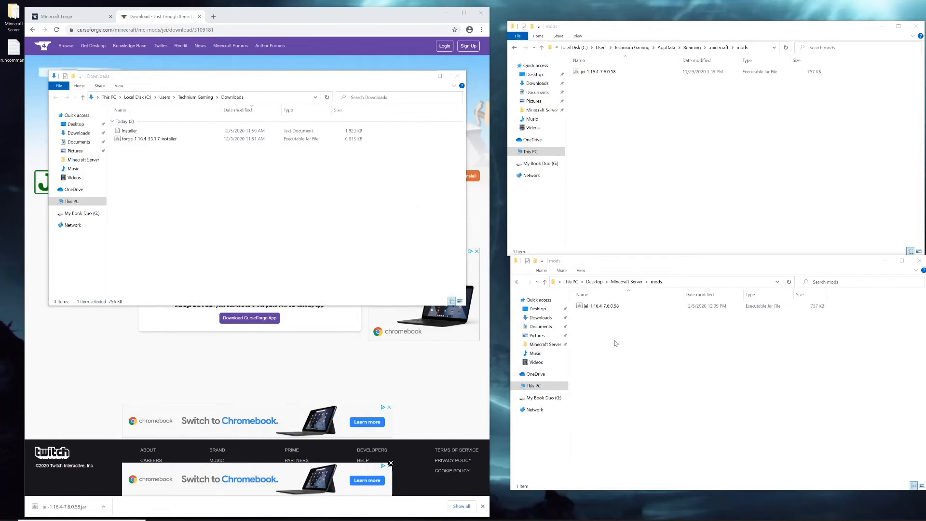
# Launch the run batch file so the Forge server console loads the world and prints Done.
pyautogui.click(544, 282)
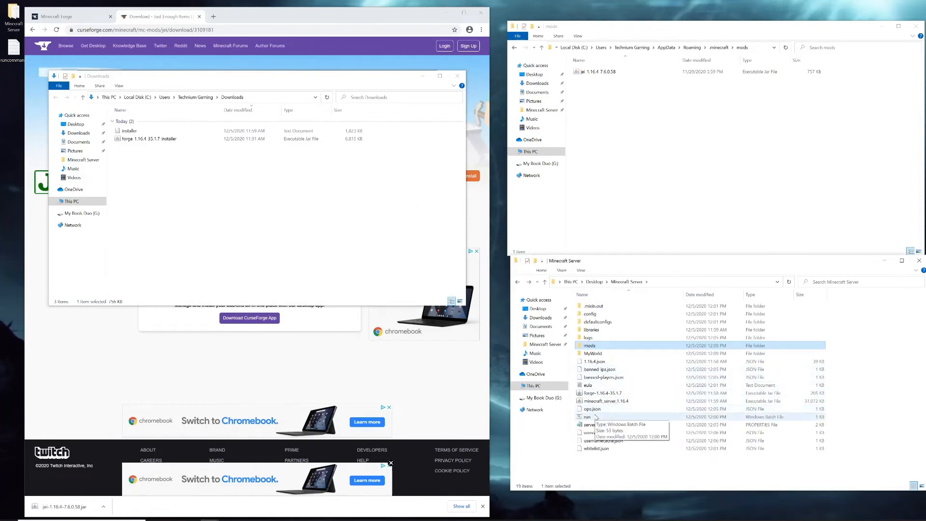
pyautogui.doubleClick(588, 417)
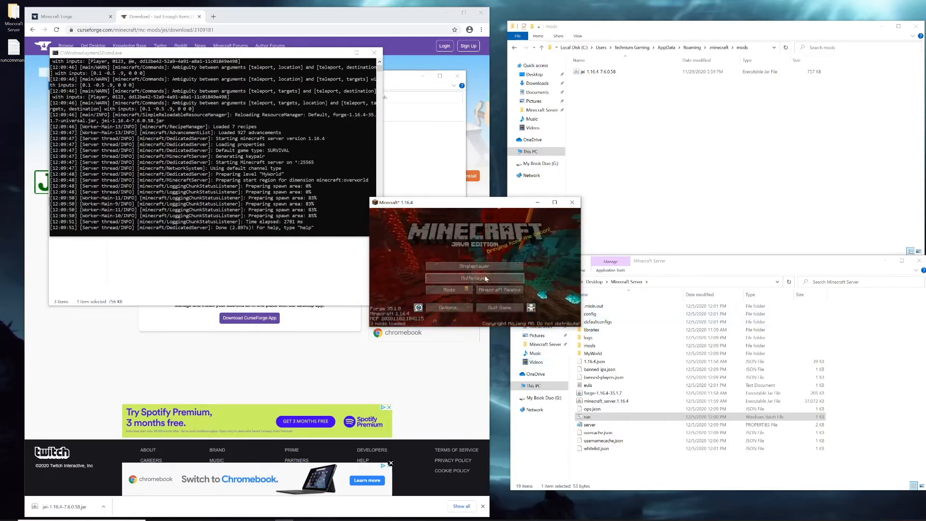
# Join the localhost server via Direct Connection, check the JEI item list beside the inventory, then disconnect.
pyautogui.click(474, 278)
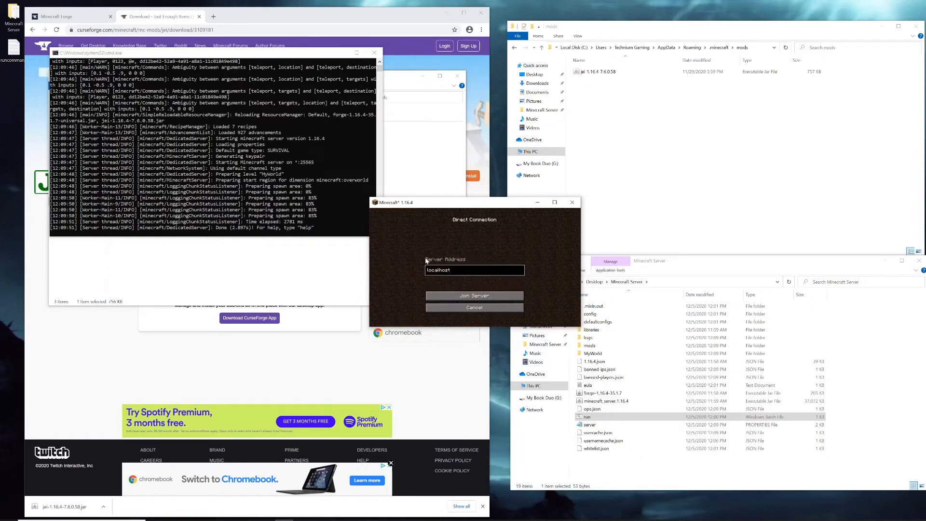
pyautogui.click(475, 295)
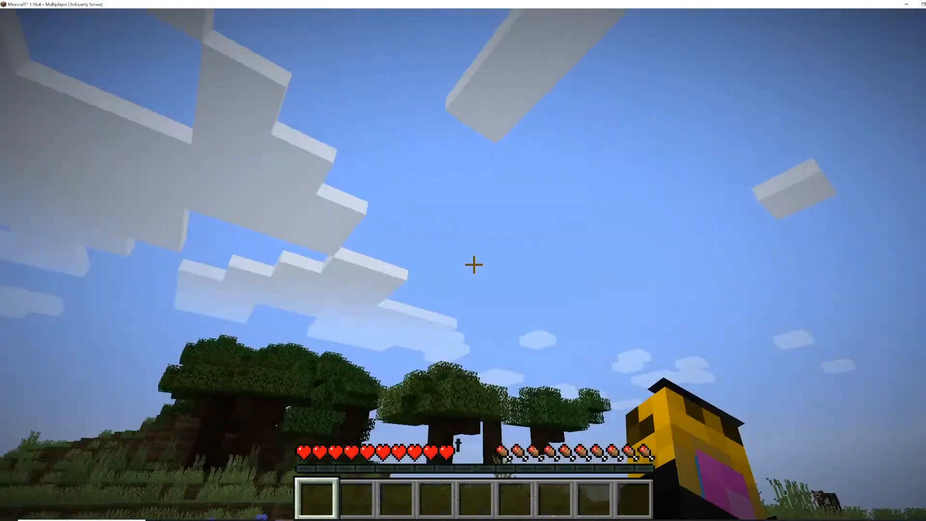
pyautogui.press('e')
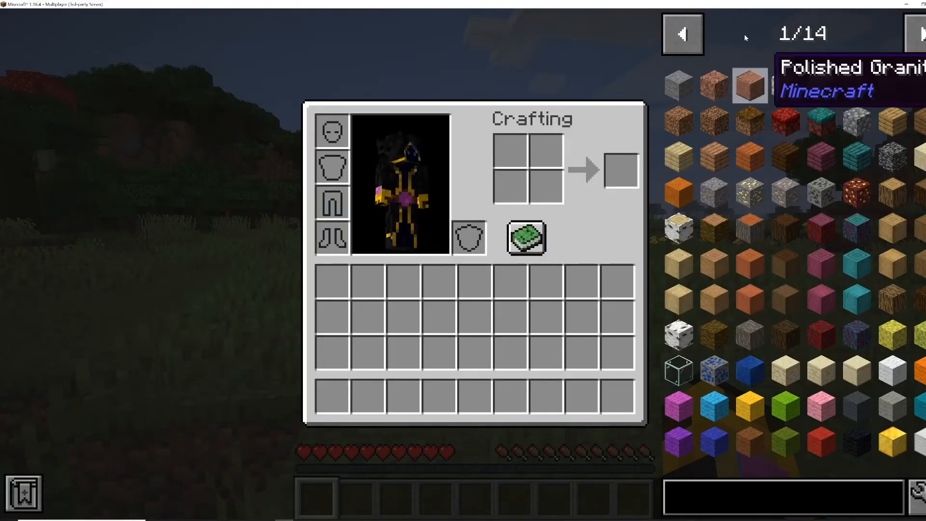
pyautogui.moveTo(858, 450)
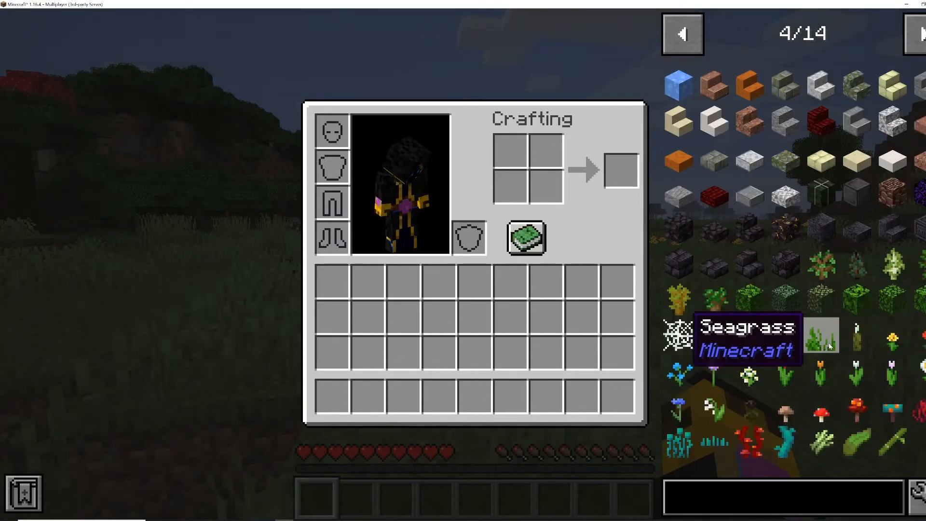
pyautogui.press('Escape')
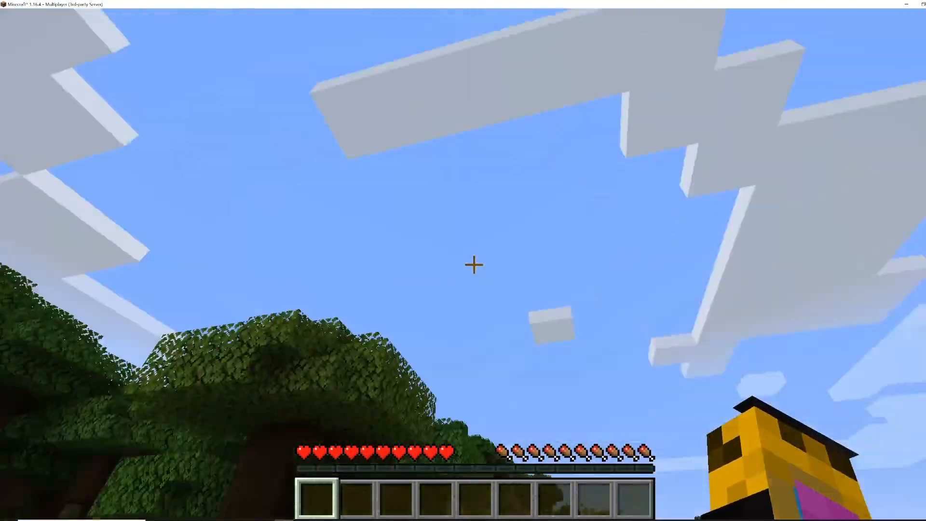
pyautogui.press('Escape')
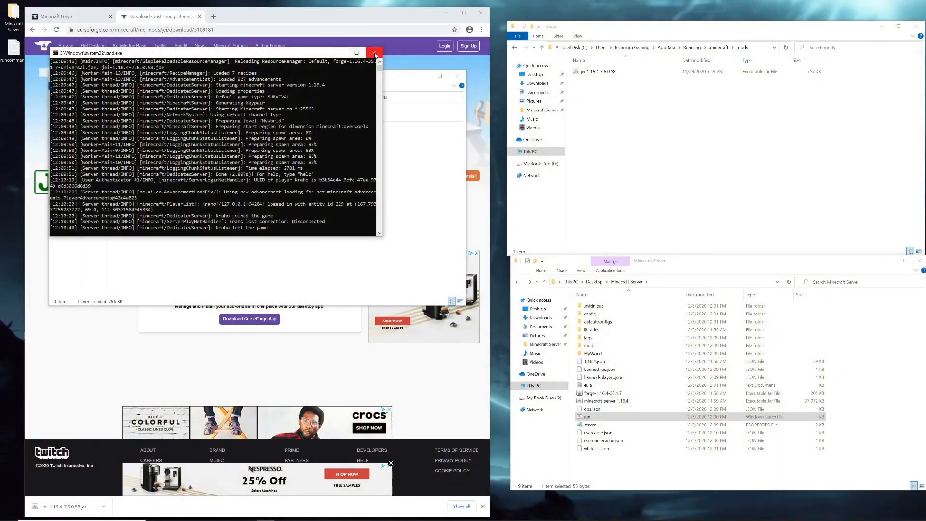
# Close the server console and relaunch the forge installation from the Minecraft Launcher to the title screen.
pyautogui.click(374, 53)
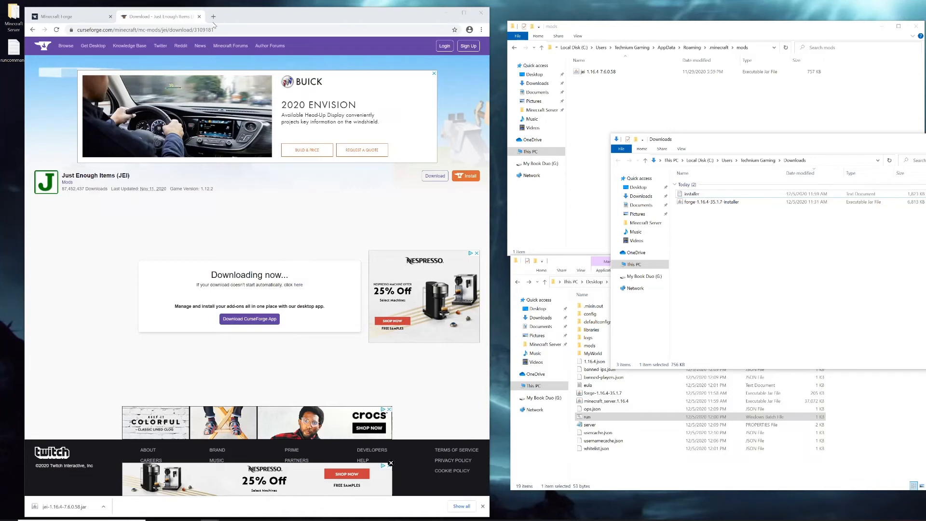
pyautogui.click(434, 74)
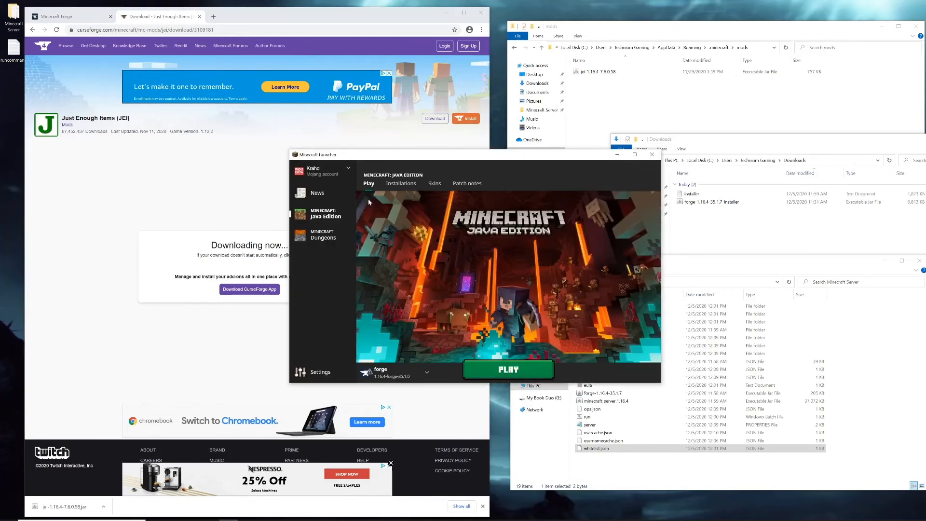
pyautogui.click(507, 368)
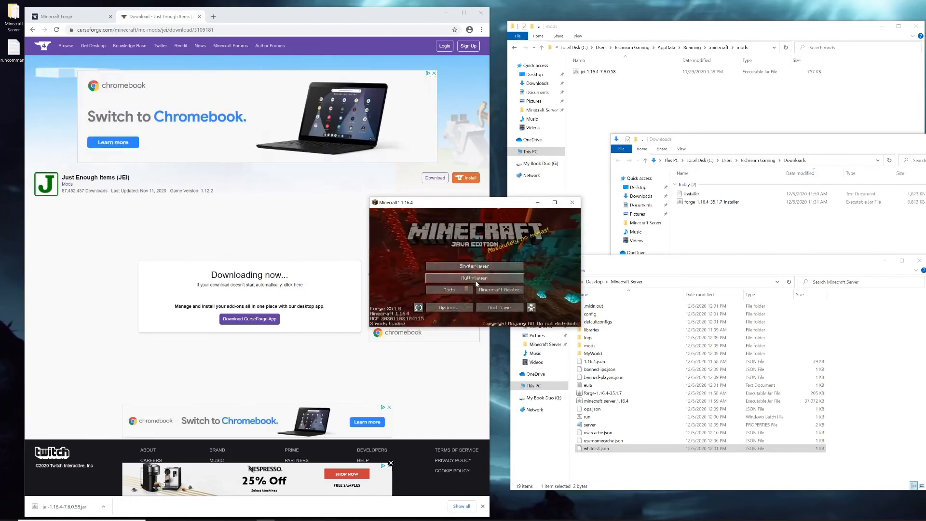
# Add a multiplayer entry named 'My Friends Server' with the friend's IP address, then return to the title screen.
pyautogui.click(475, 278)
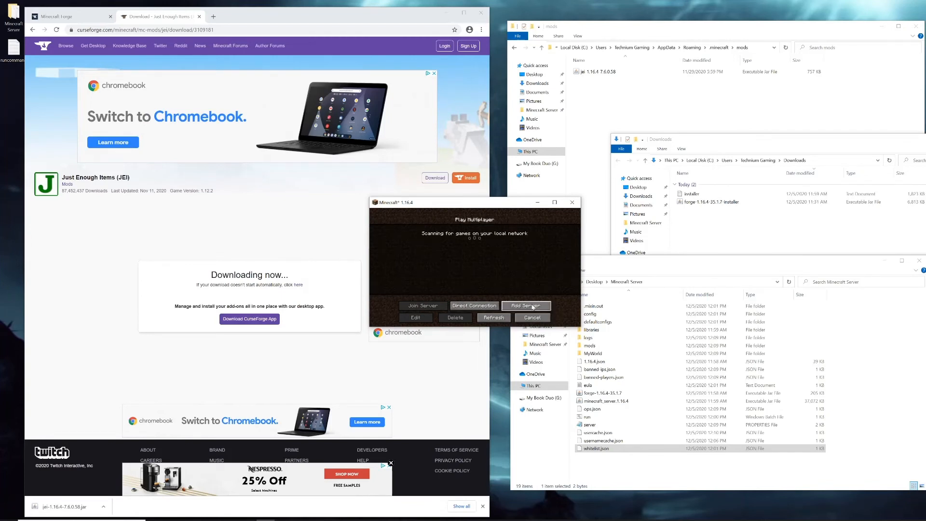
pyautogui.click(525, 306)
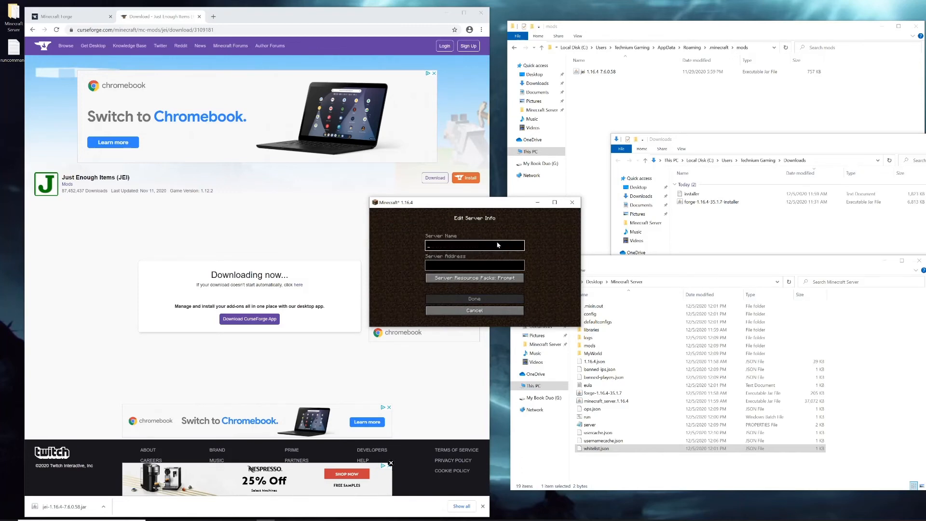
pyautogui.write('My Friends Server')
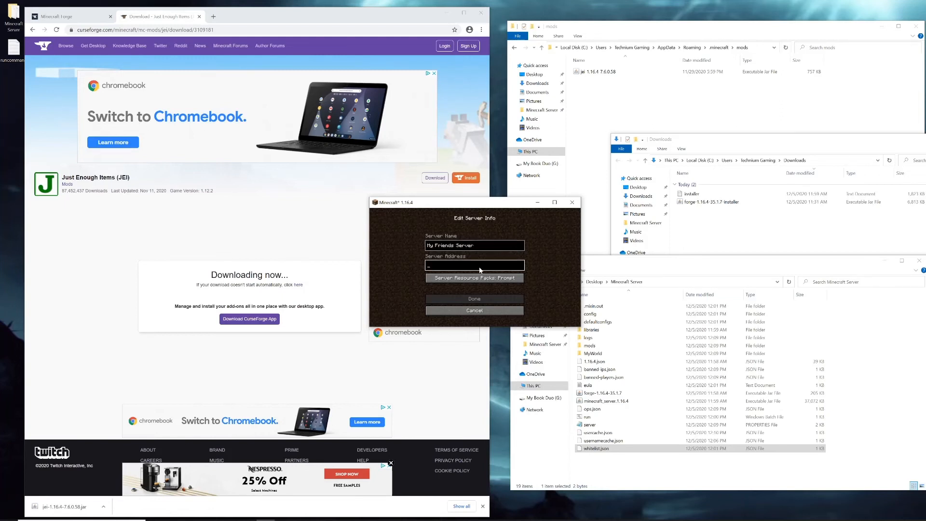
pyautogui.write('44')
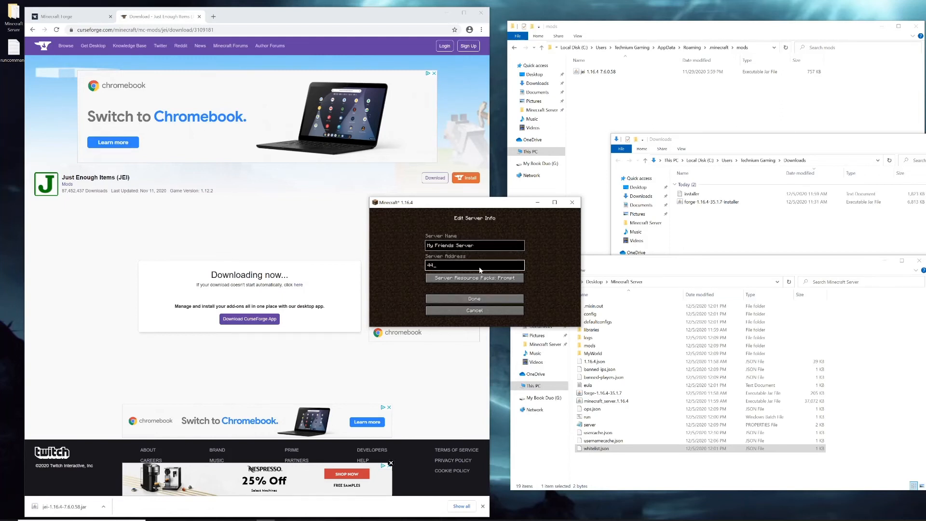
pyautogui.write('.298.1.29')
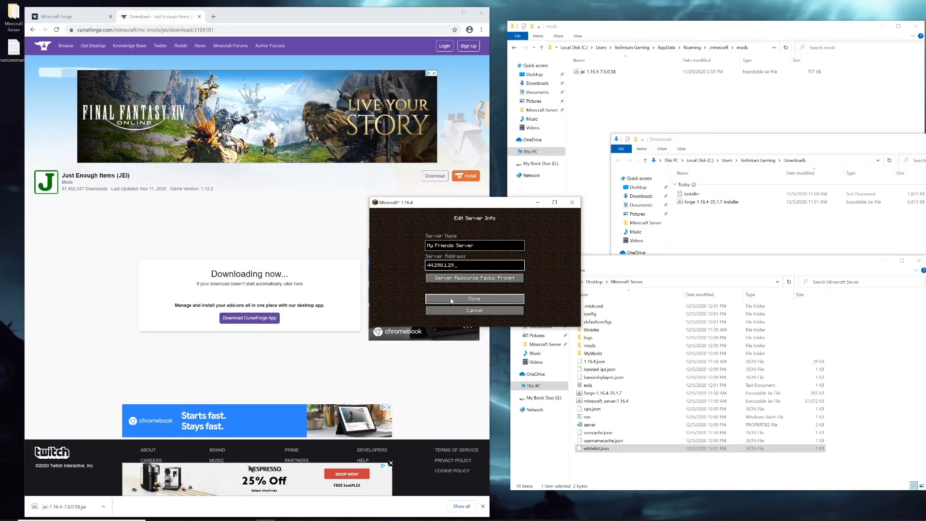
pyautogui.click(475, 298)
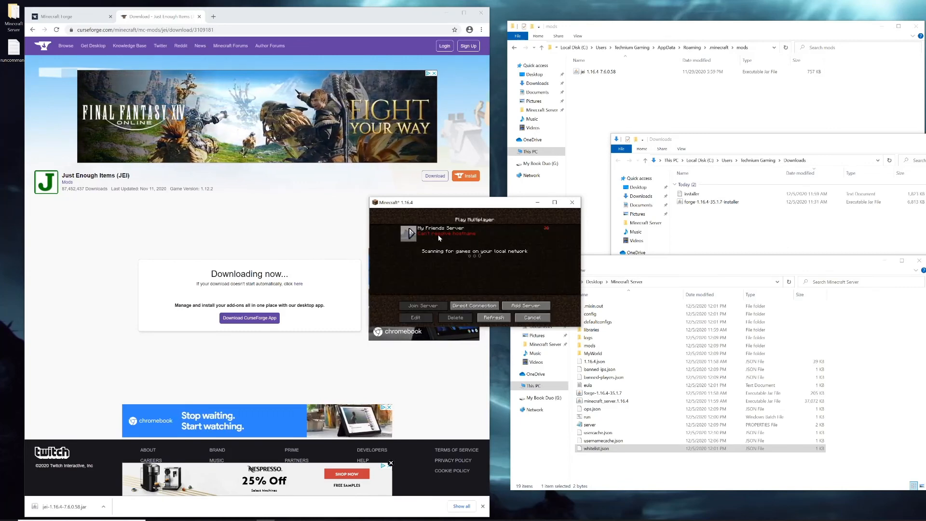
pyautogui.moveTo(467, 244)
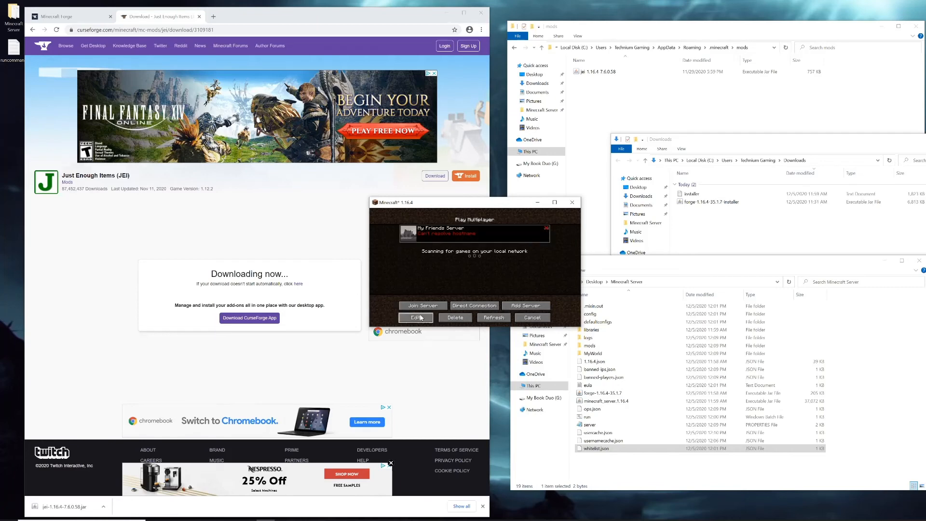
pyautogui.moveTo(570, 316)
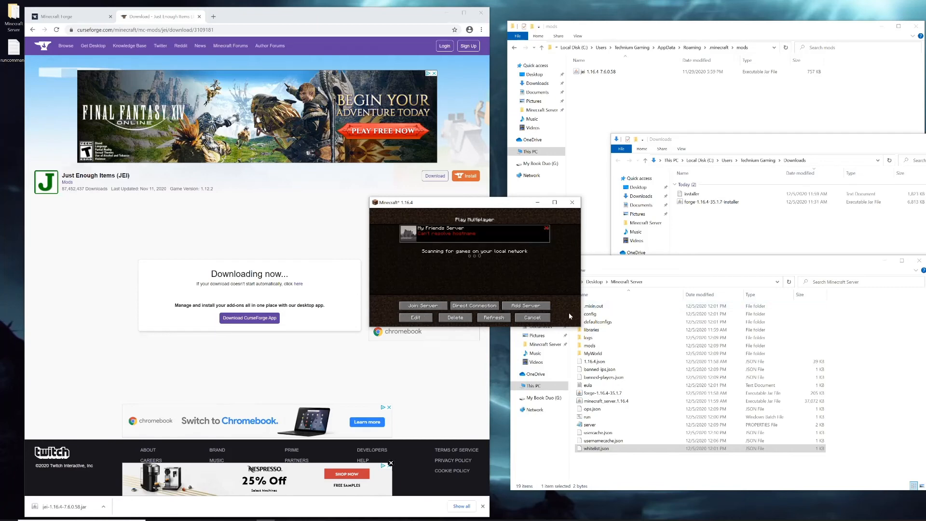
pyautogui.click(531, 317)
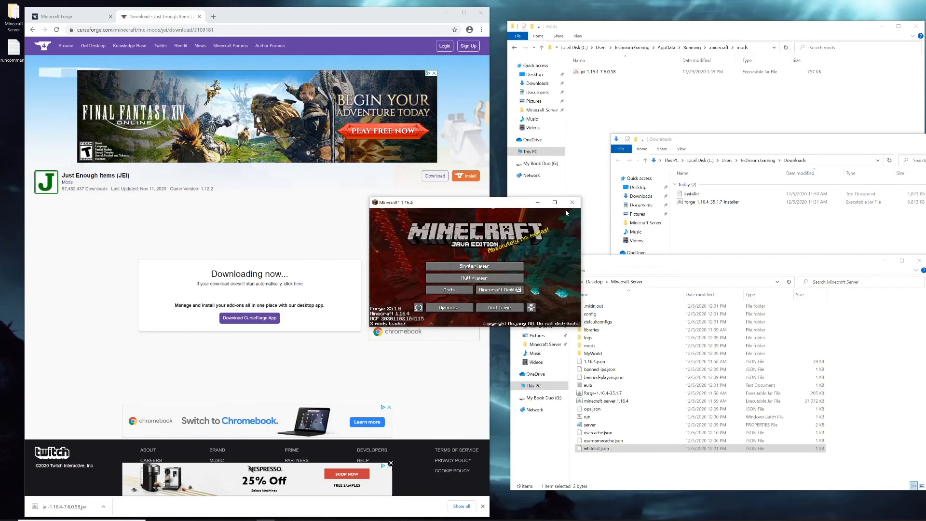
# Close Minecraft and leave Chrome on the Just Enough Items page with a blank tab and the server folder visible.
pyautogui.click(570, 201)
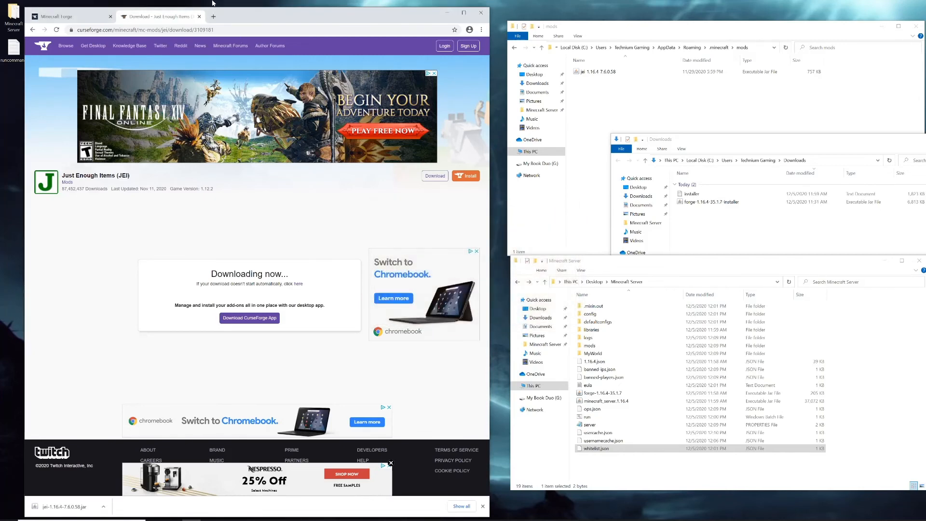
pyautogui.click(302, 16)
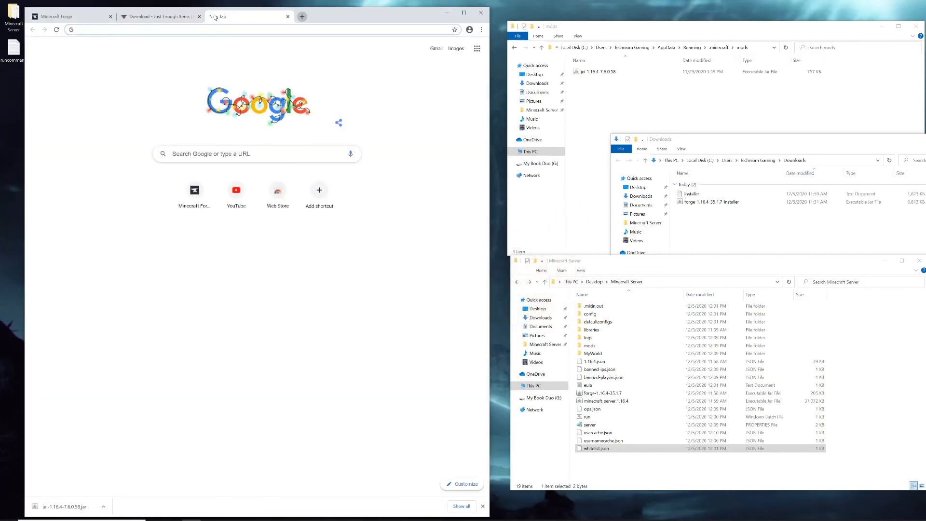
pyautogui.click(158, 16)
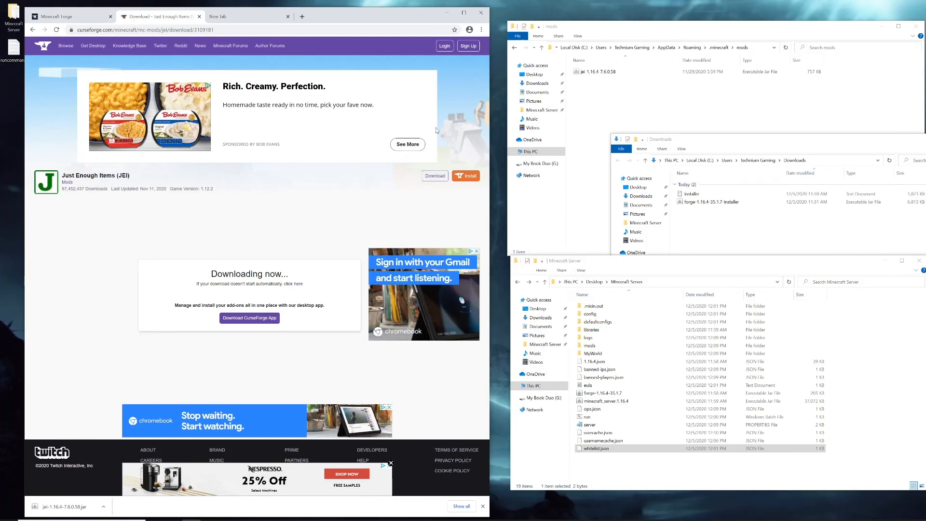
pyautogui.moveTo(358, 230)
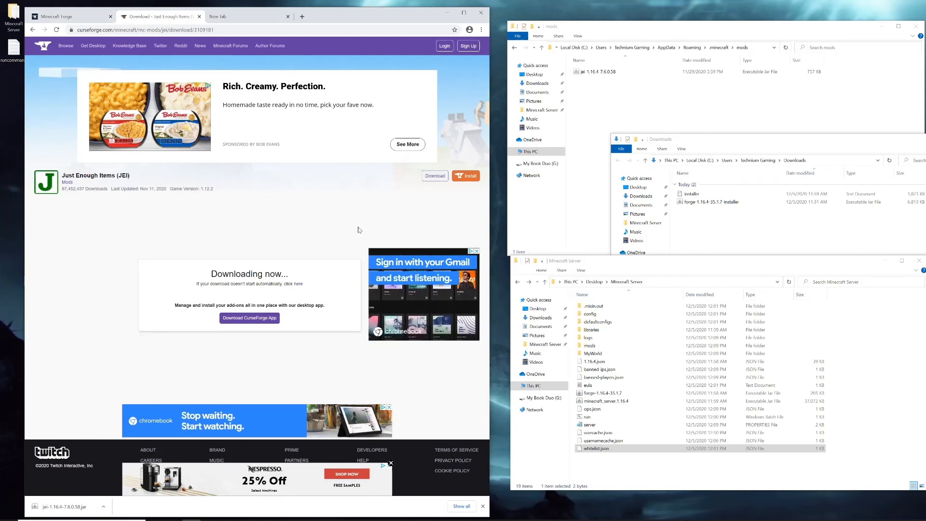
pyautogui.click(655, 474)
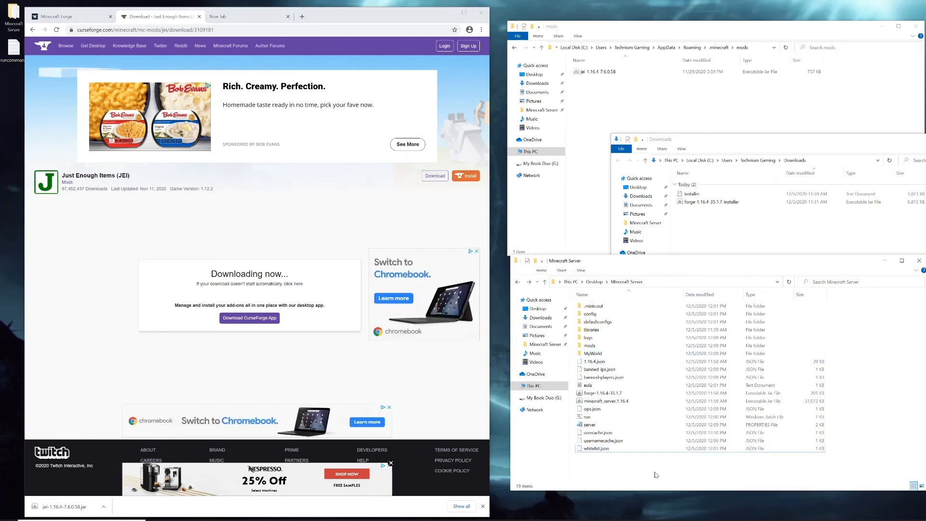
pyautogui.moveTo(662, 467)
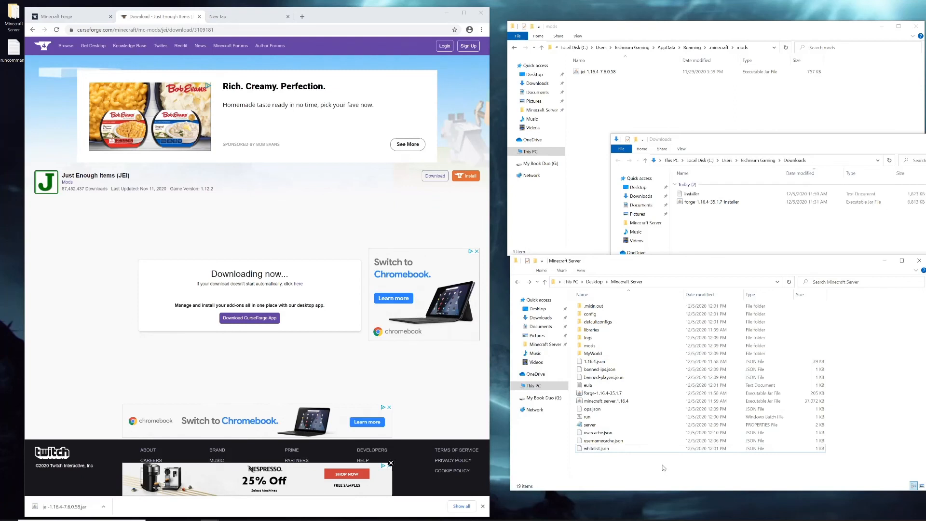